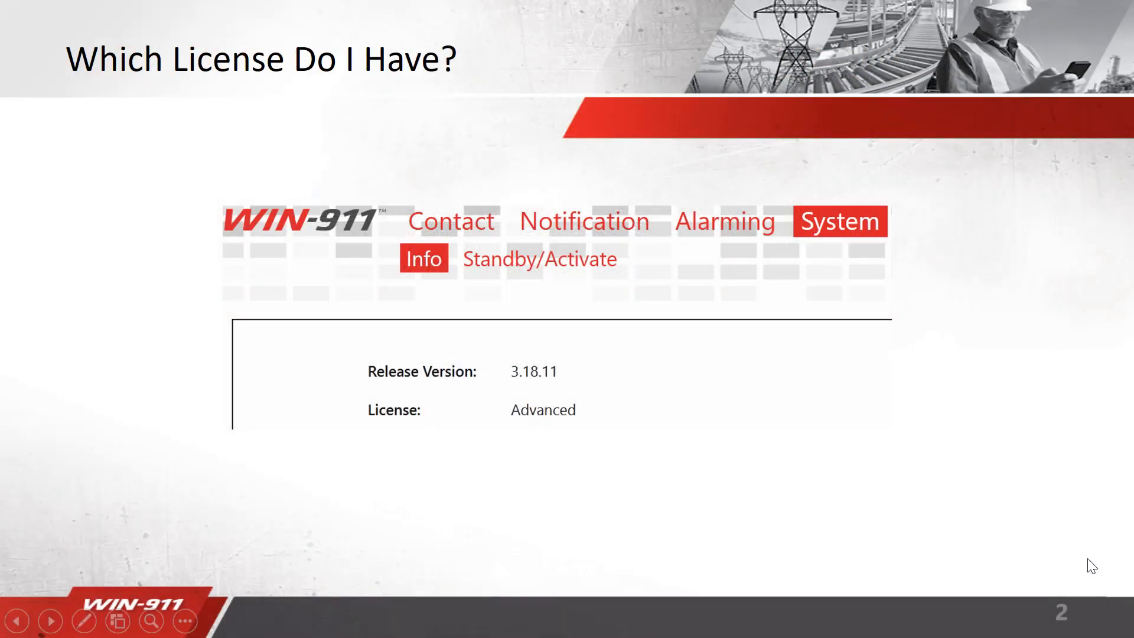
mouse_move(1038, 537)
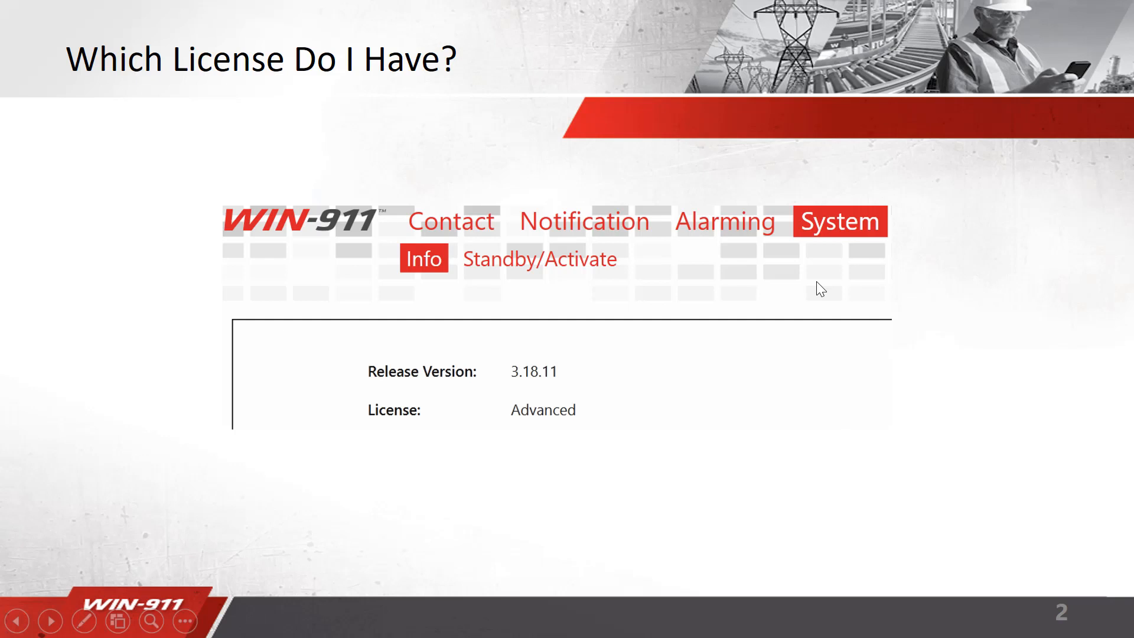
mouse_move(416, 282)
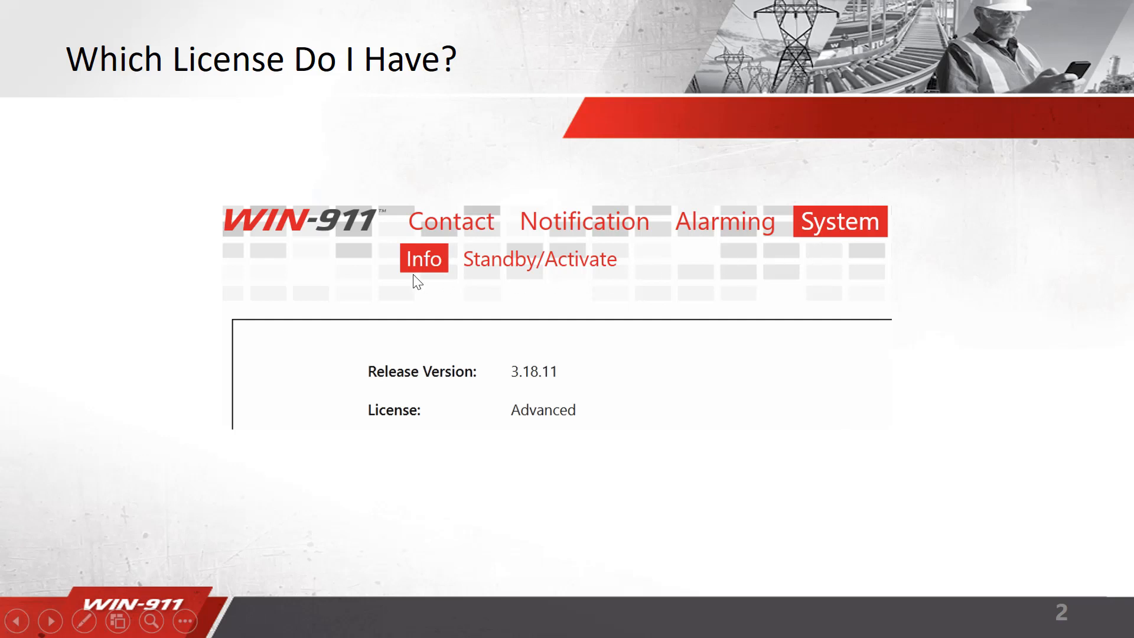
mouse_move(614, 436)
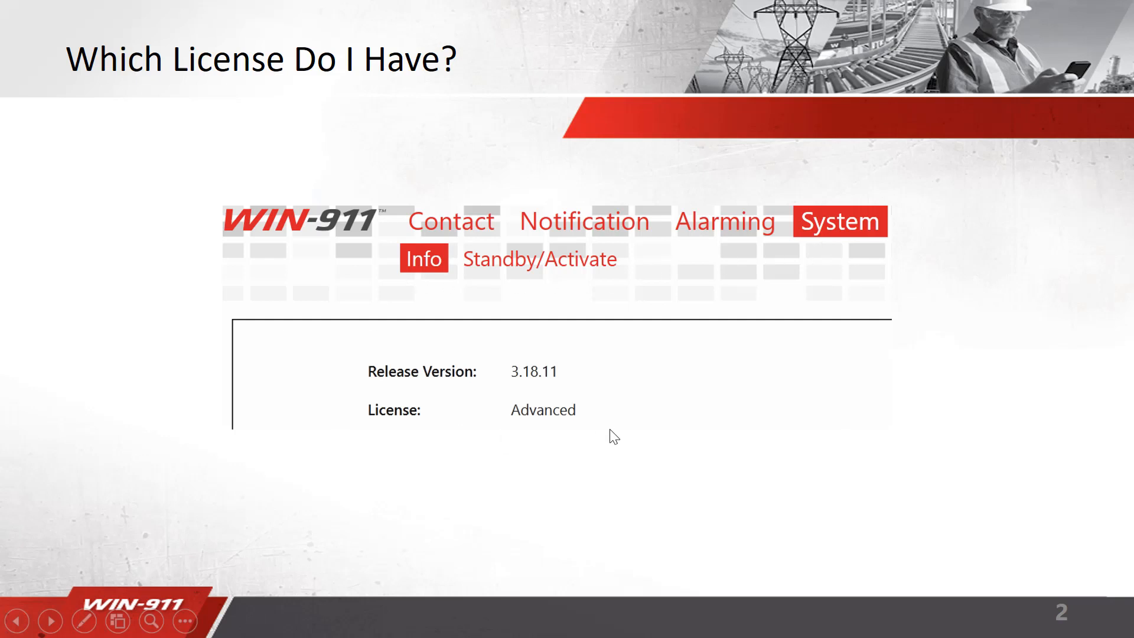
mouse_move(645, 462)
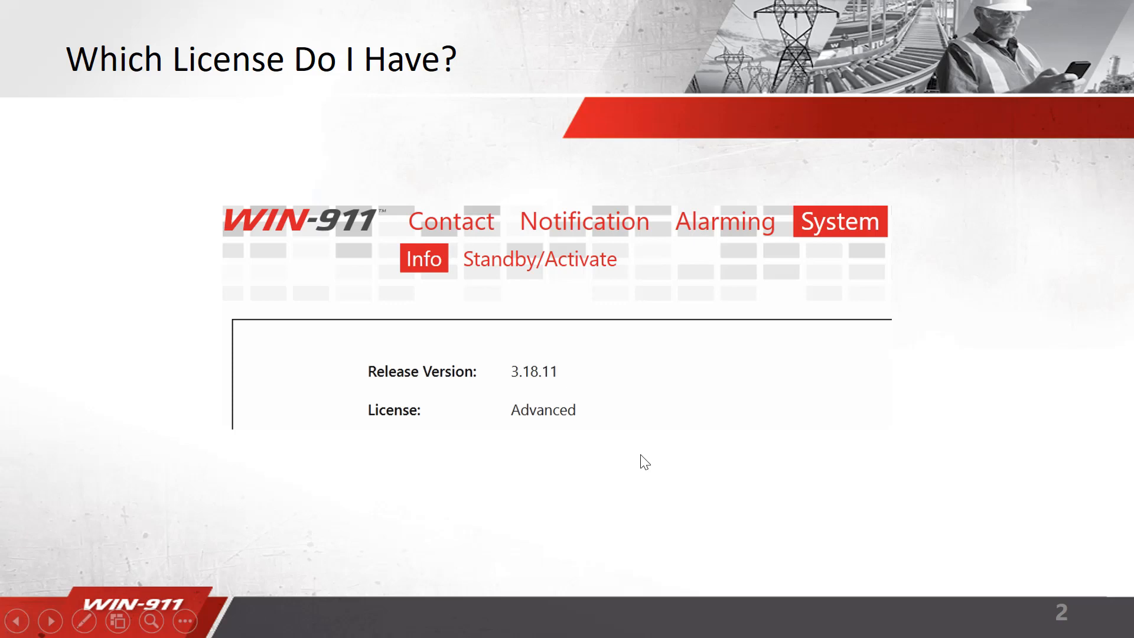
Step: Advance the PowerPoint slideshow to slide 5, Advanced Tactics & Strategies
click(49, 620)
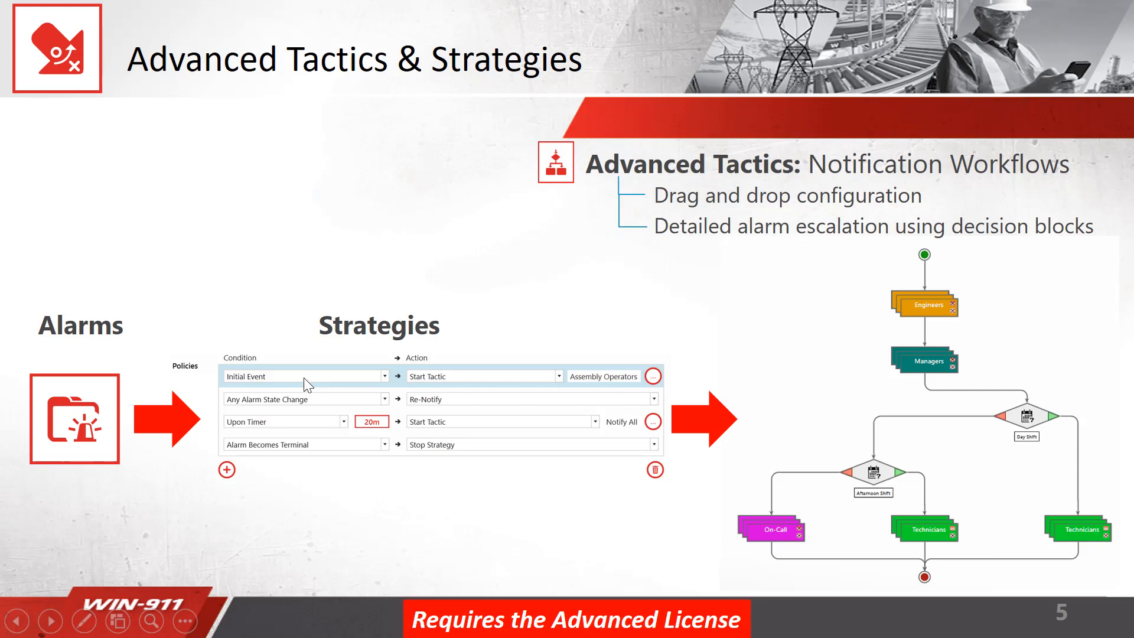
mouse_move(354, 381)
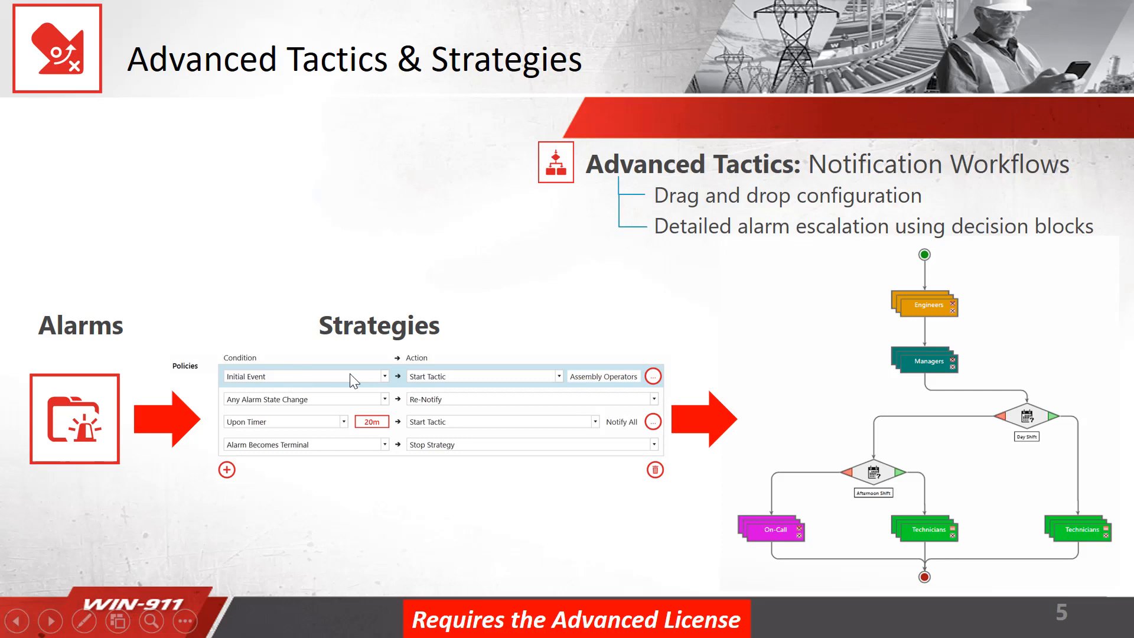
mouse_move(390, 404)
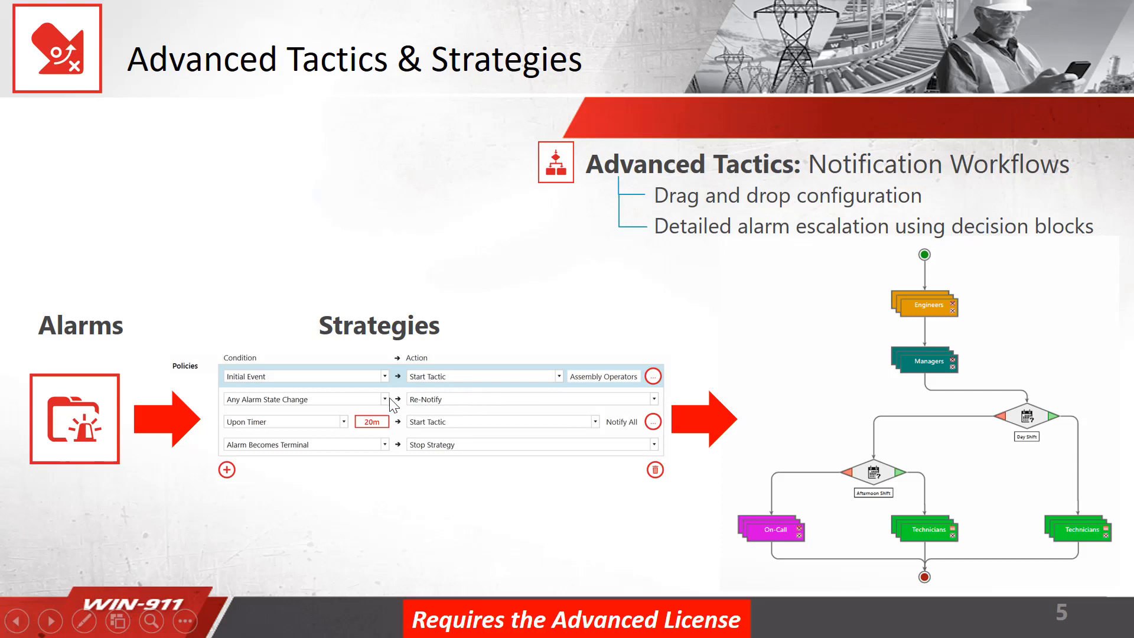
mouse_move(590, 504)
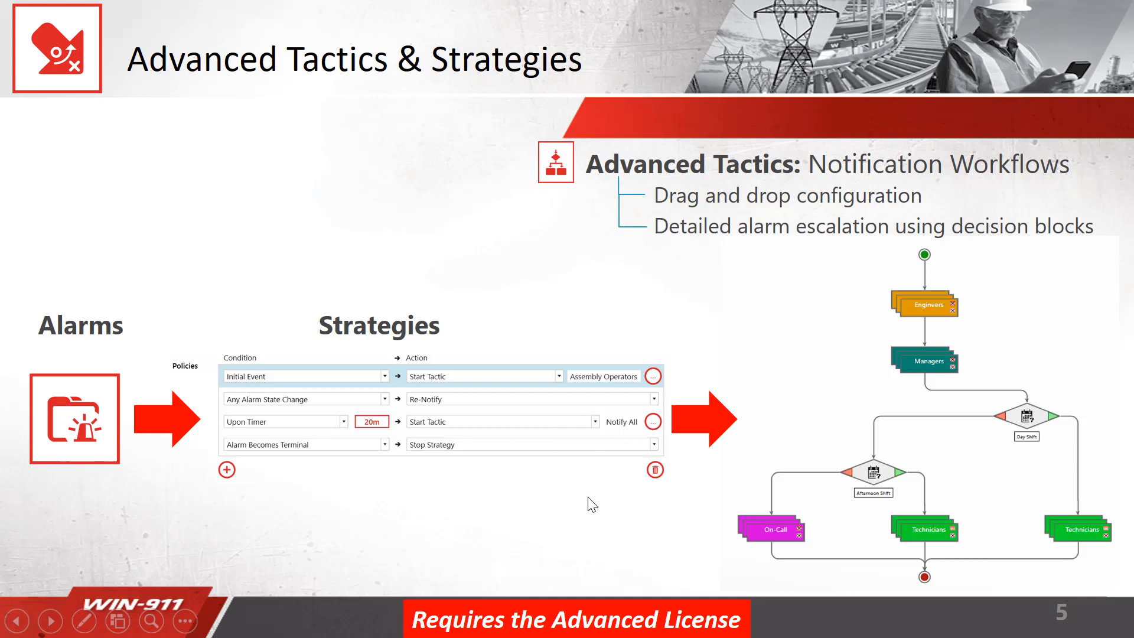
mouse_move(659, 504)
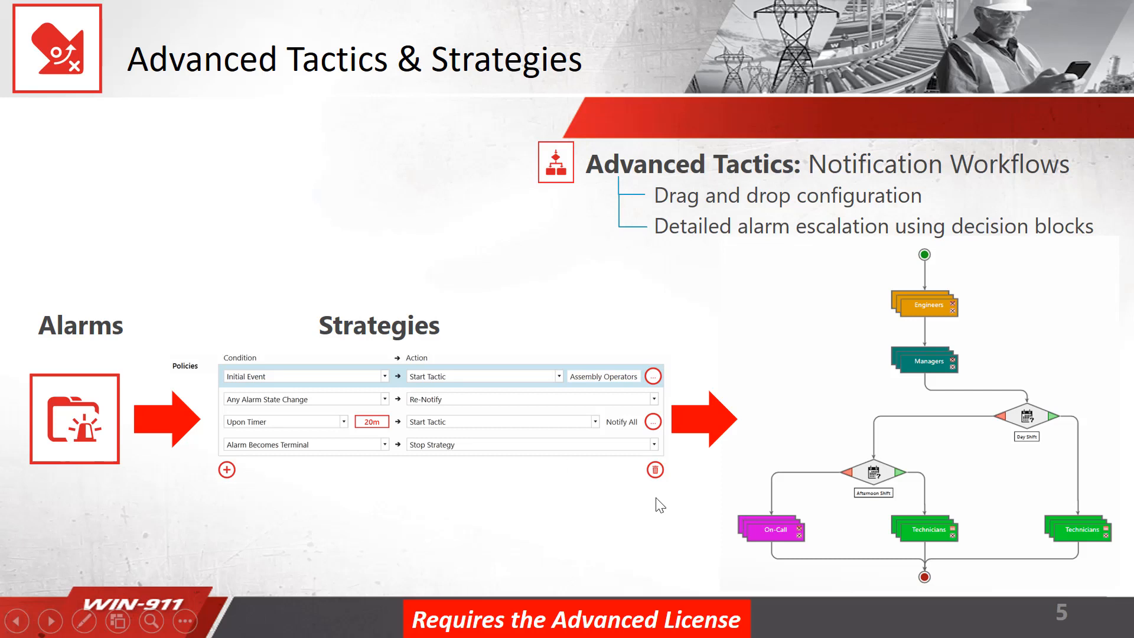
mouse_move(935, 247)
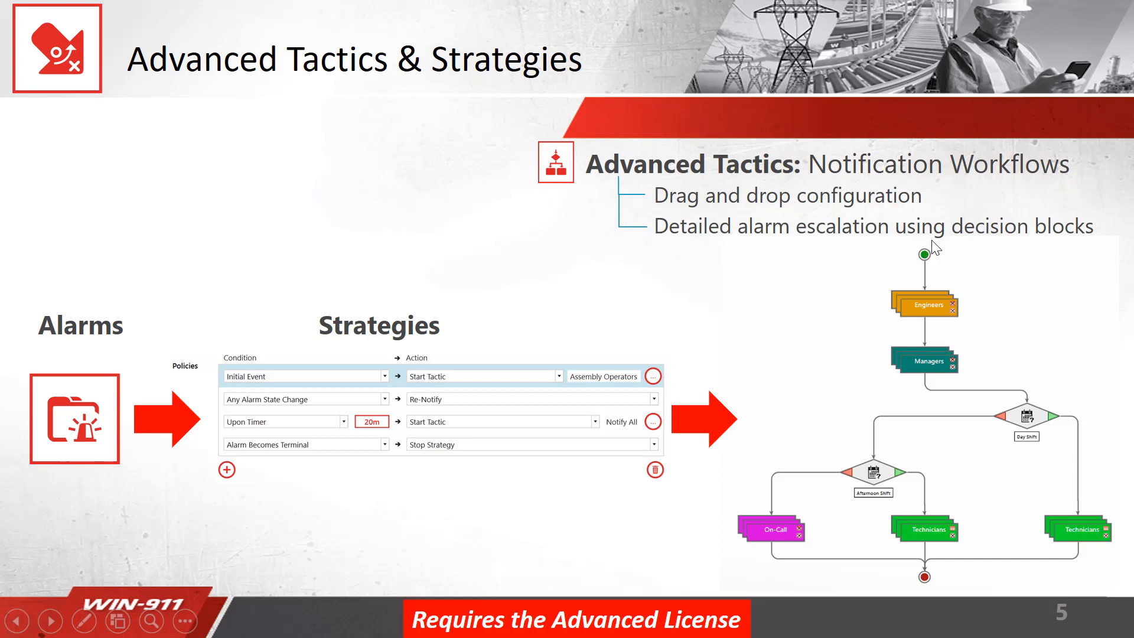
mouse_move(987, 443)
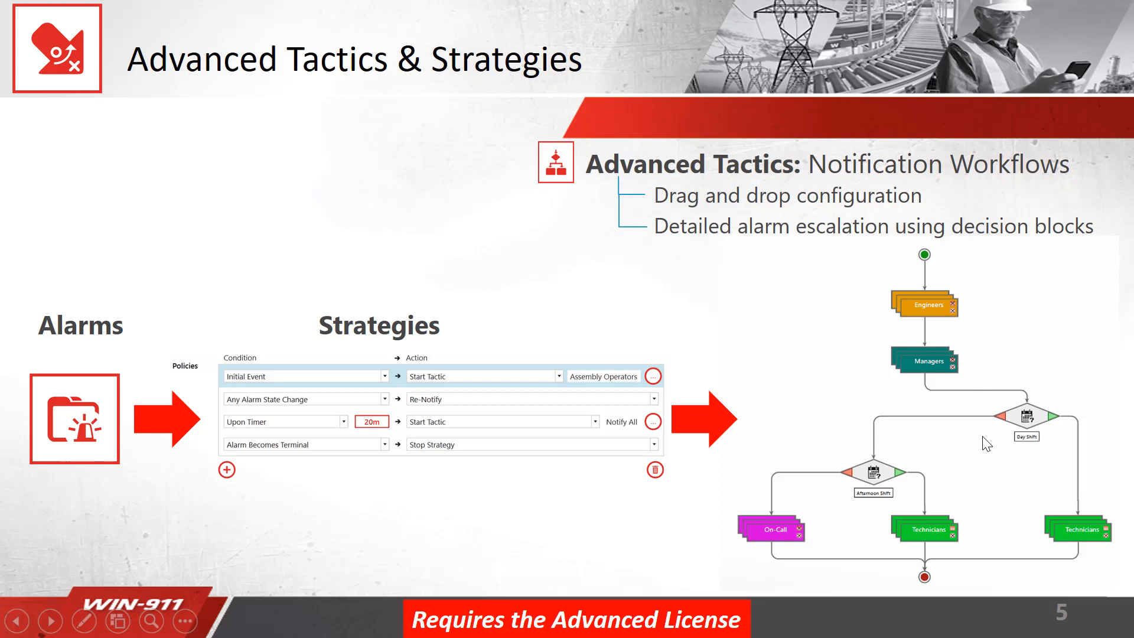
mouse_move(1024, 454)
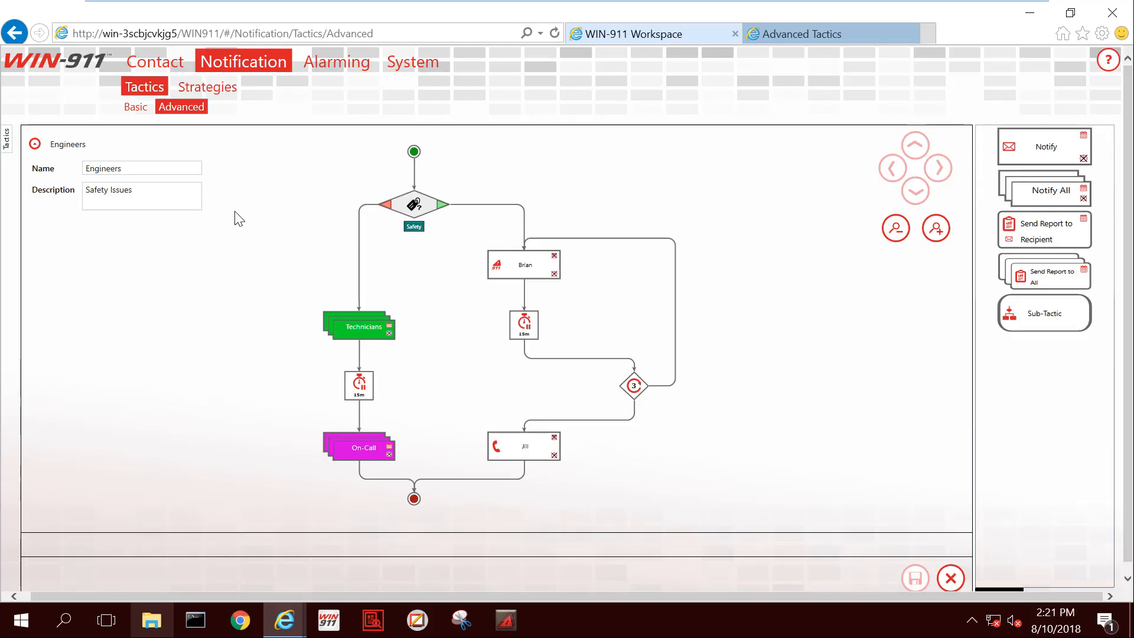
mouse_move(260, 76)
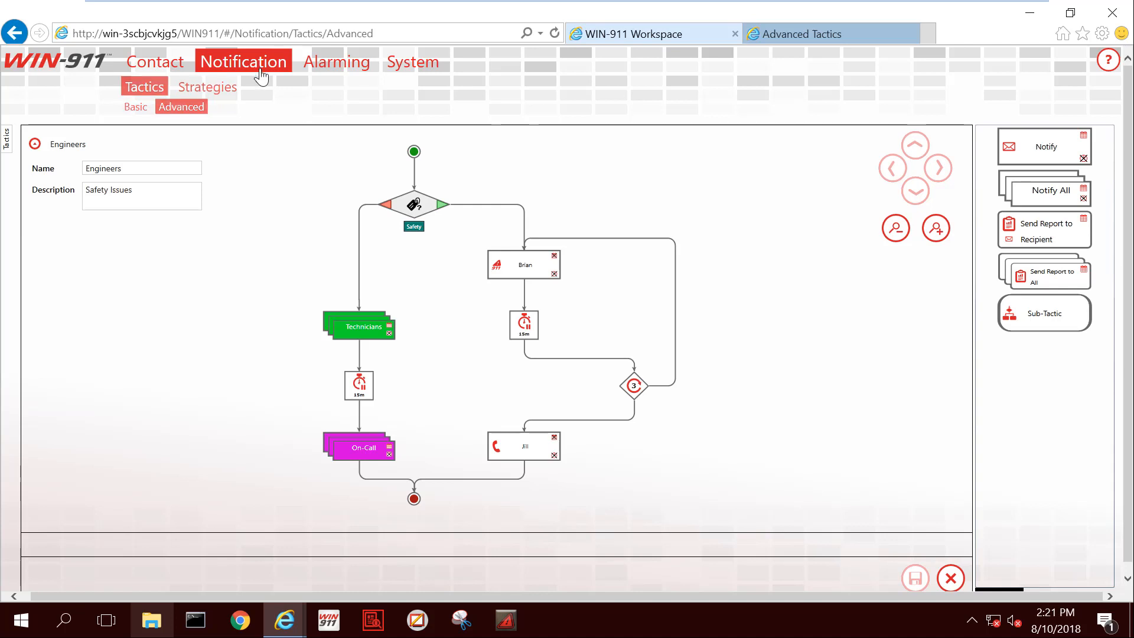
mouse_move(212, 149)
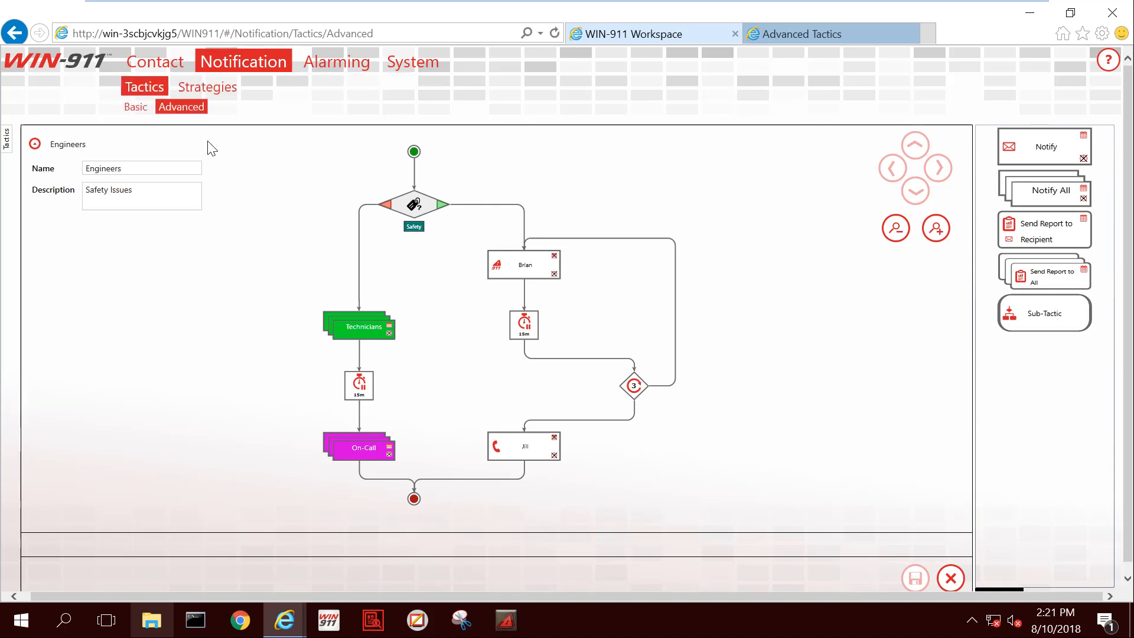
click(141, 168)
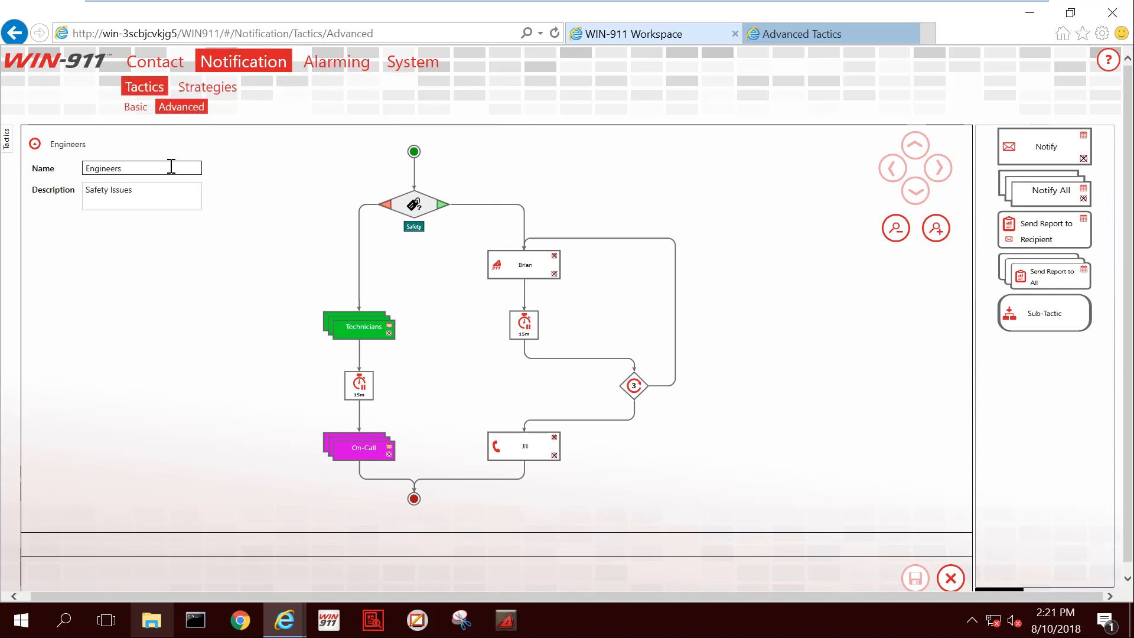
mouse_move(383, 158)
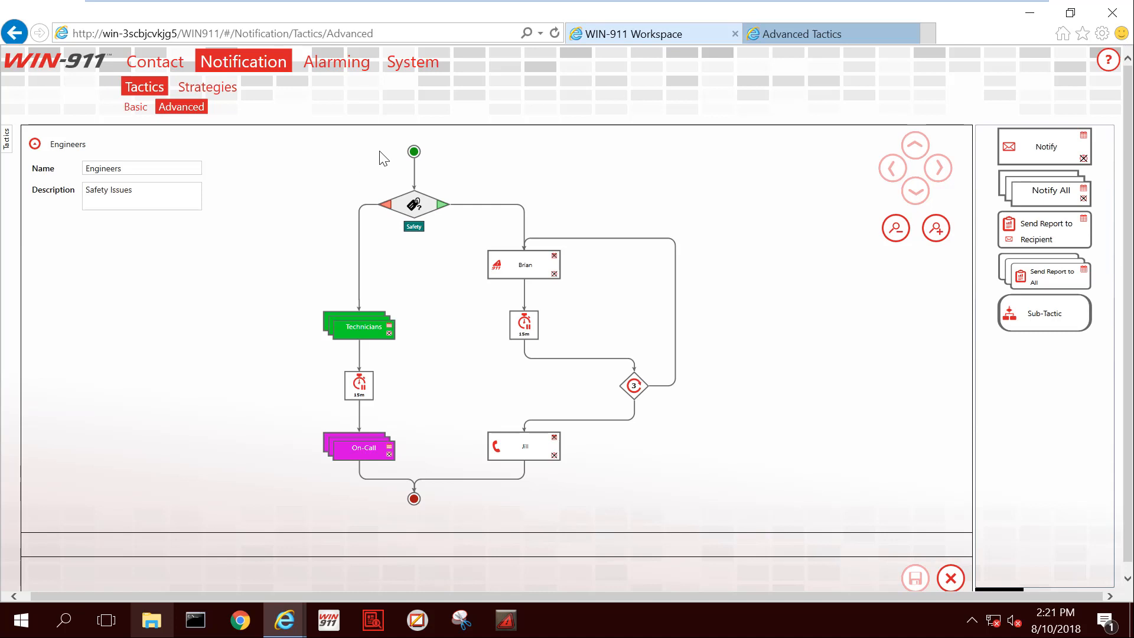
mouse_move(401, 244)
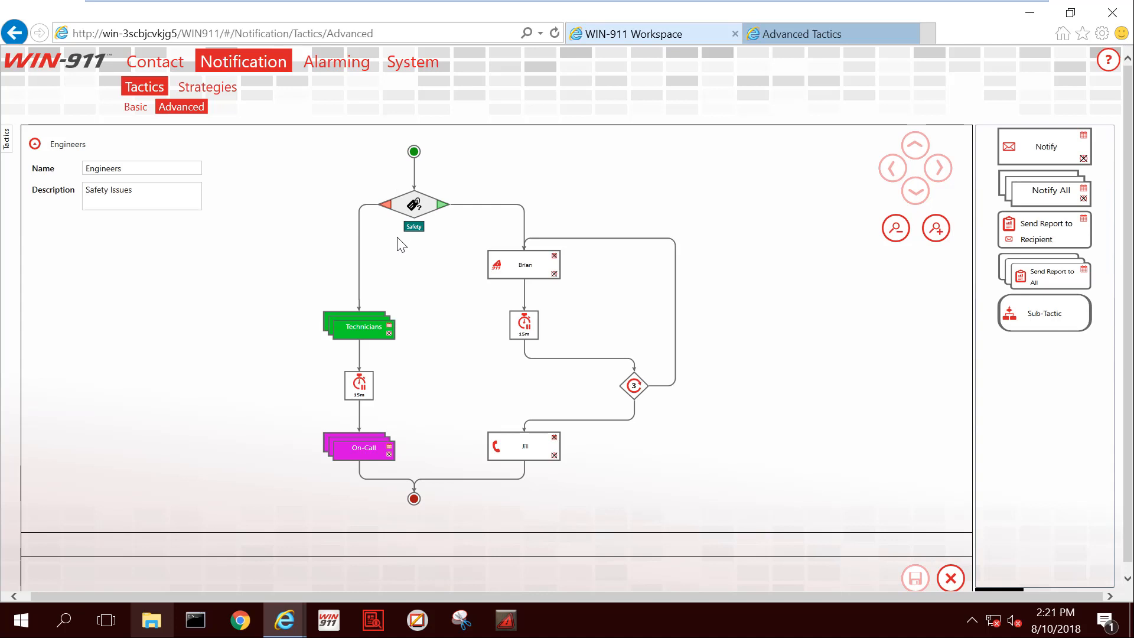
mouse_move(411, 244)
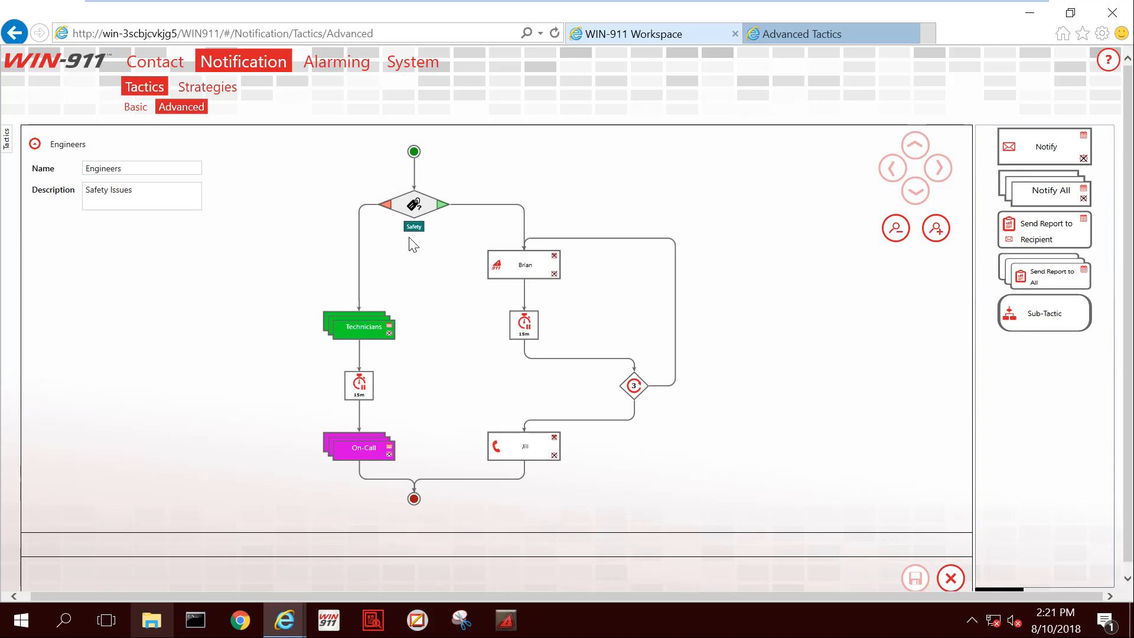
mouse_move(396, 242)
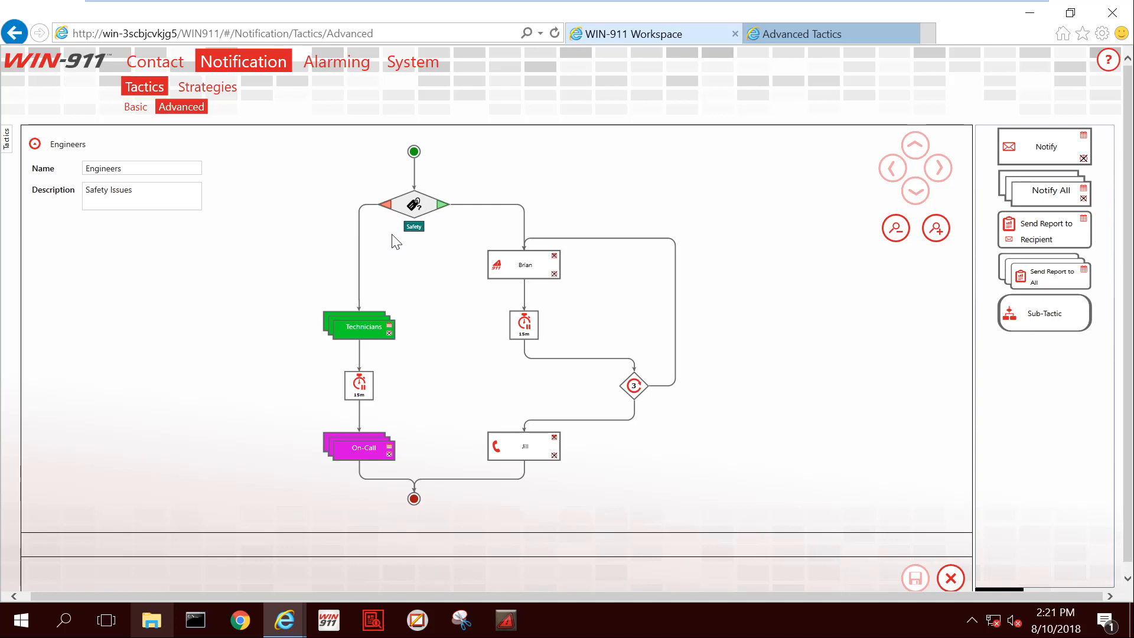
mouse_move(415, 244)
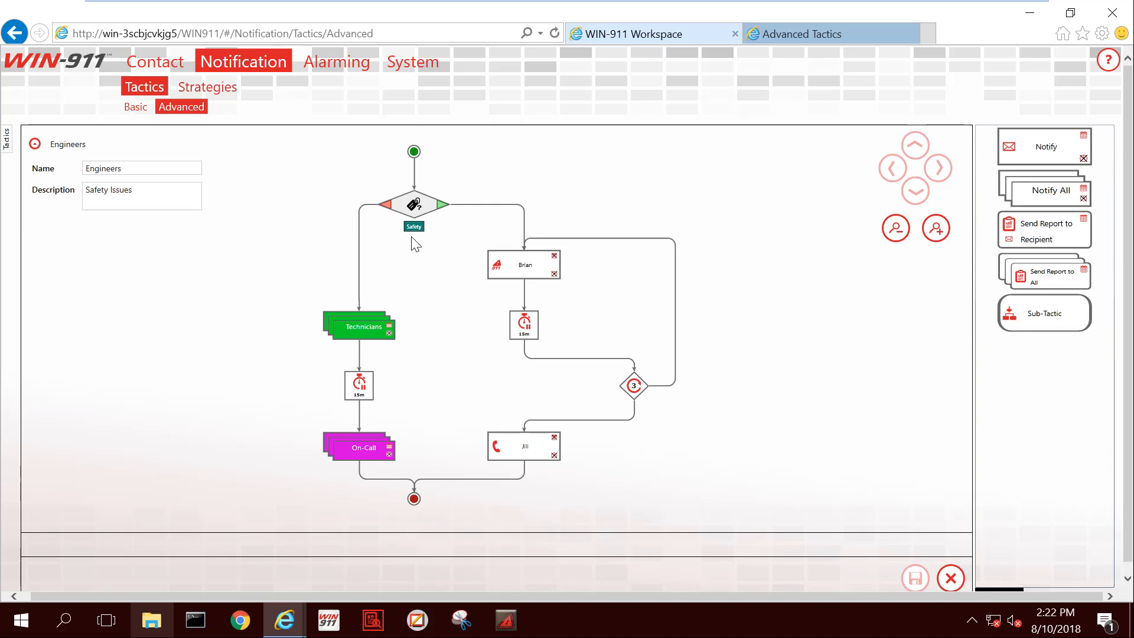
mouse_move(441, 243)
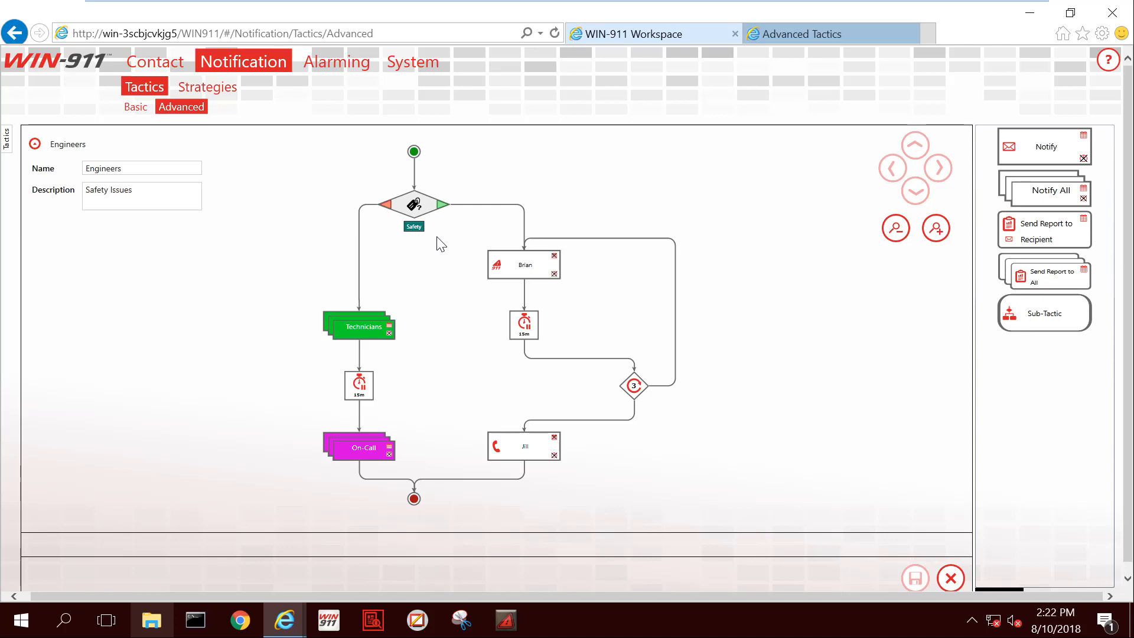
mouse_move(448, 235)
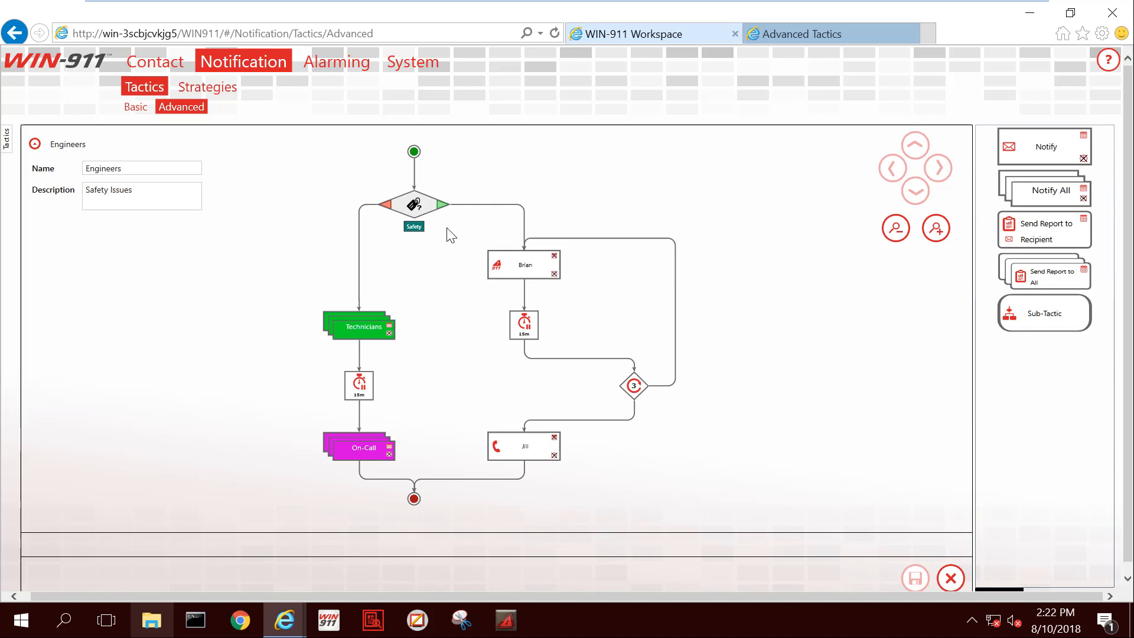
mouse_move(465, 229)
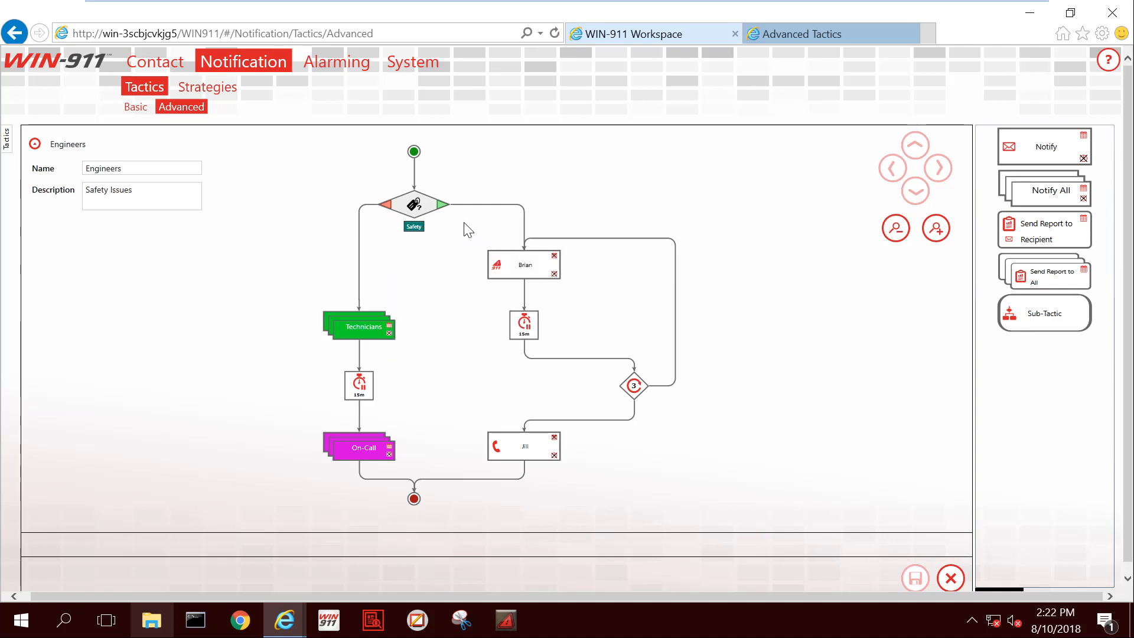
mouse_move(512, 345)
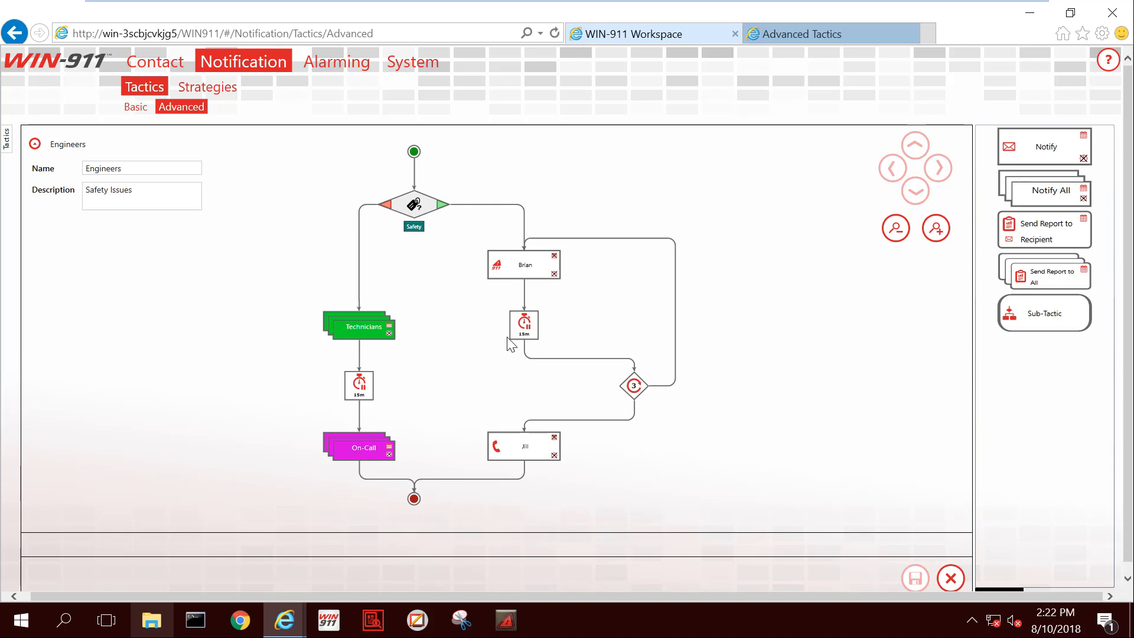
mouse_move(476, 294)
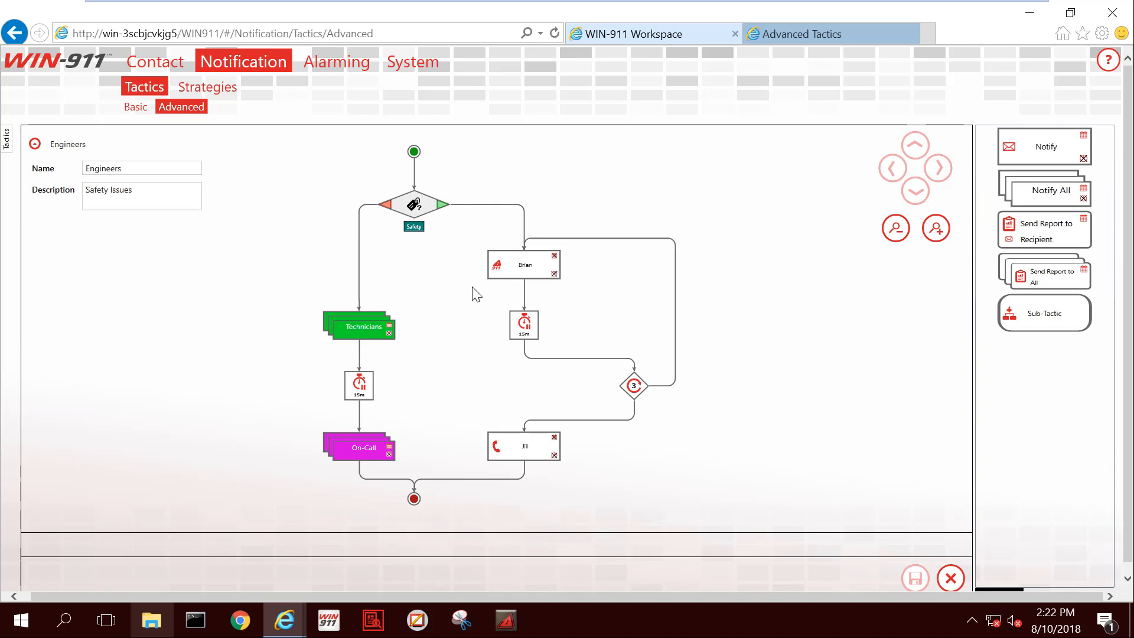
mouse_move(732, 342)
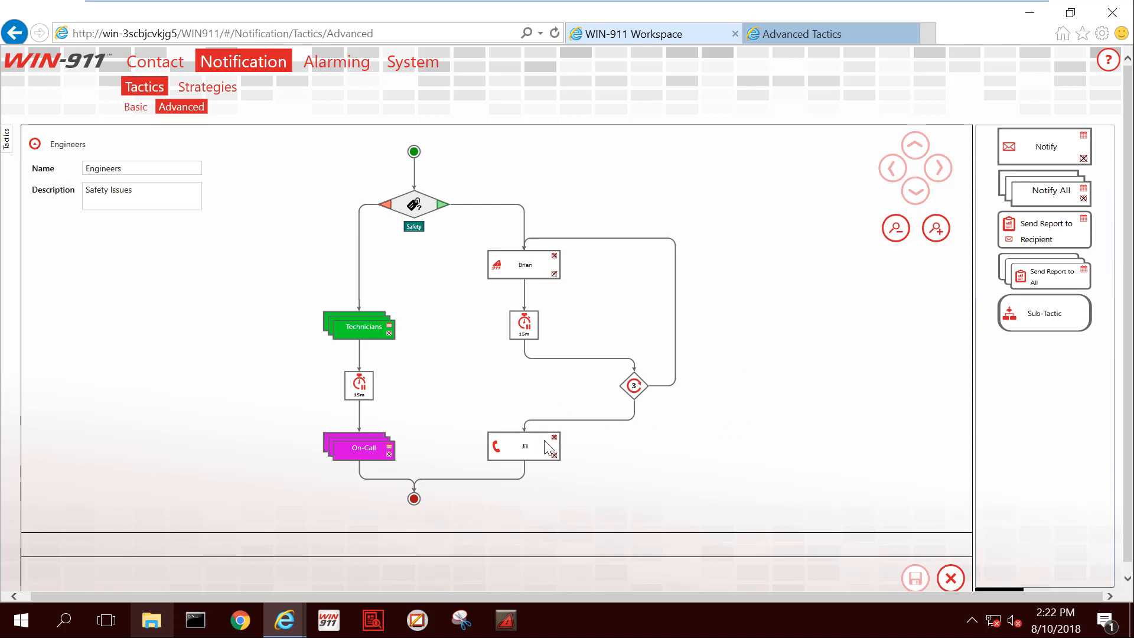
mouse_move(541, 471)
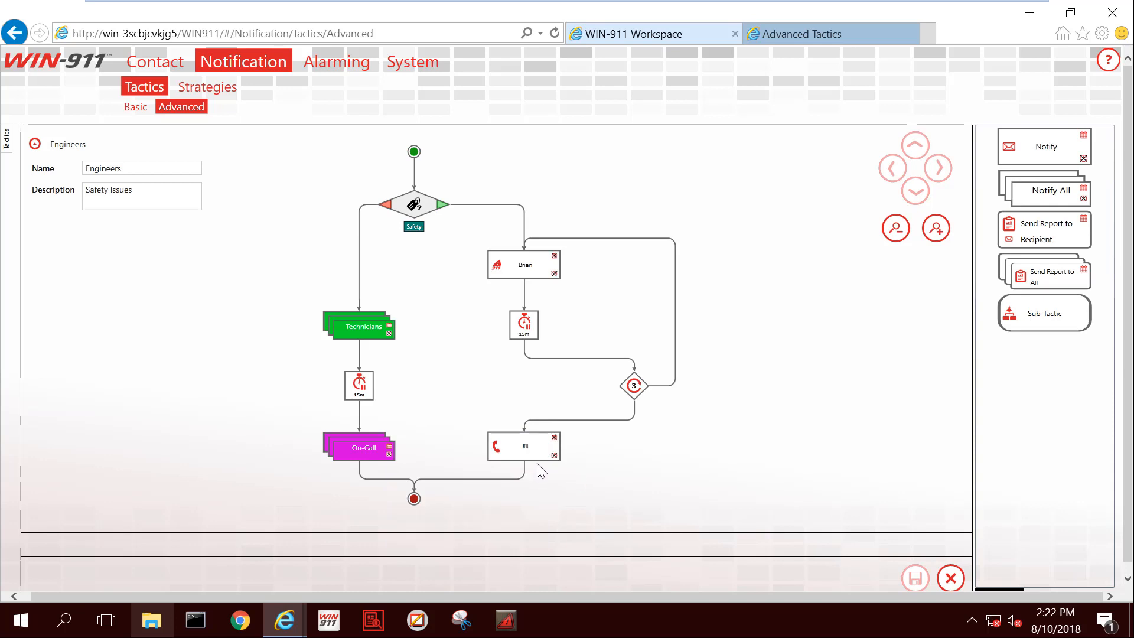
mouse_move(415, 254)
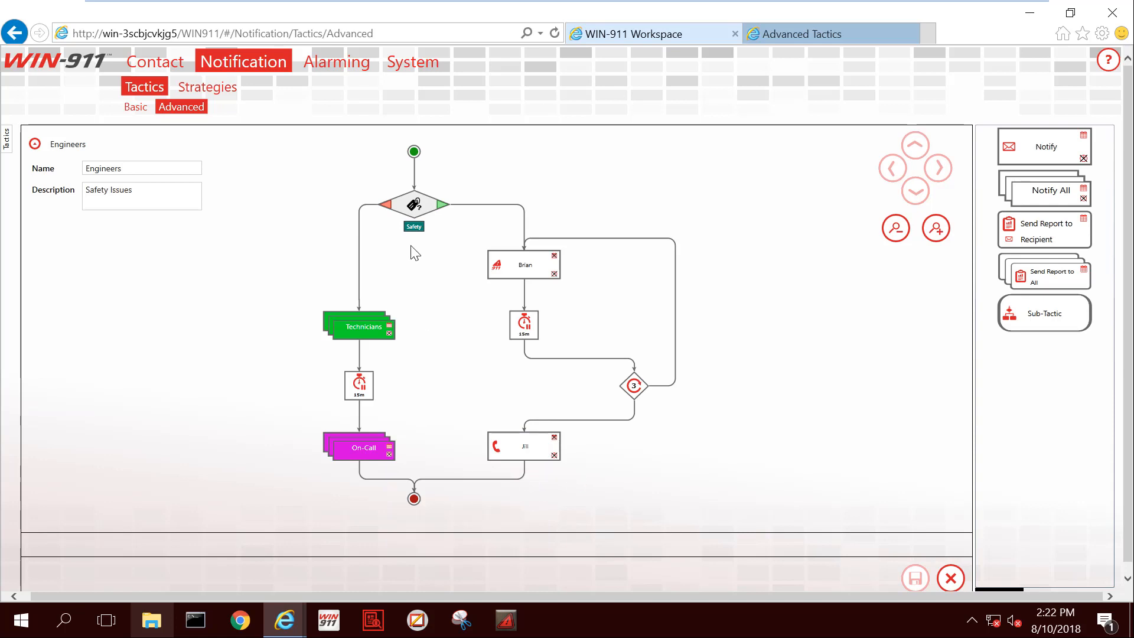
mouse_move(324, 271)
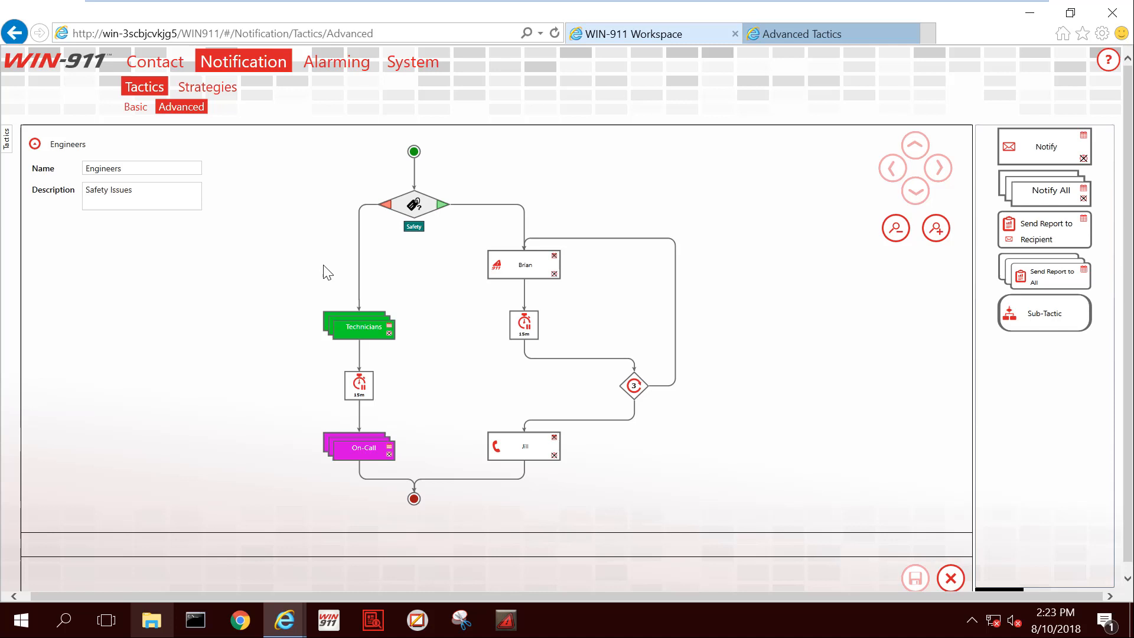
mouse_move(348, 389)
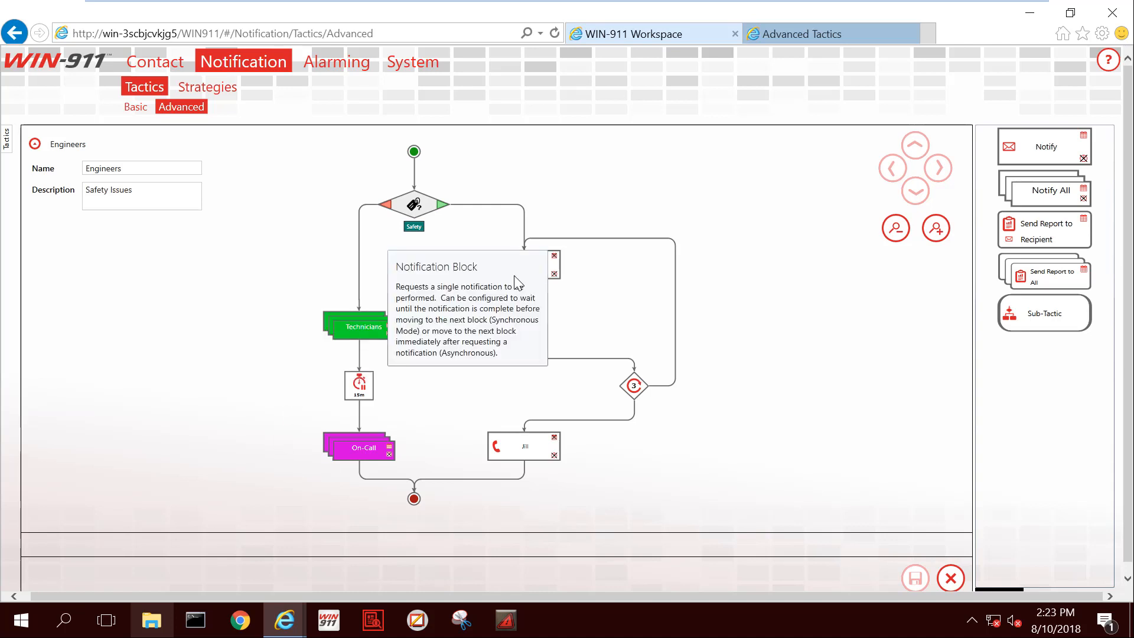
mouse_move(534, 276)
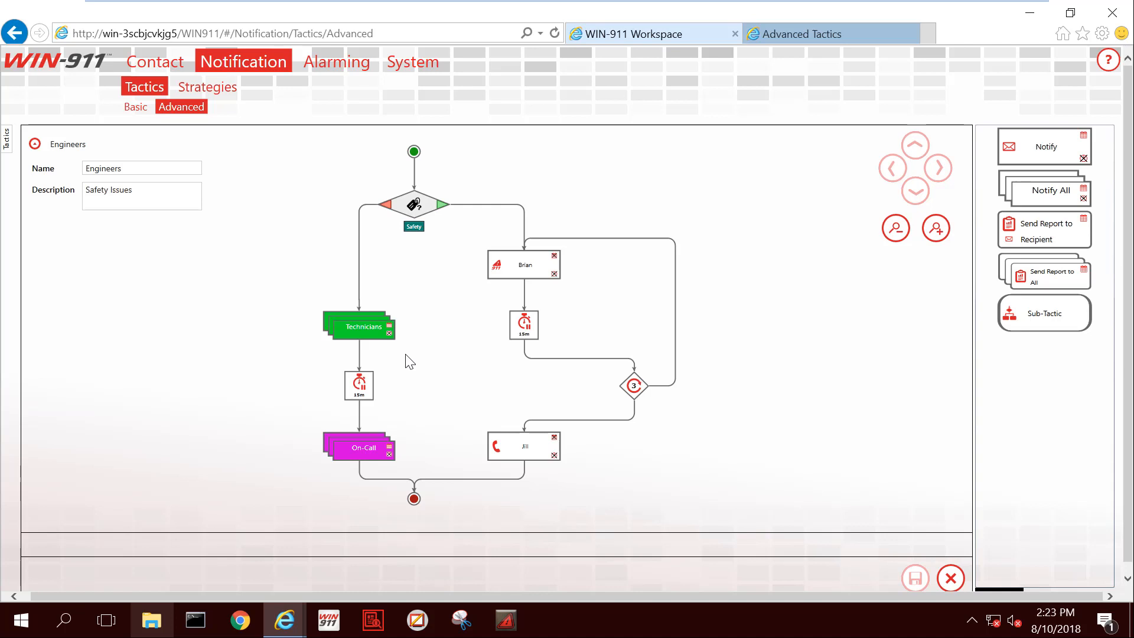
mouse_move(367, 354)
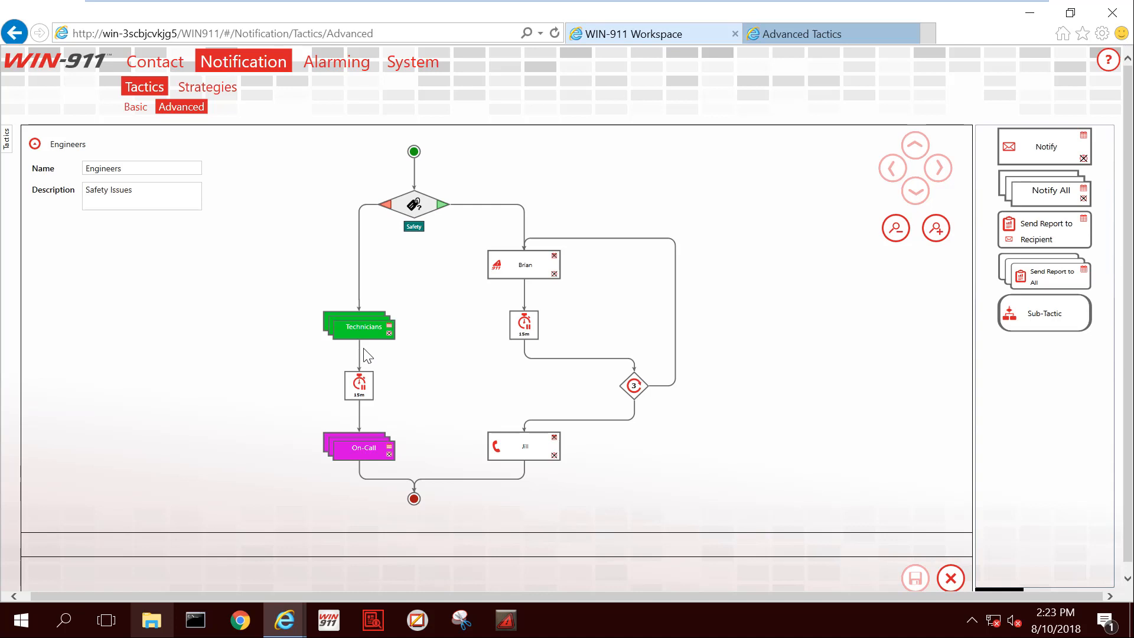
mouse_move(377, 435)
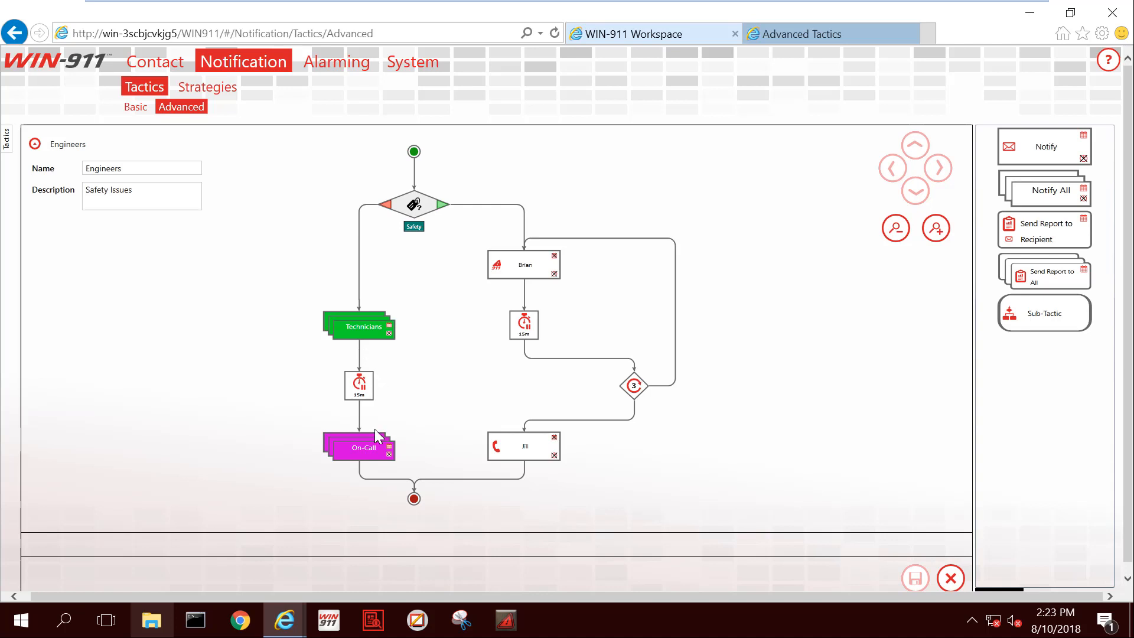
mouse_move(426, 402)
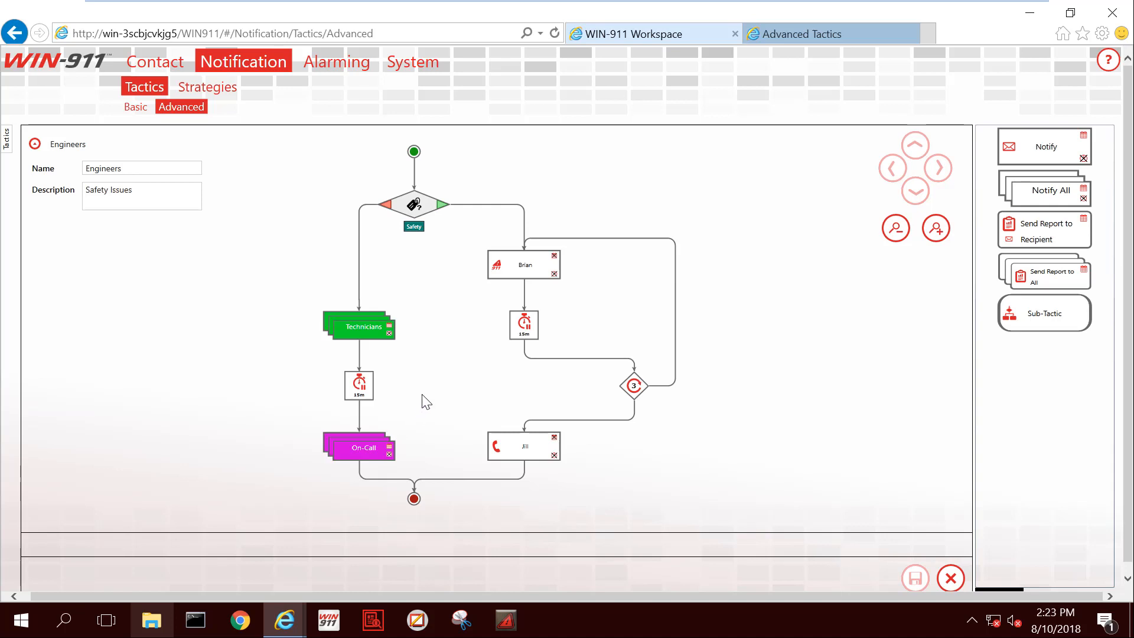
mouse_move(1083, 537)
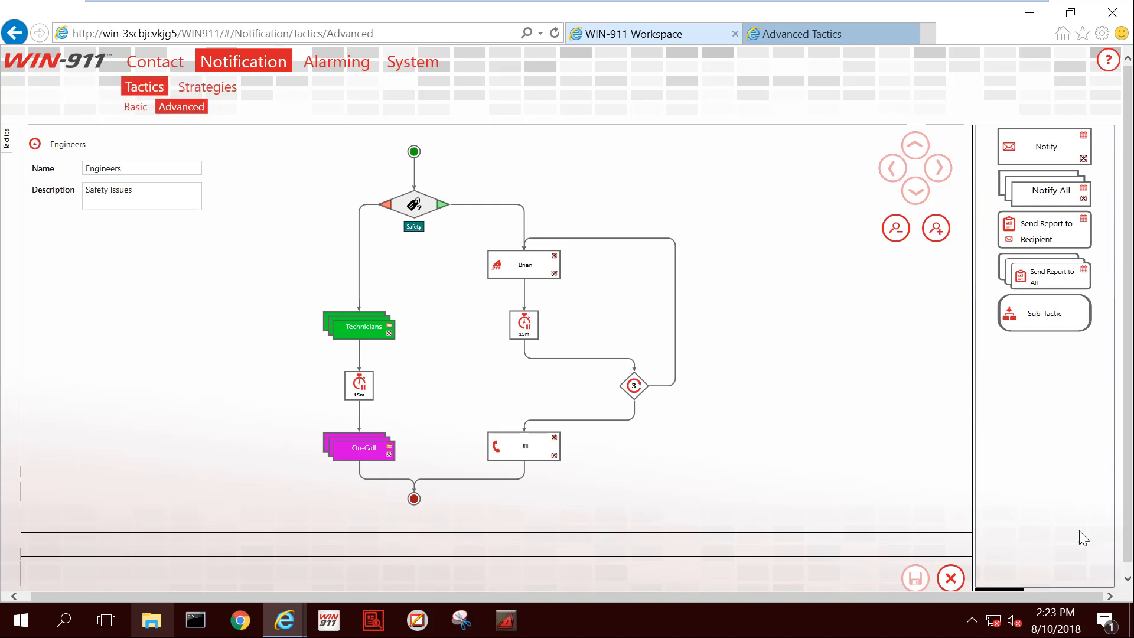
Step: Switch the block palette to Decisions to show decision blocks such as the label decision
scroll(up, 3)
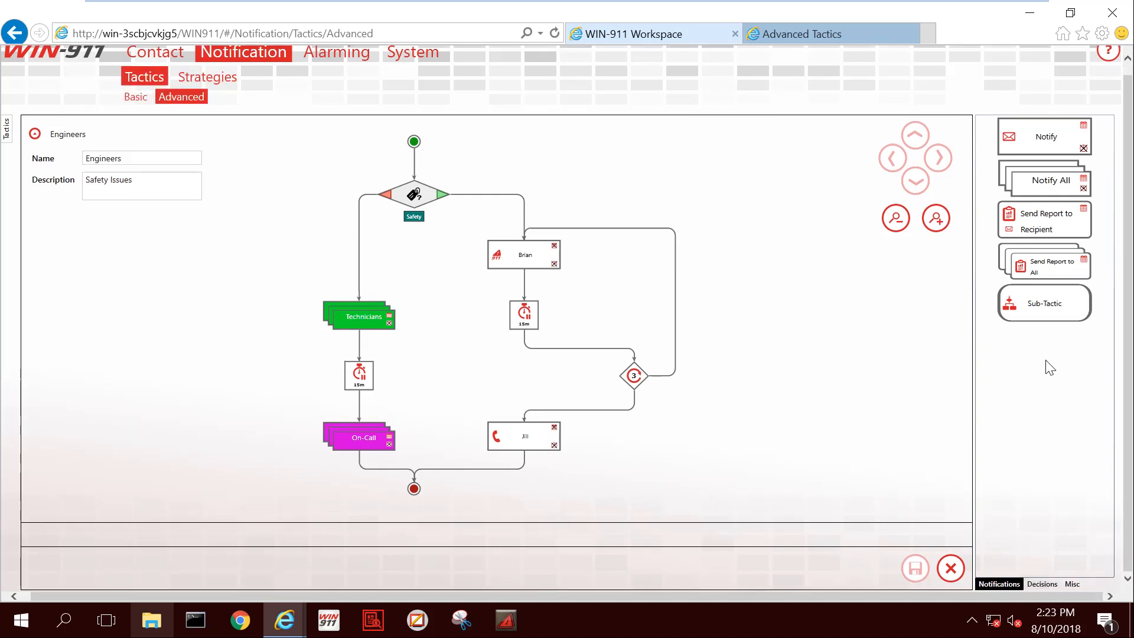
mouse_move(1049, 192)
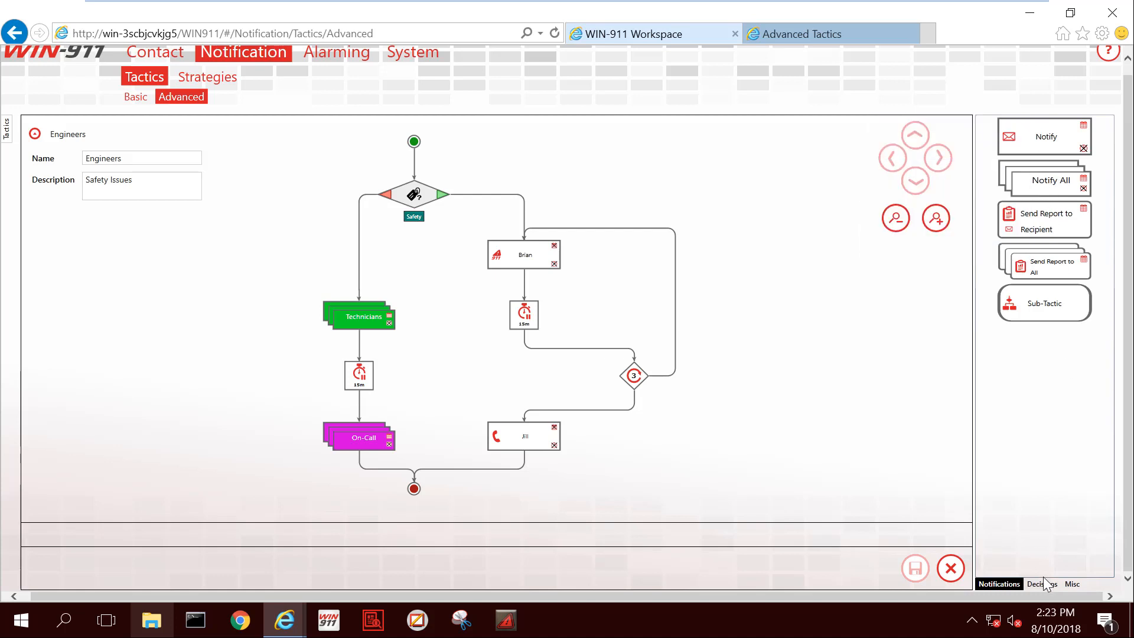
click(1041, 583)
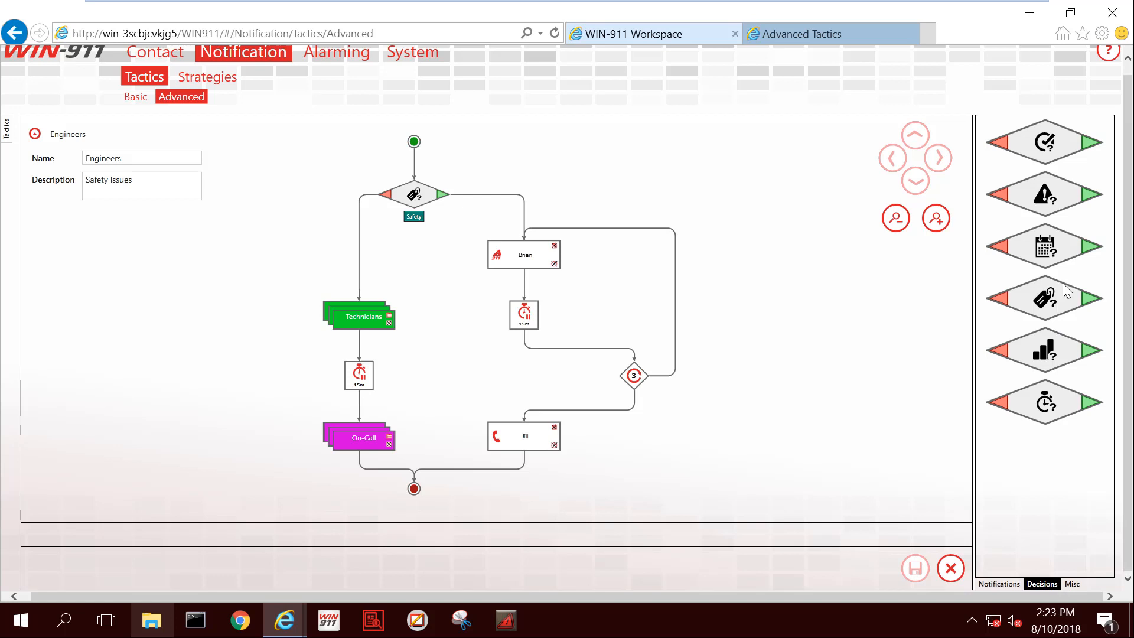
mouse_move(1044, 299)
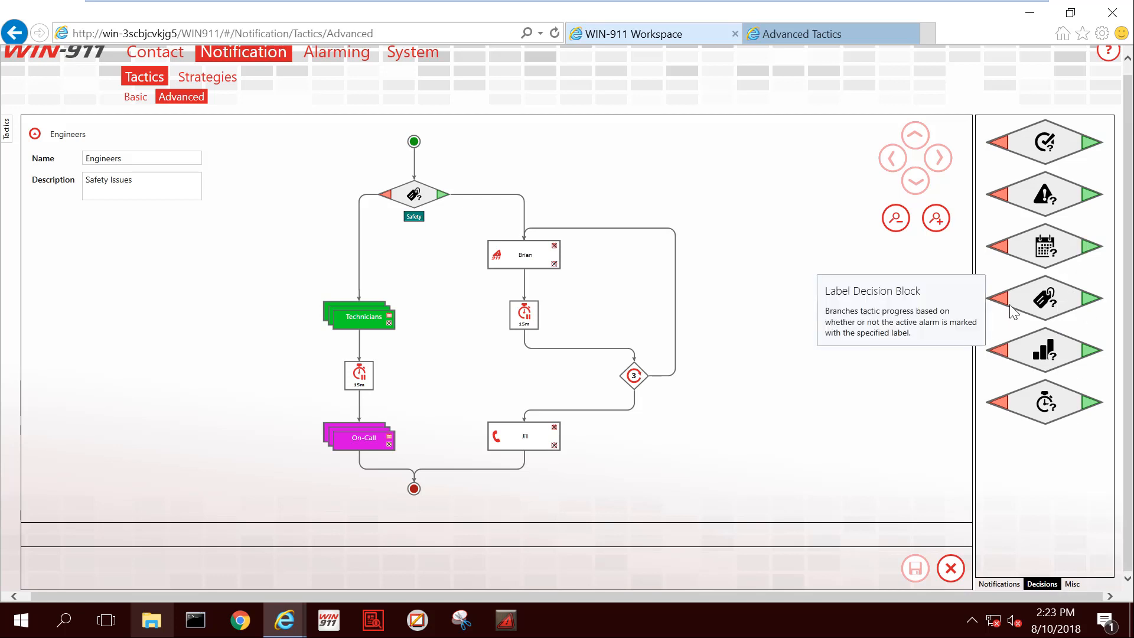
mouse_move(953, 295)
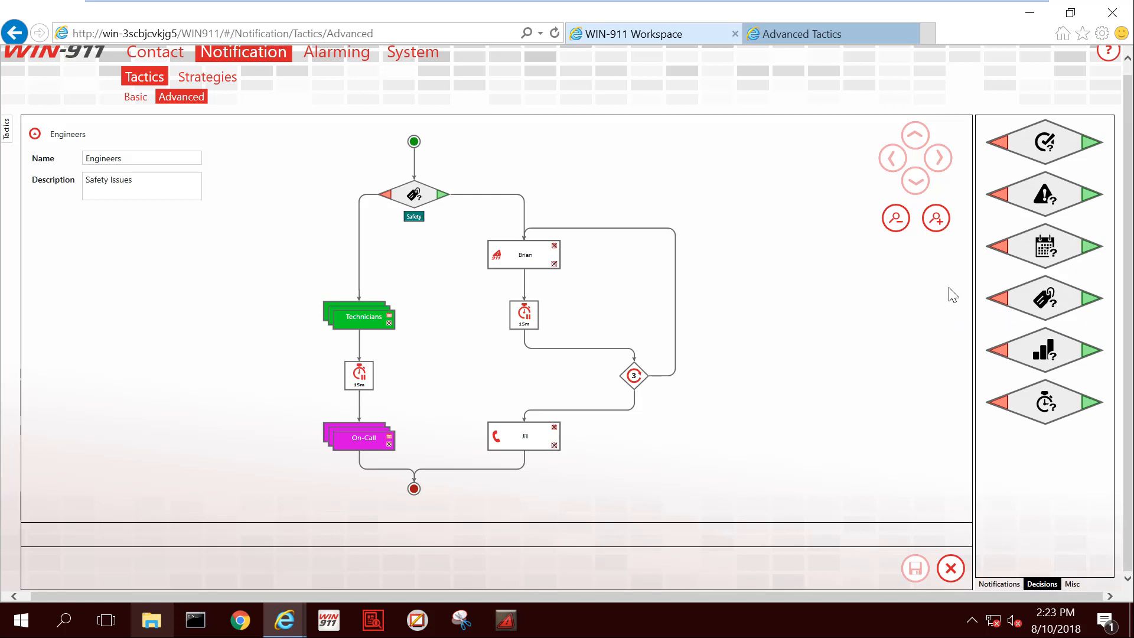
mouse_move(1044, 244)
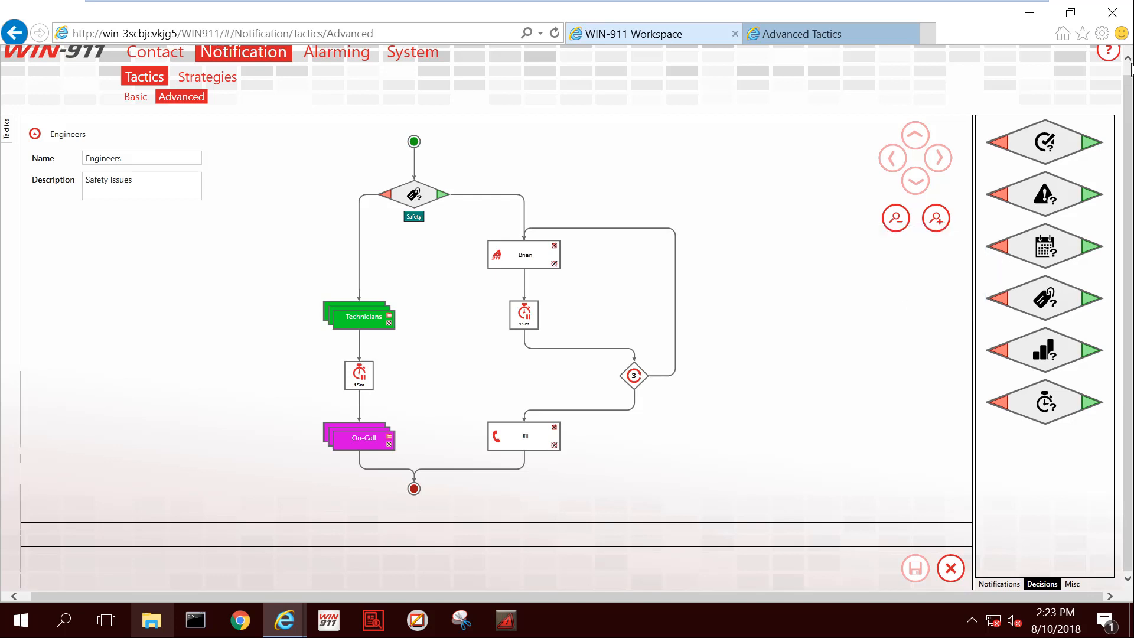
scroll(down, 3)
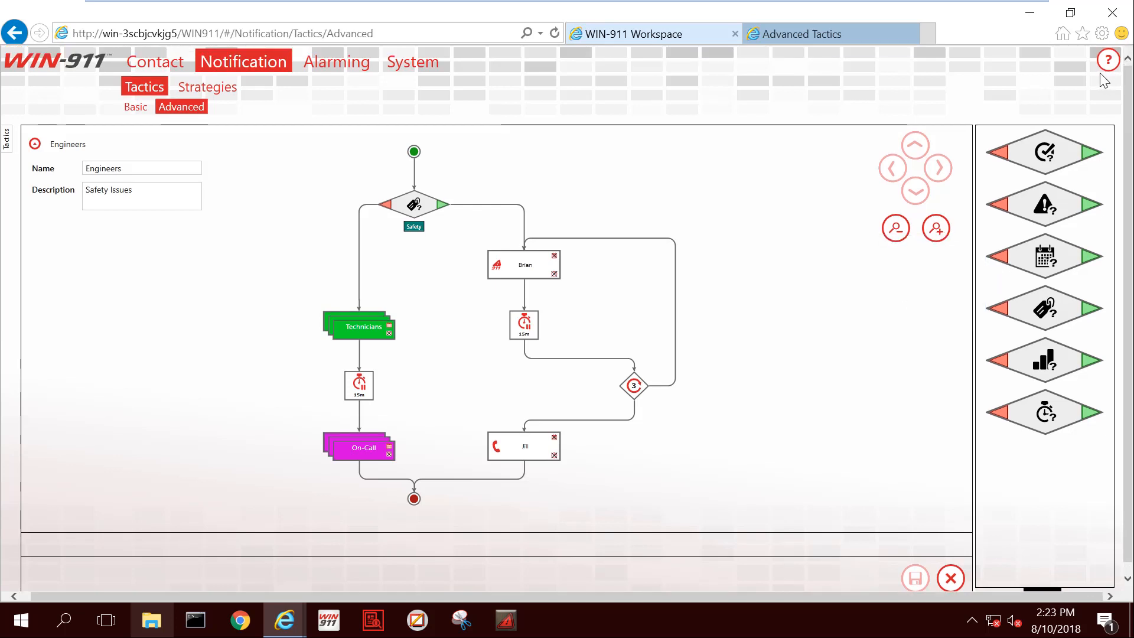
mouse_move(1092, 70)
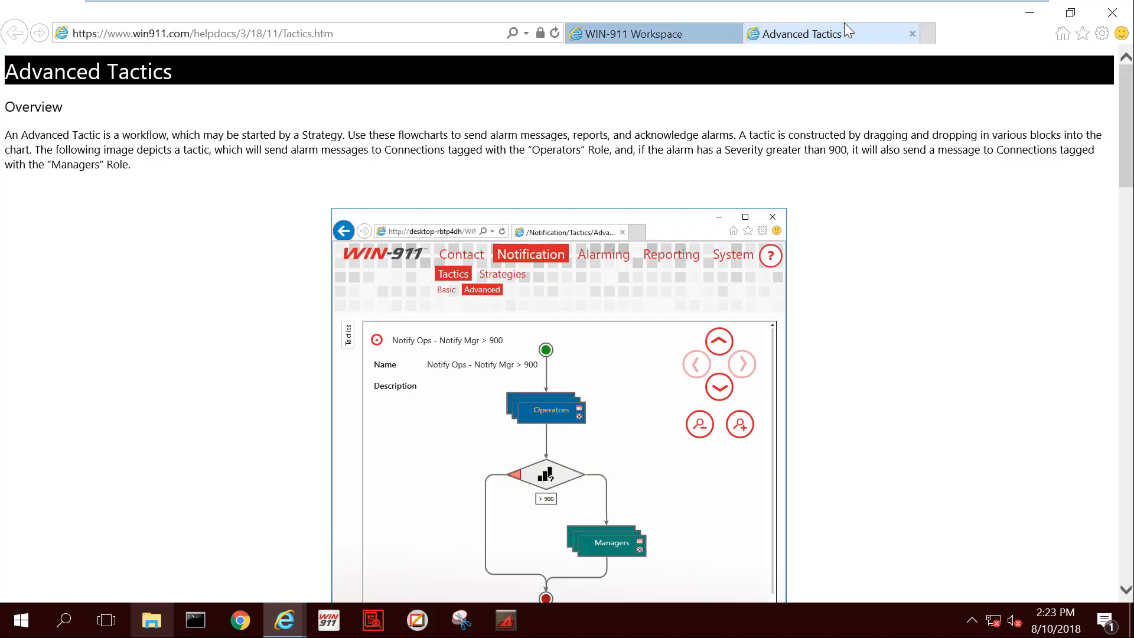
mouse_move(188, 283)
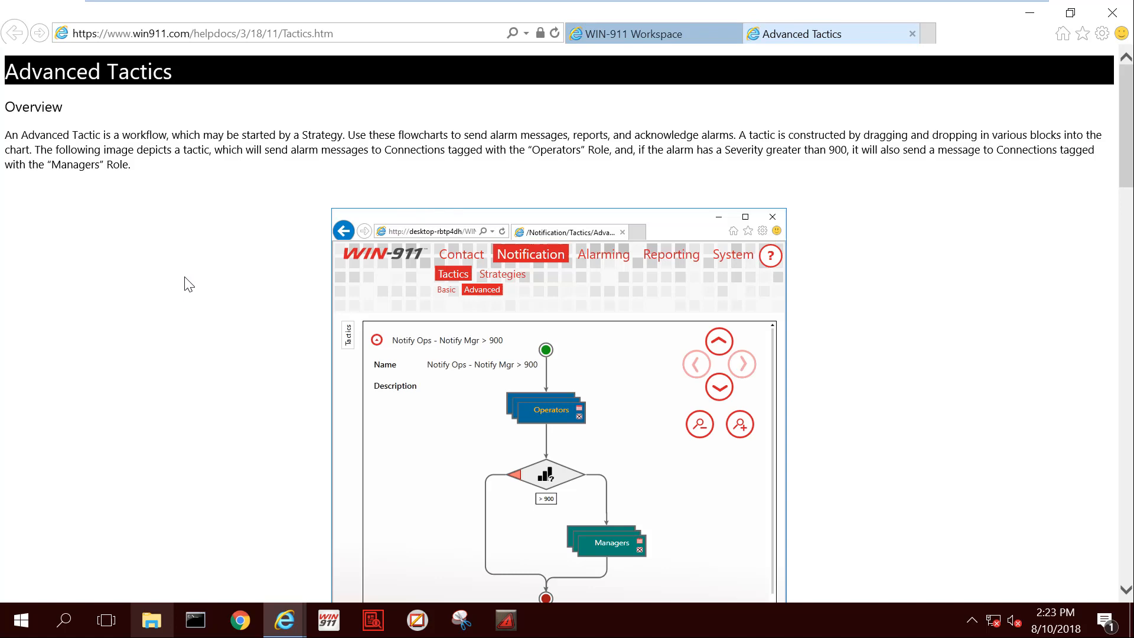
Step: Scroll through the Advanced Tactics help block descriptions, then return to the WIN-911 Workspace
scroll(down, 3)
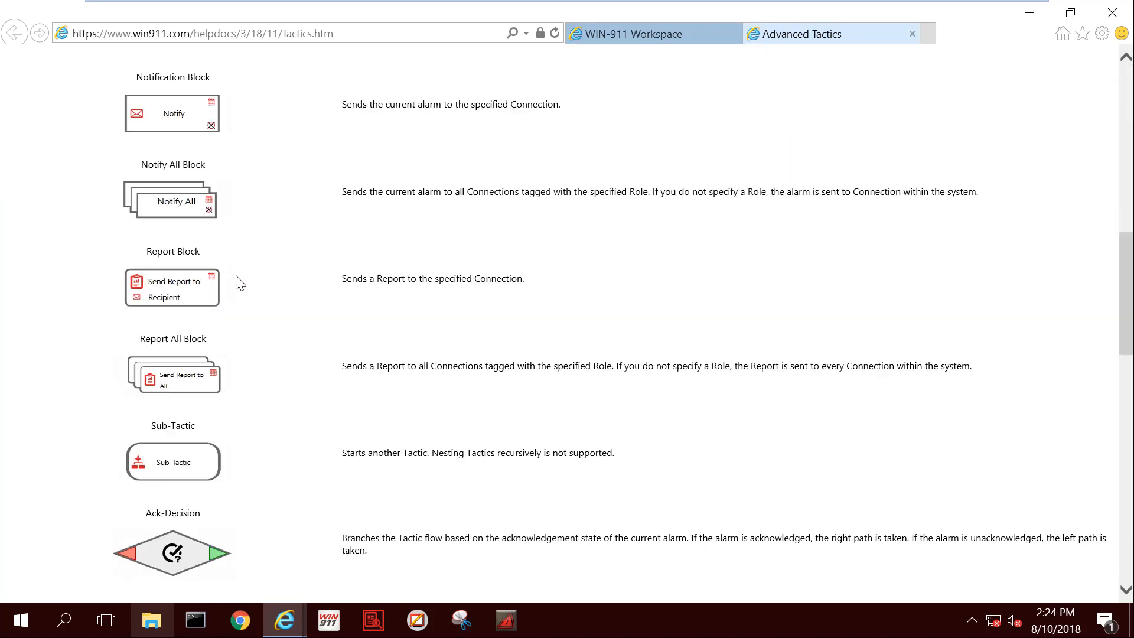
scroll(down, 3)
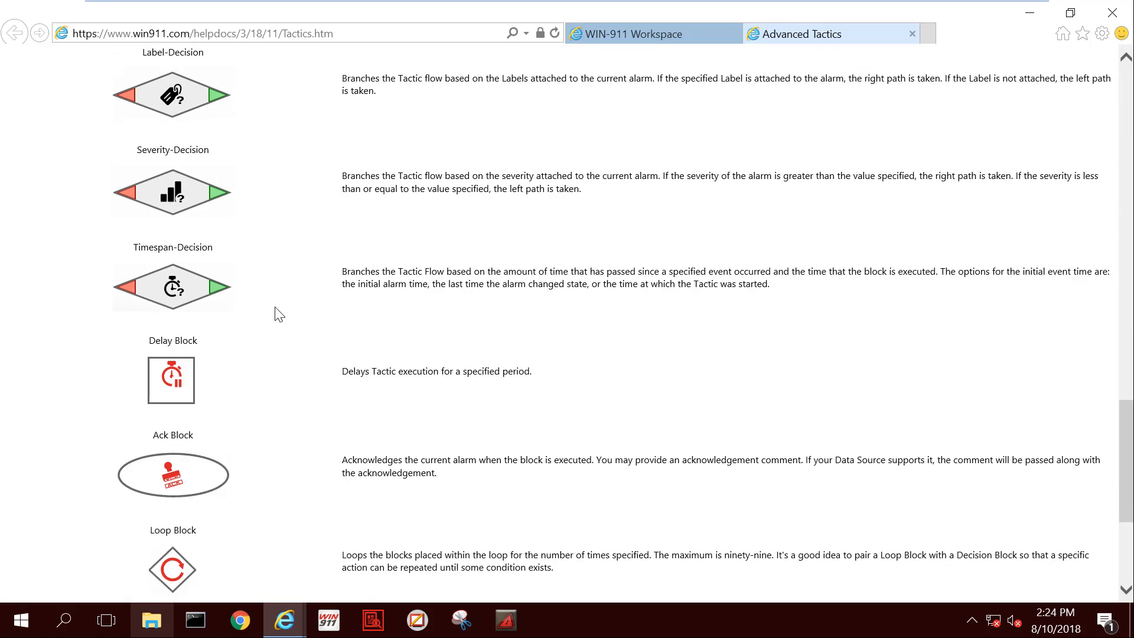
click(643, 33)
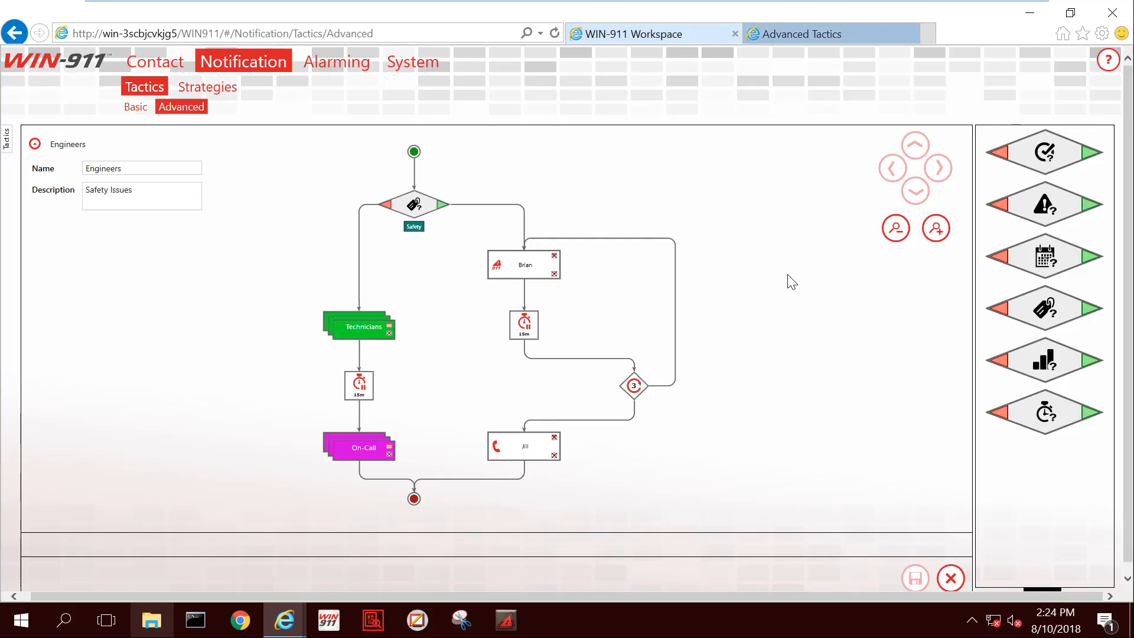
Step: Save the Engineers tactic and view the seven notification strategies, such as Critical and Default
click(7, 138)
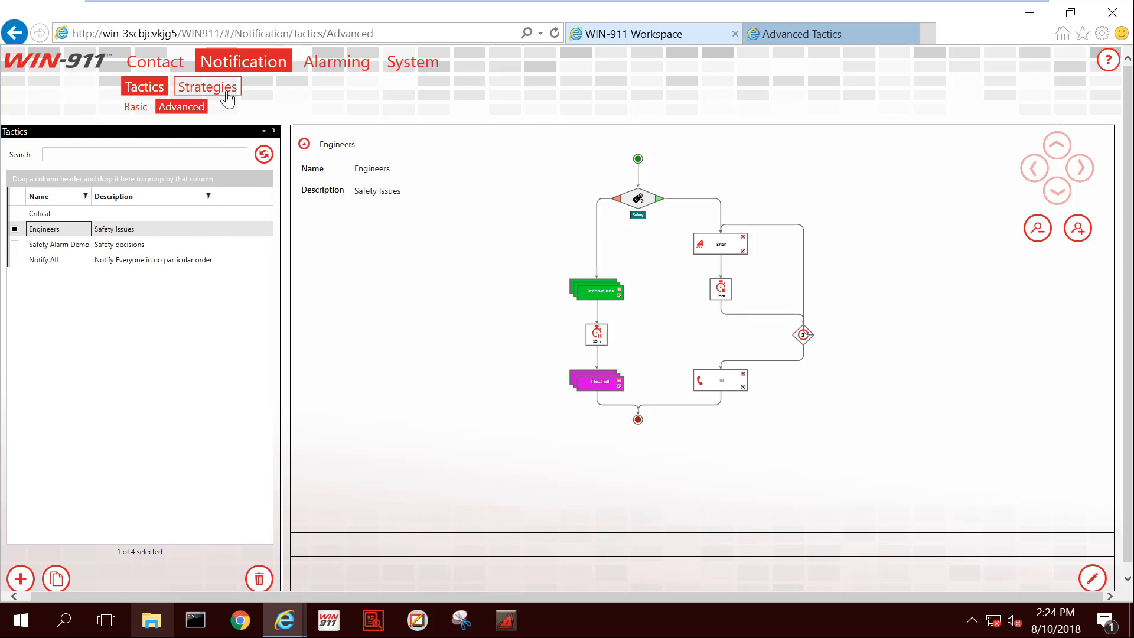
click(207, 86)
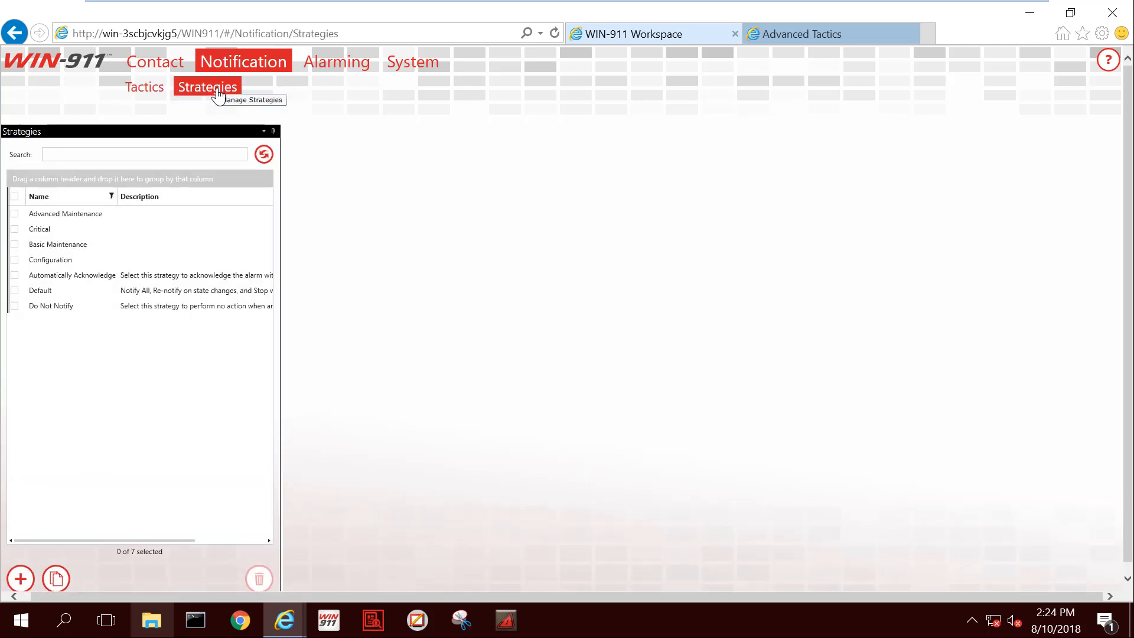
Step: Create a strategy named 'Engineers' in Advanced Mode and choose its Start Tactic
click(20, 579)
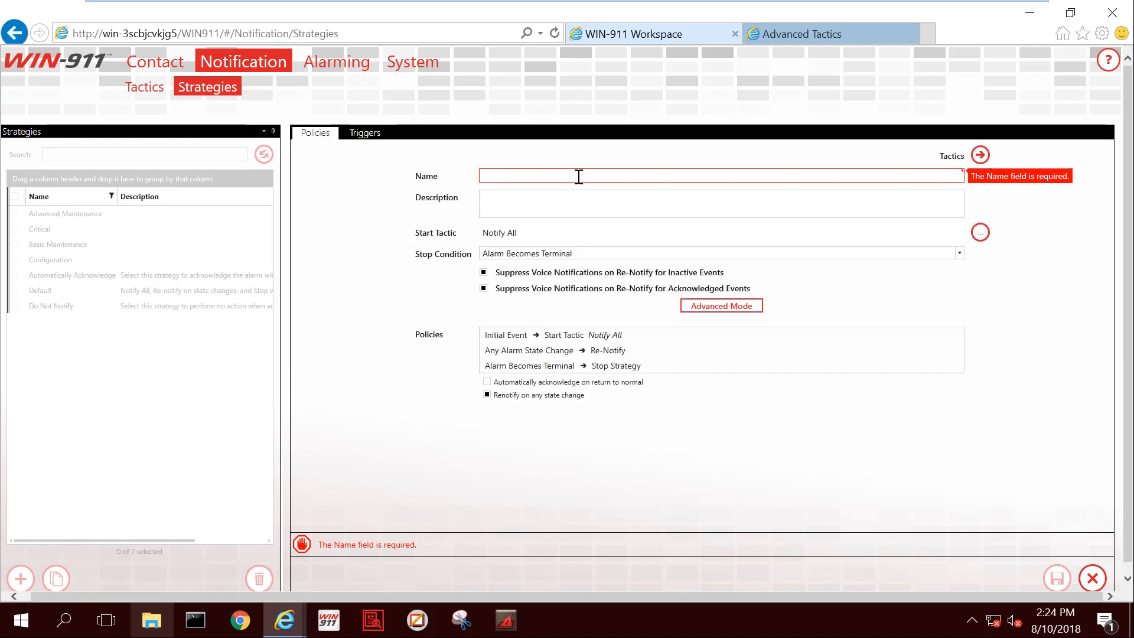
text(Engineers)
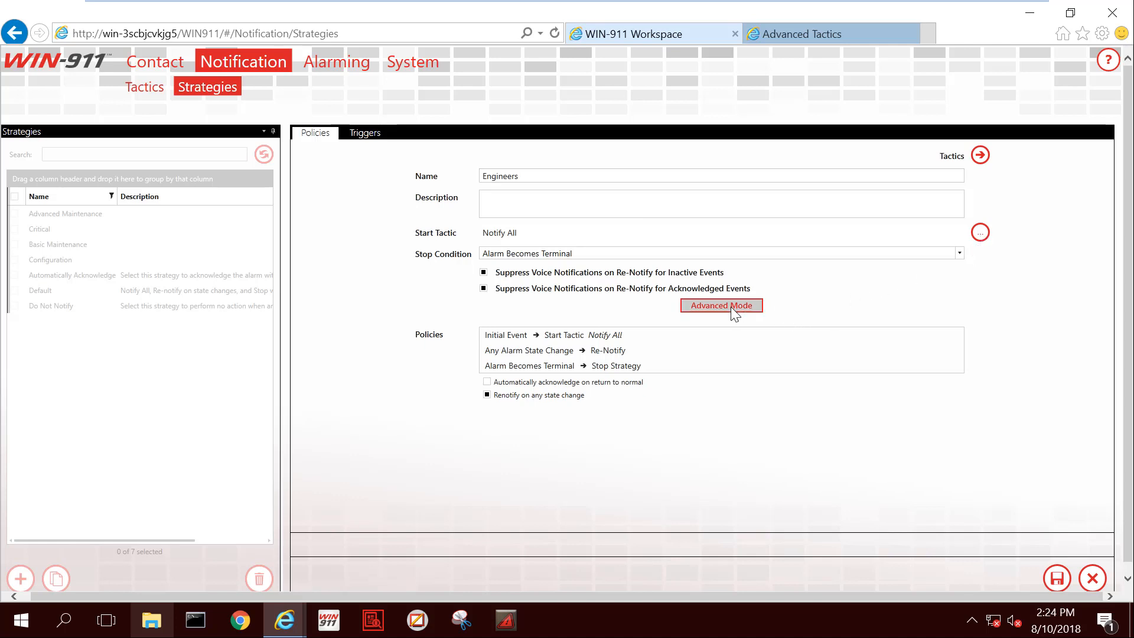
click(721, 305)
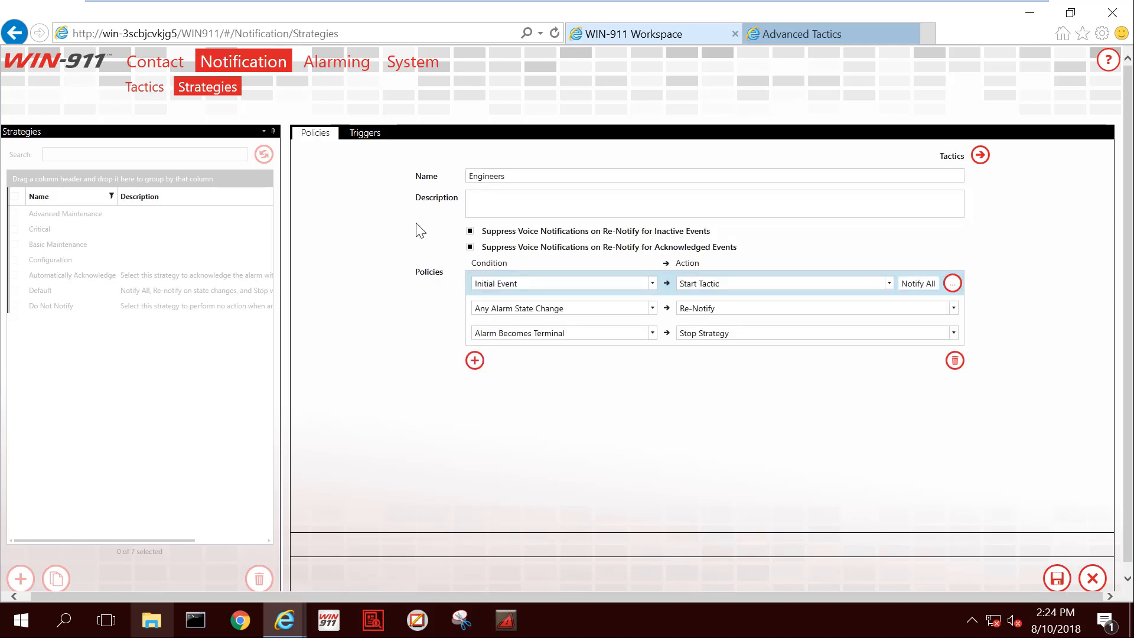
mouse_move(354, 373)
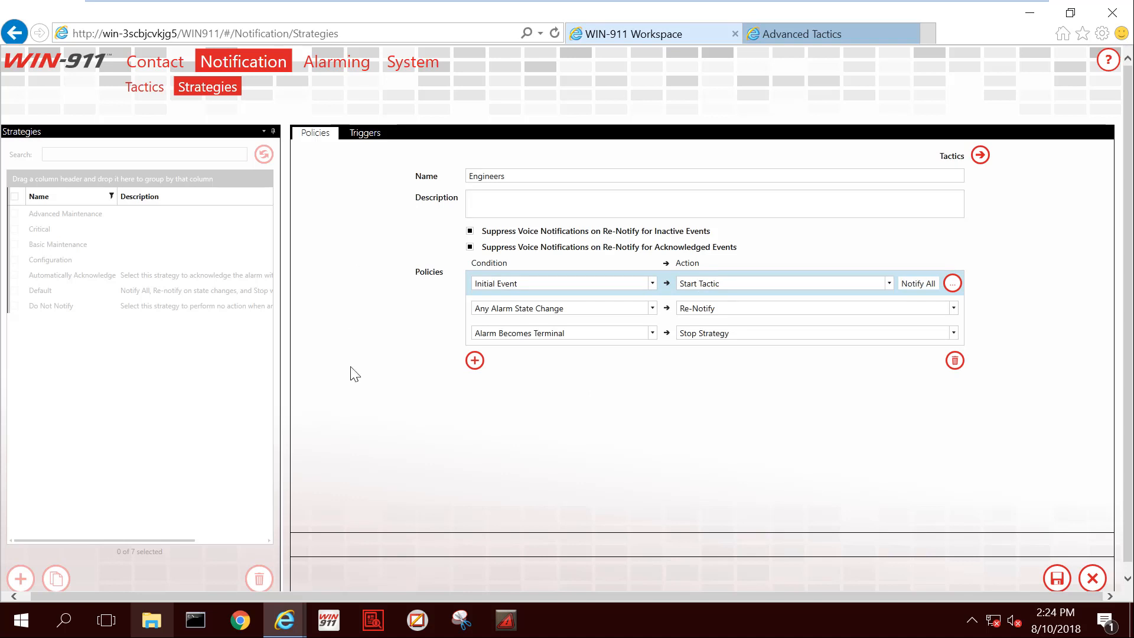
mouse_move(983, 406)
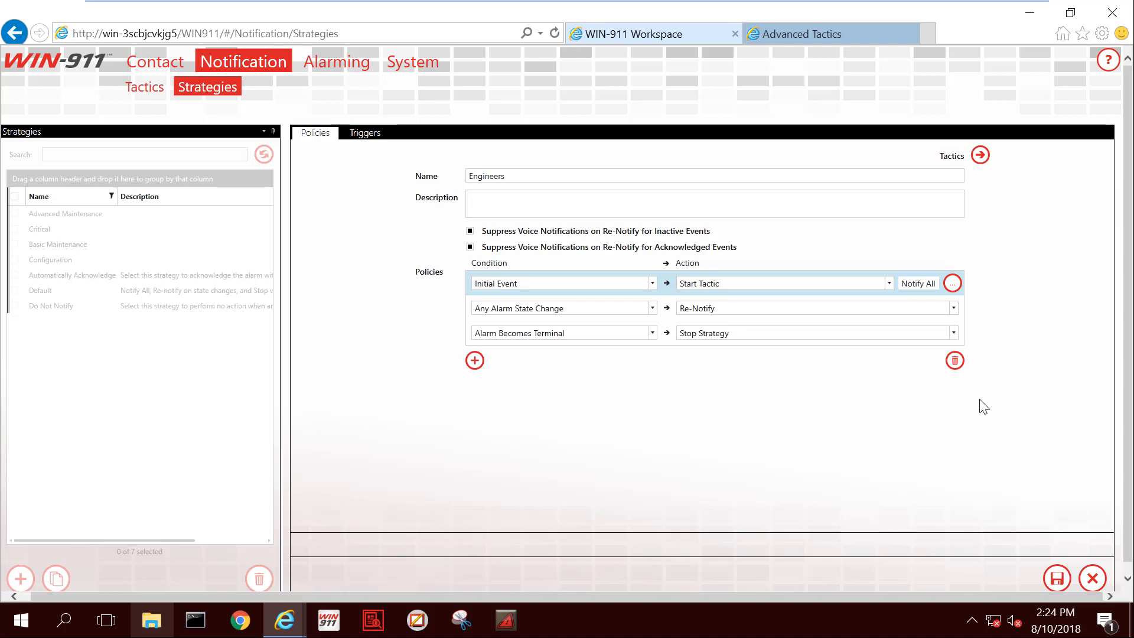
mouse_move(879, 401)
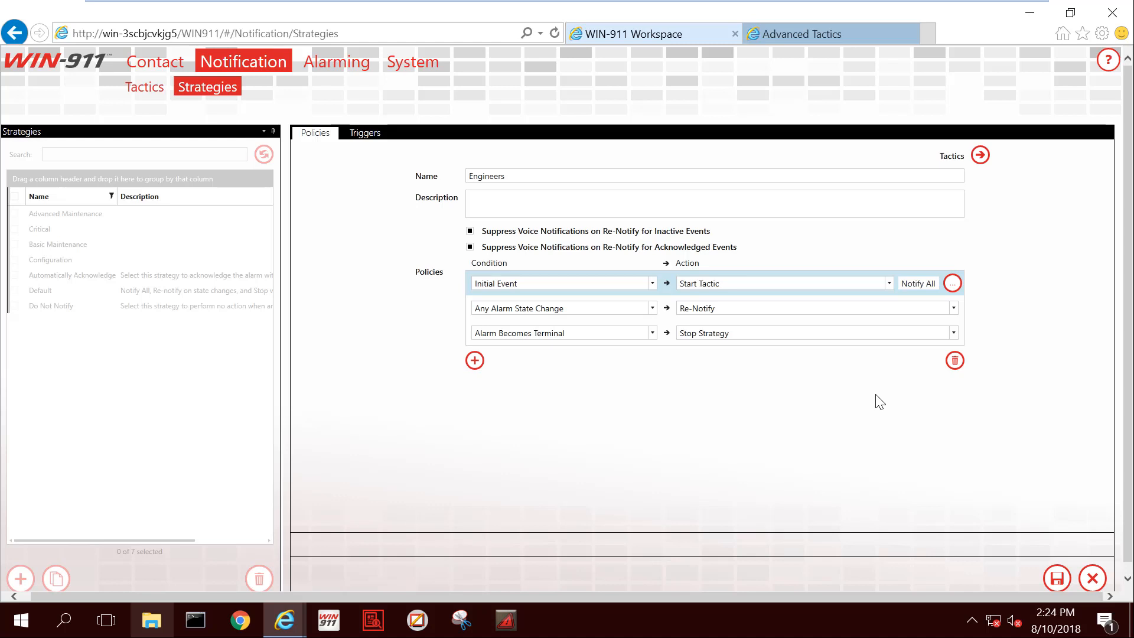
mouse_move(817, 386)
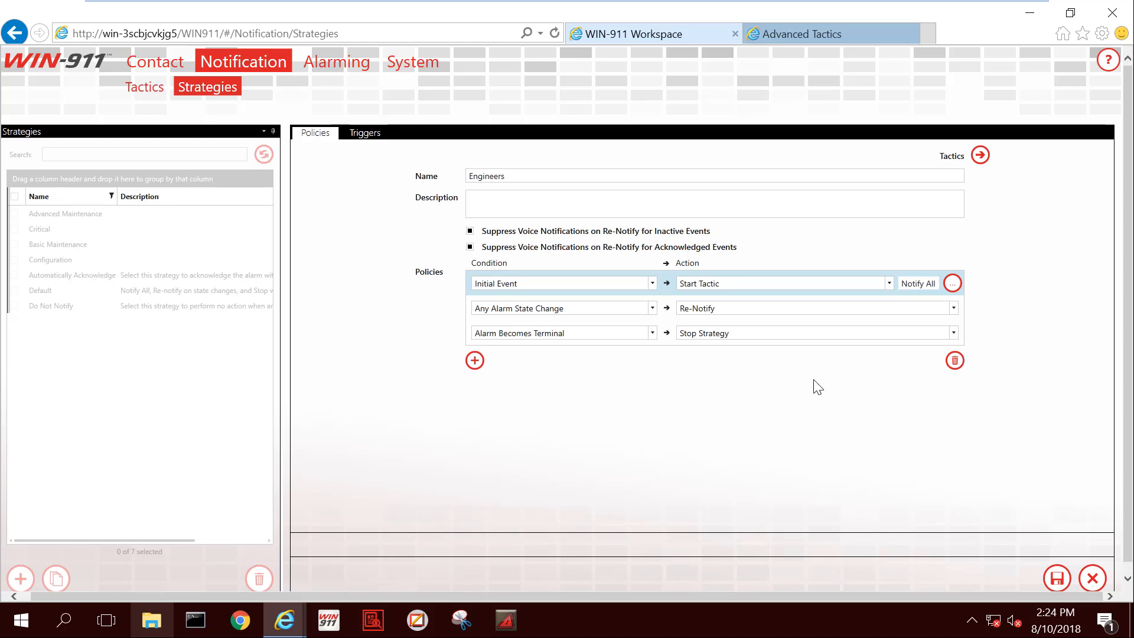
click(953, 283)
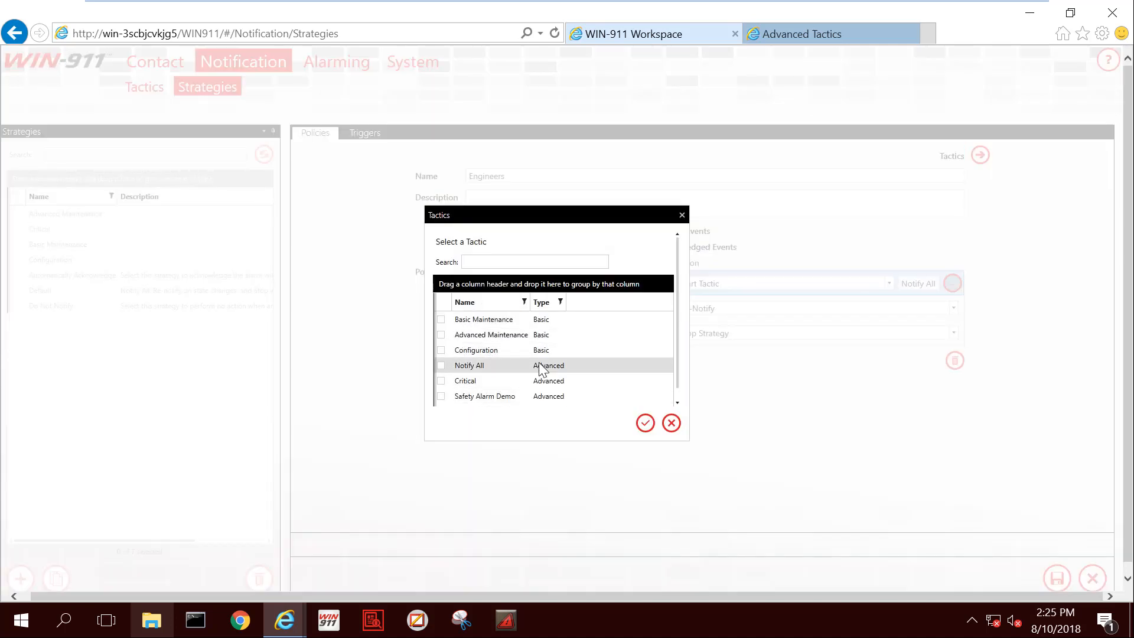
Step: Set Engineers as the strategy's initial-event start tactic and add a fourth policy row
scroll(down, 3)
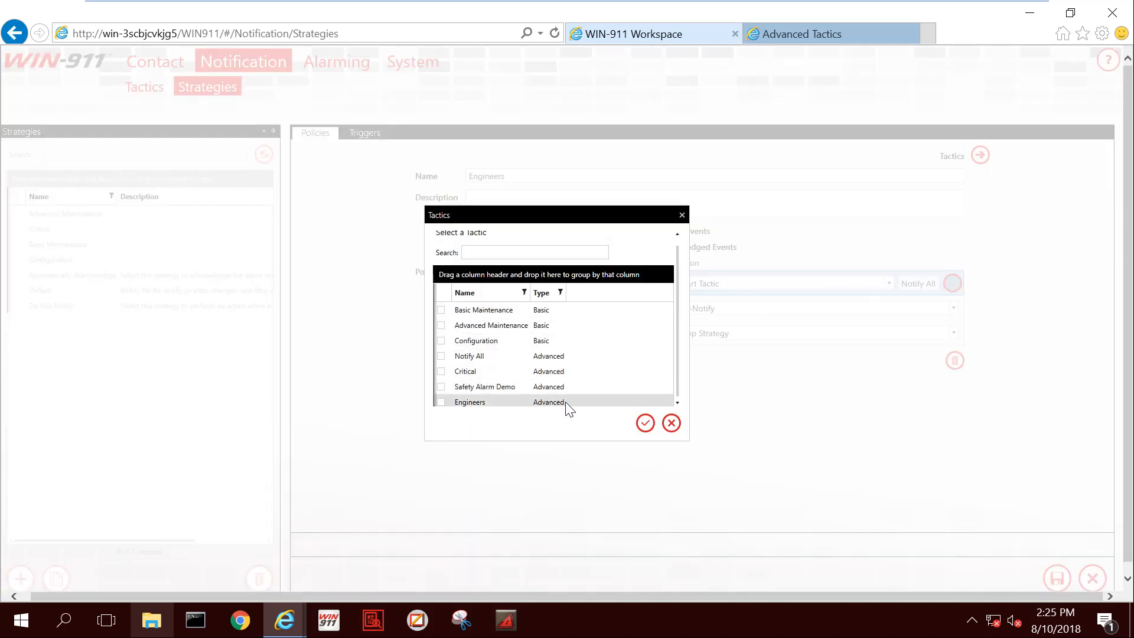
click(644, 423)
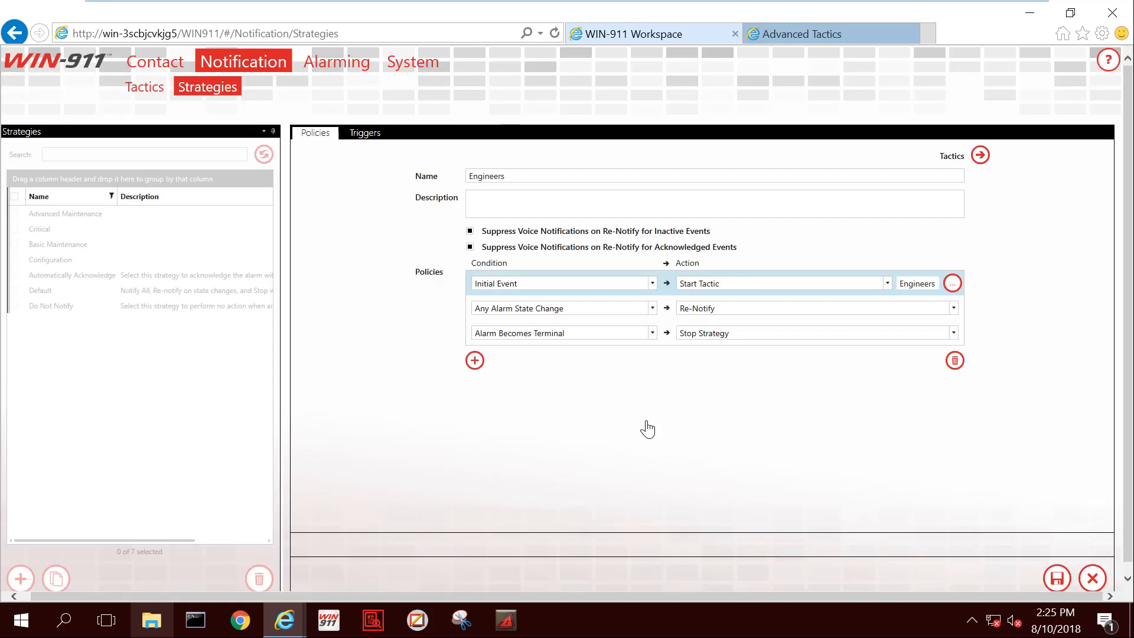
mouse_move(547, 363)
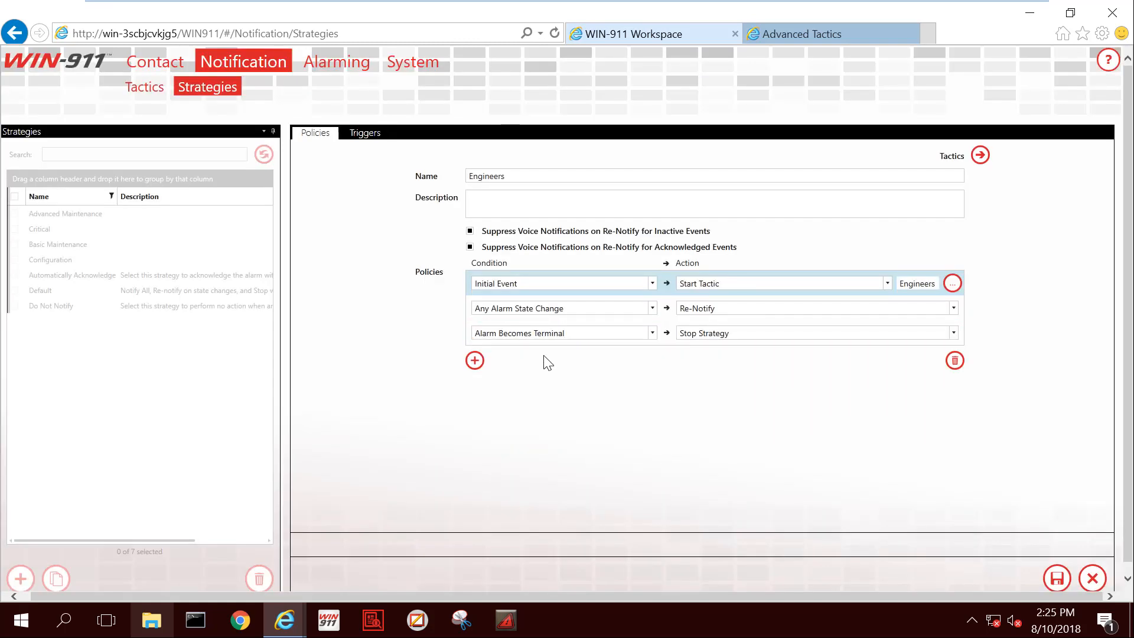
mouse_move(642, 355)
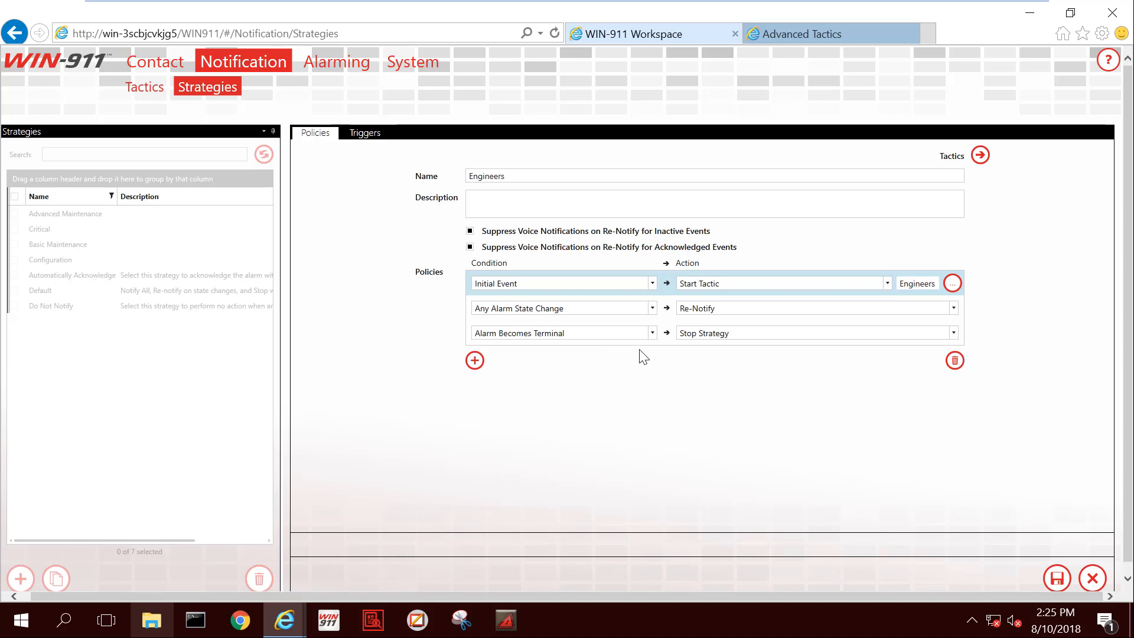
mouse_move(687, 332)
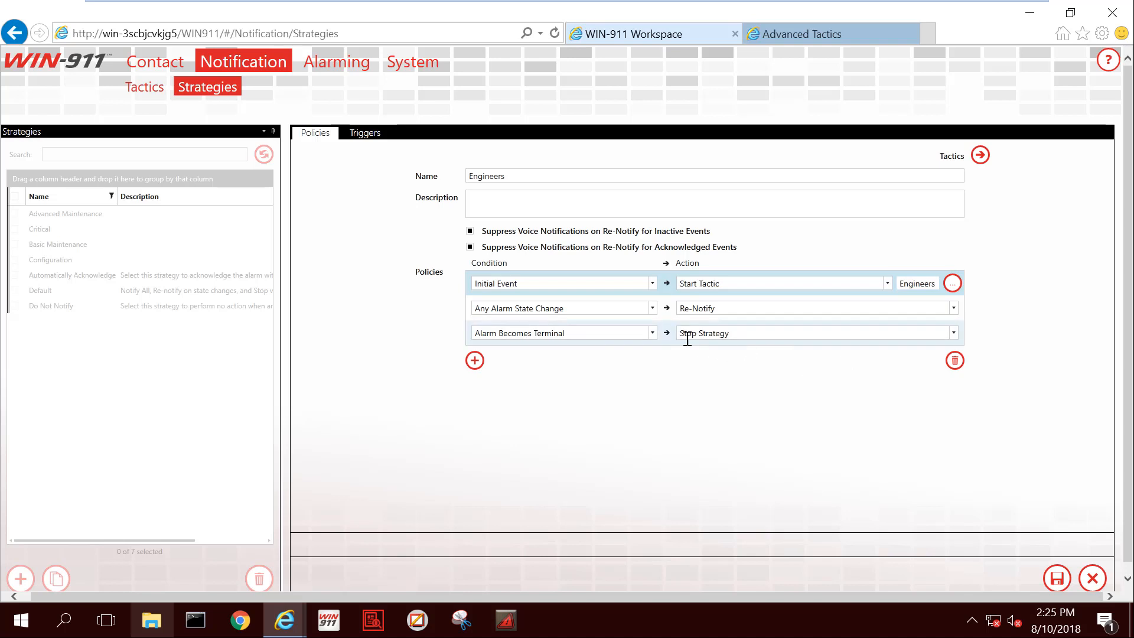
mouse_move(513, 396)
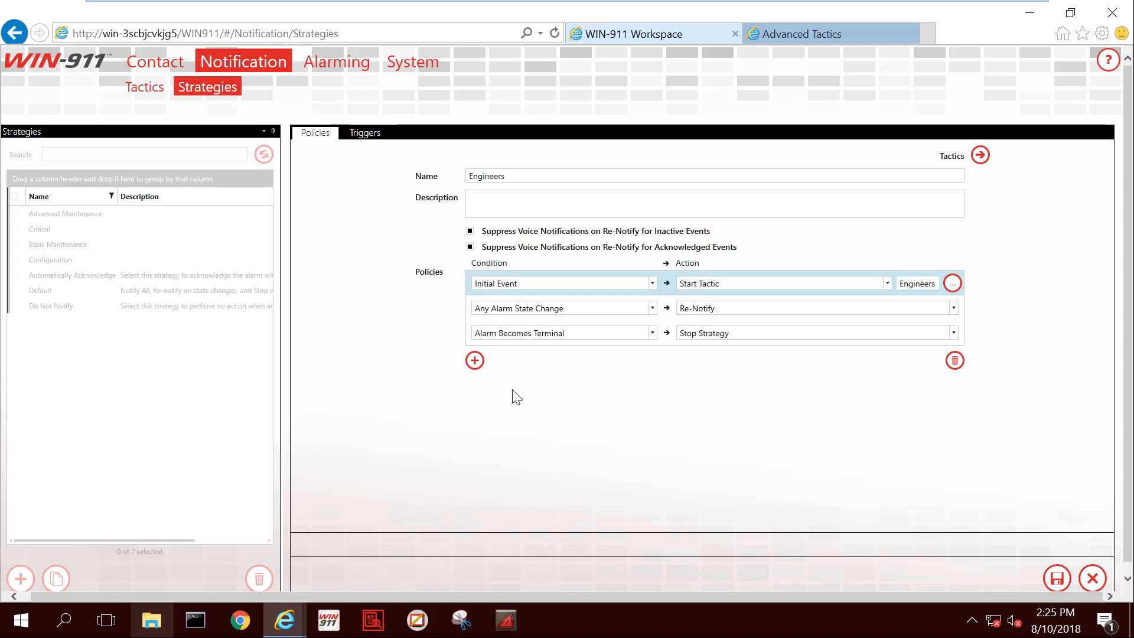
click(474, 361)
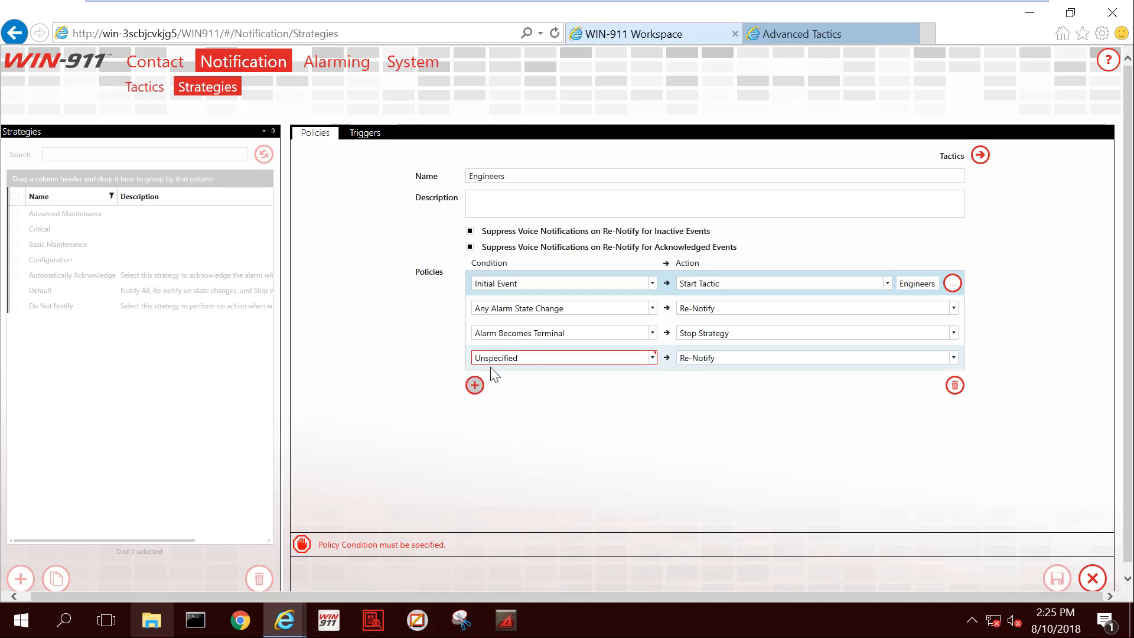
Step: Make the fourth policy re-notify upon a 45-minute timer, then view the Engineers tactic flowchart
click(650, 358)
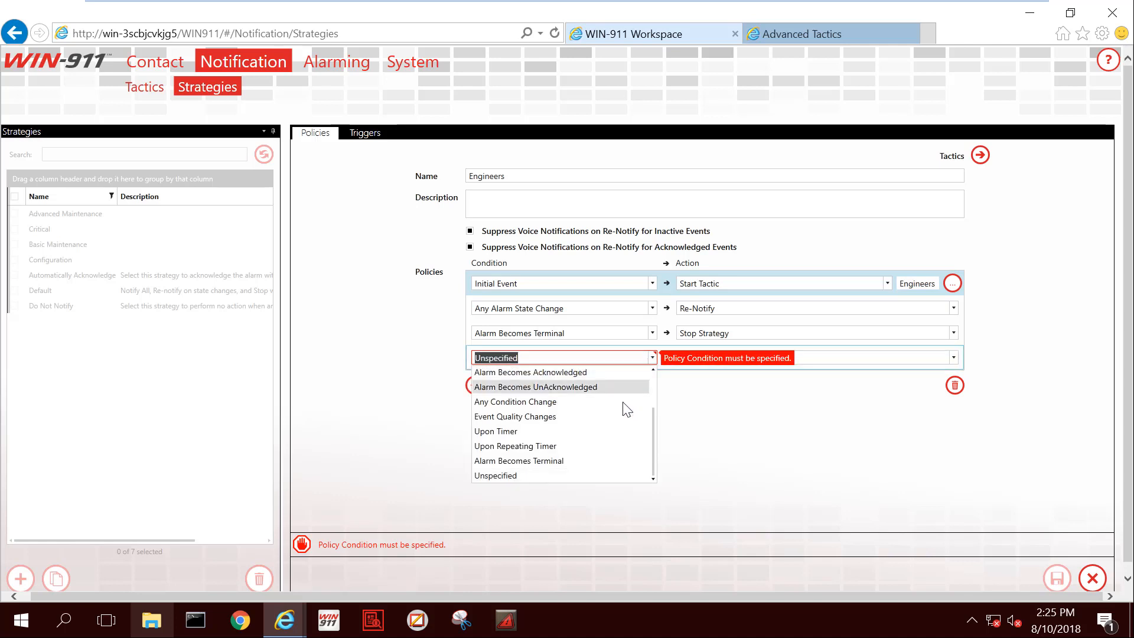
click(496, 432)
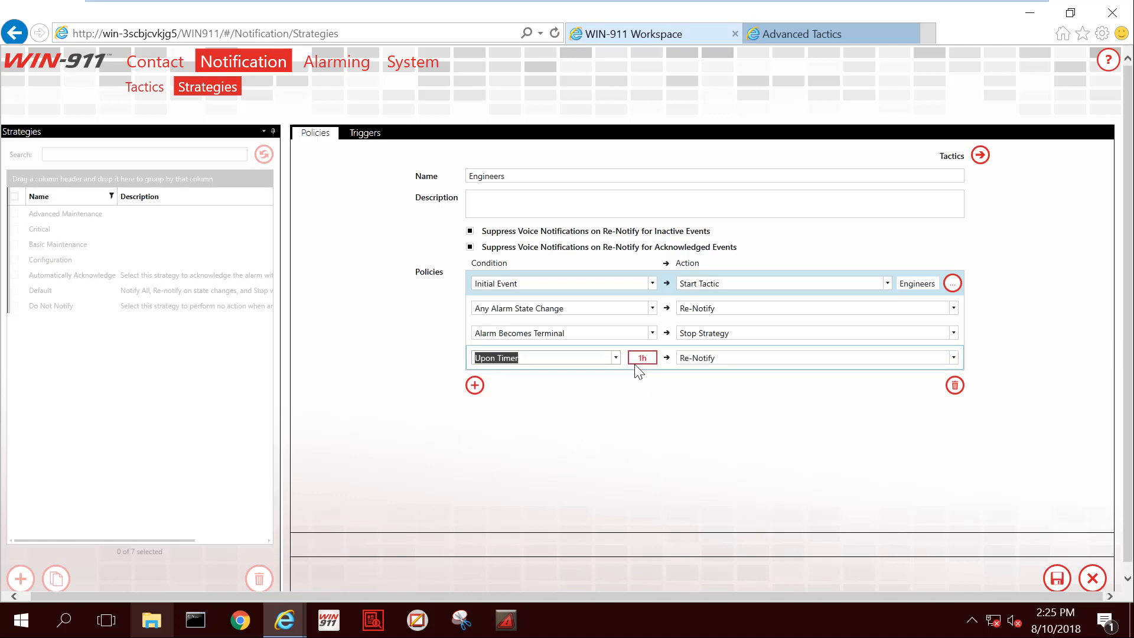
click(641, 357)
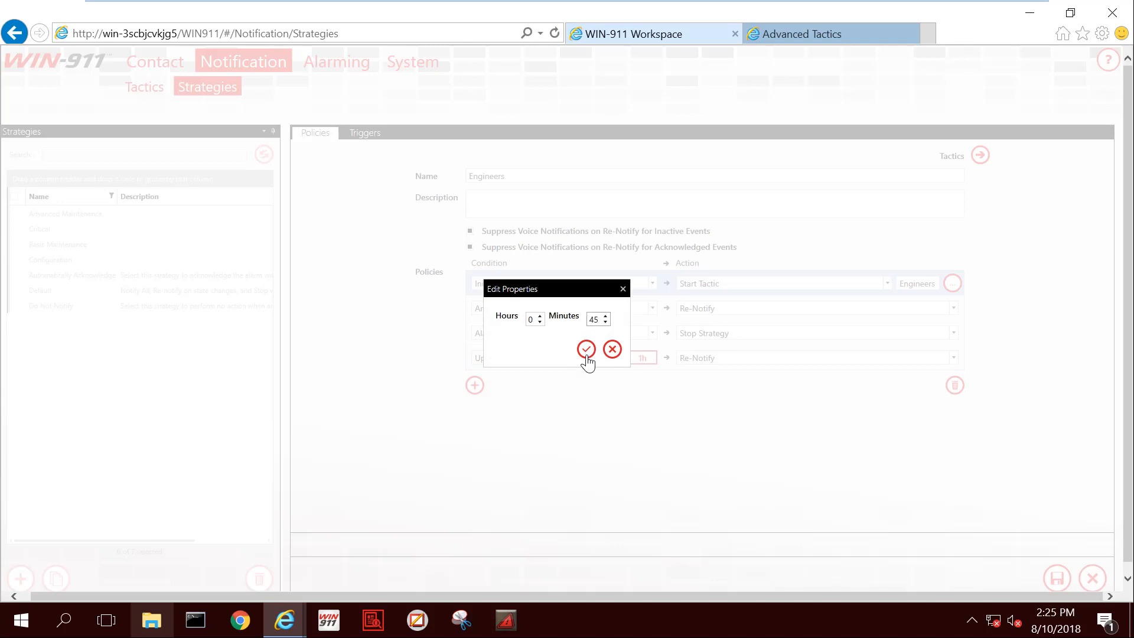
click(586, 349)
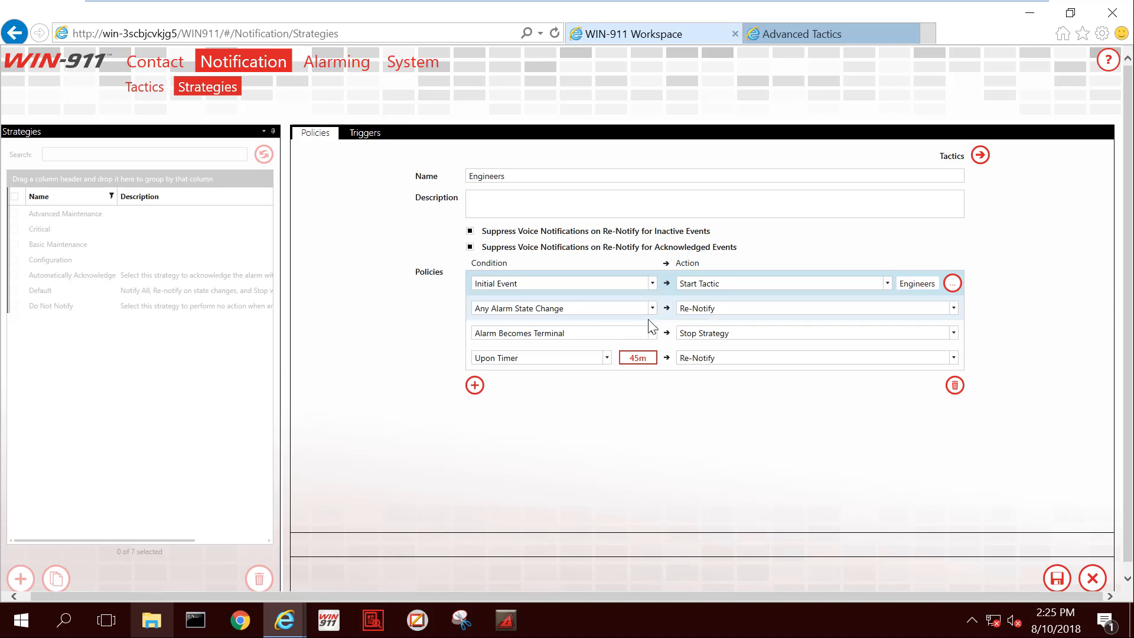
mouse_move(662, 312)
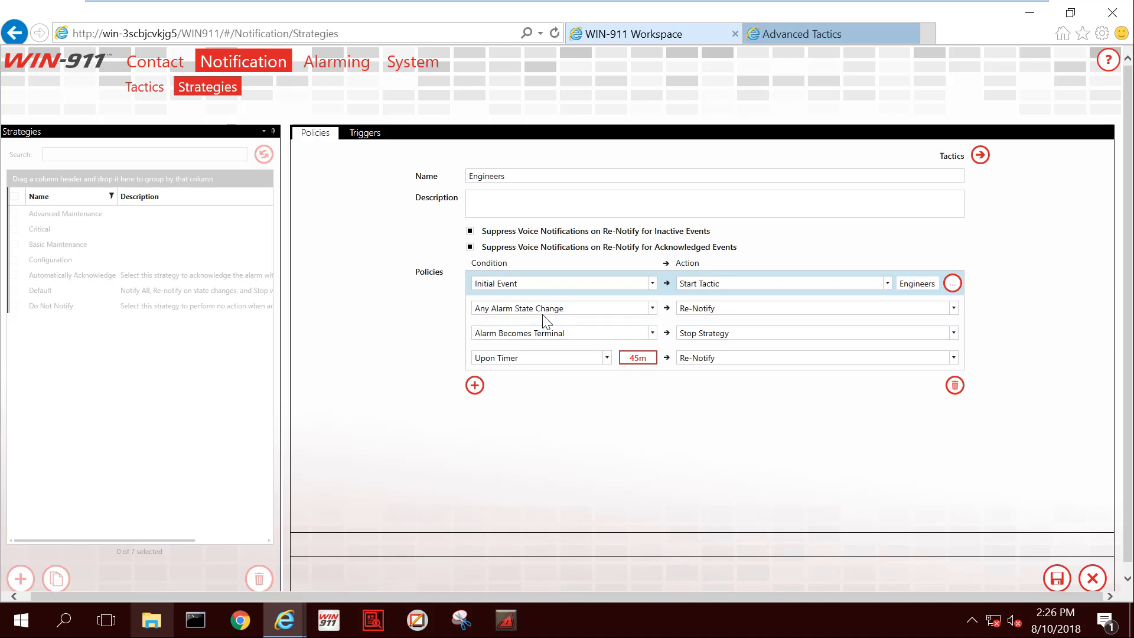
mouse_move(432, 307)
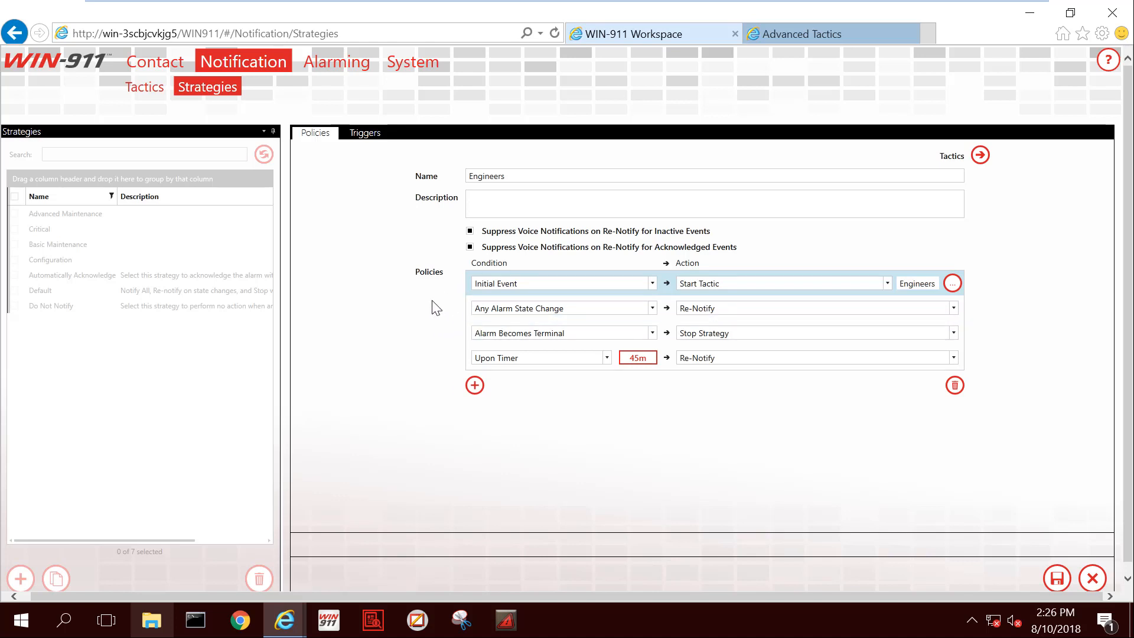
mouse_move(418, 360)
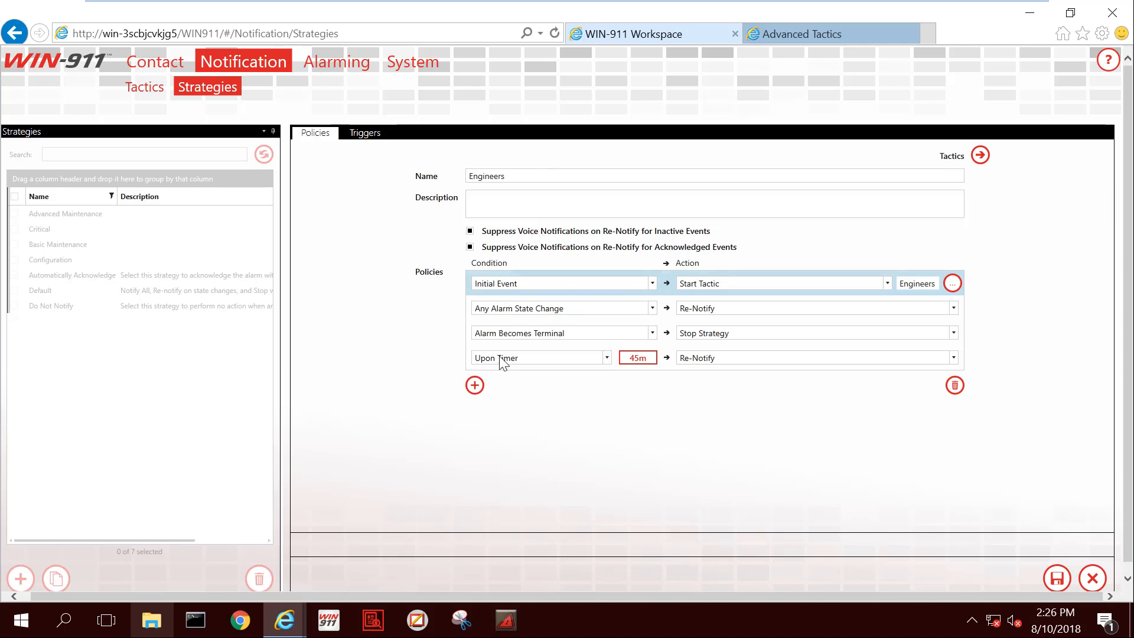
mouse_move(981, 300)
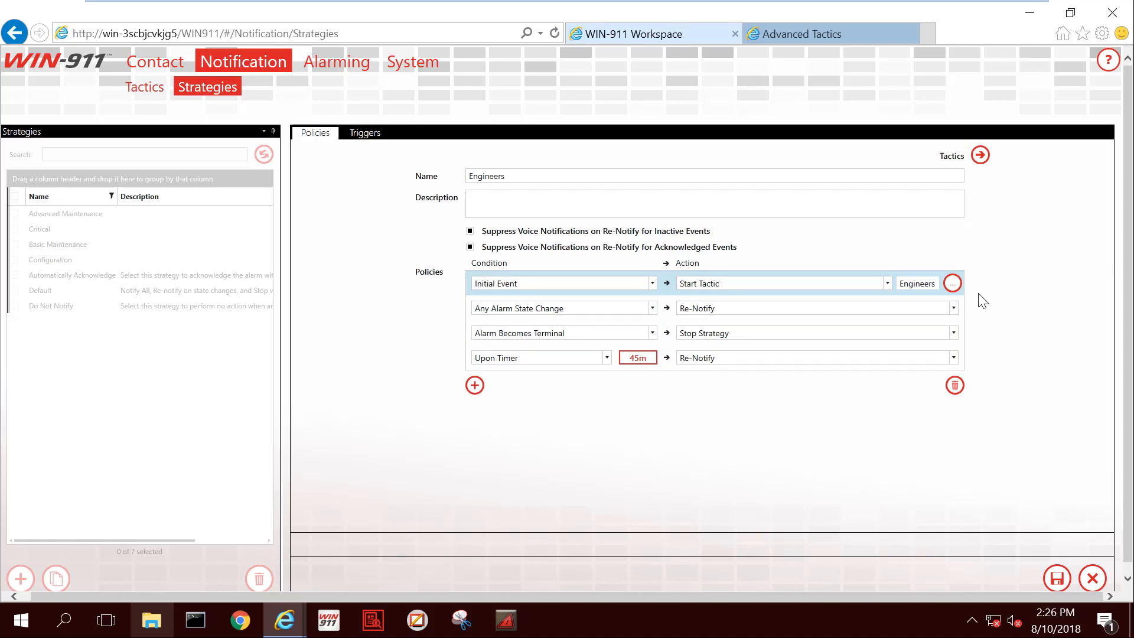
click(980, 155)
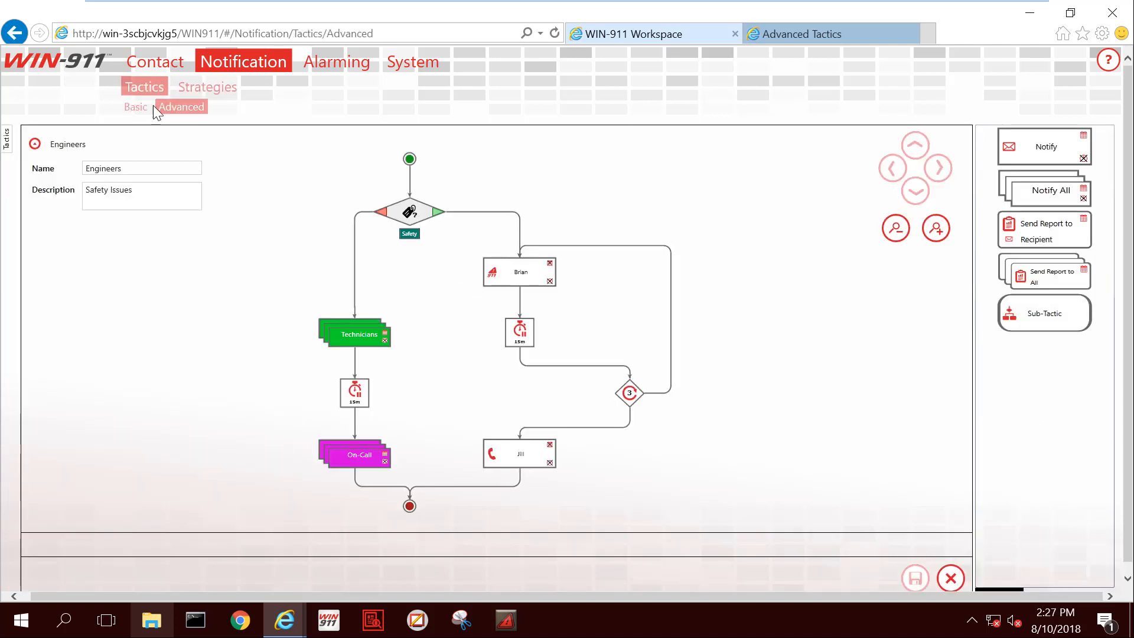
mouse_move(263, 175)
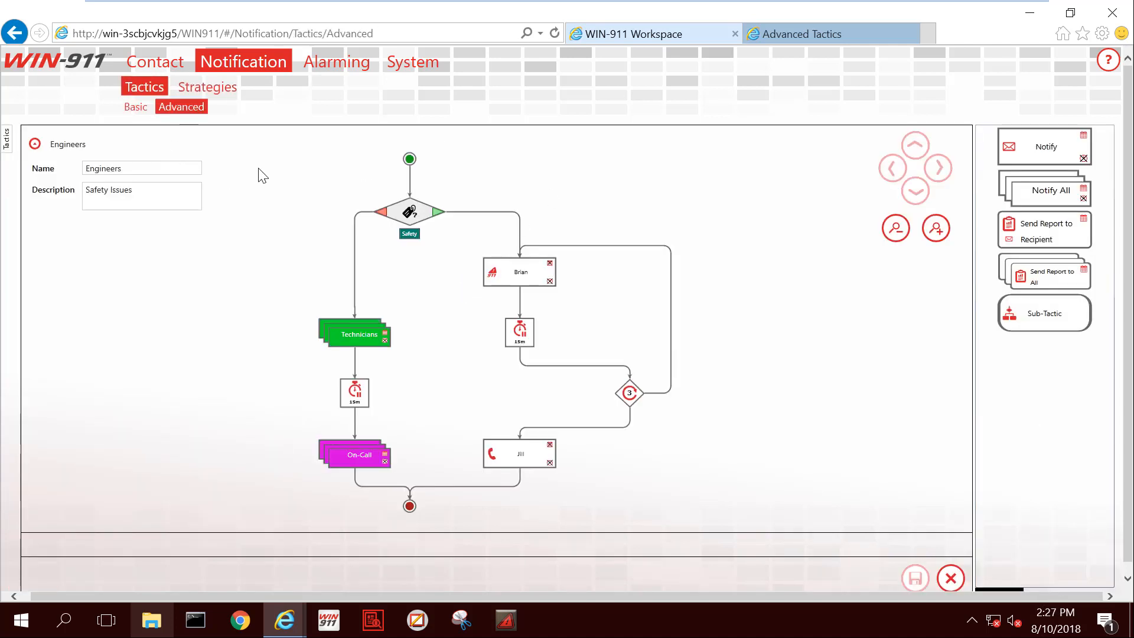
mouse_move(260, 151)
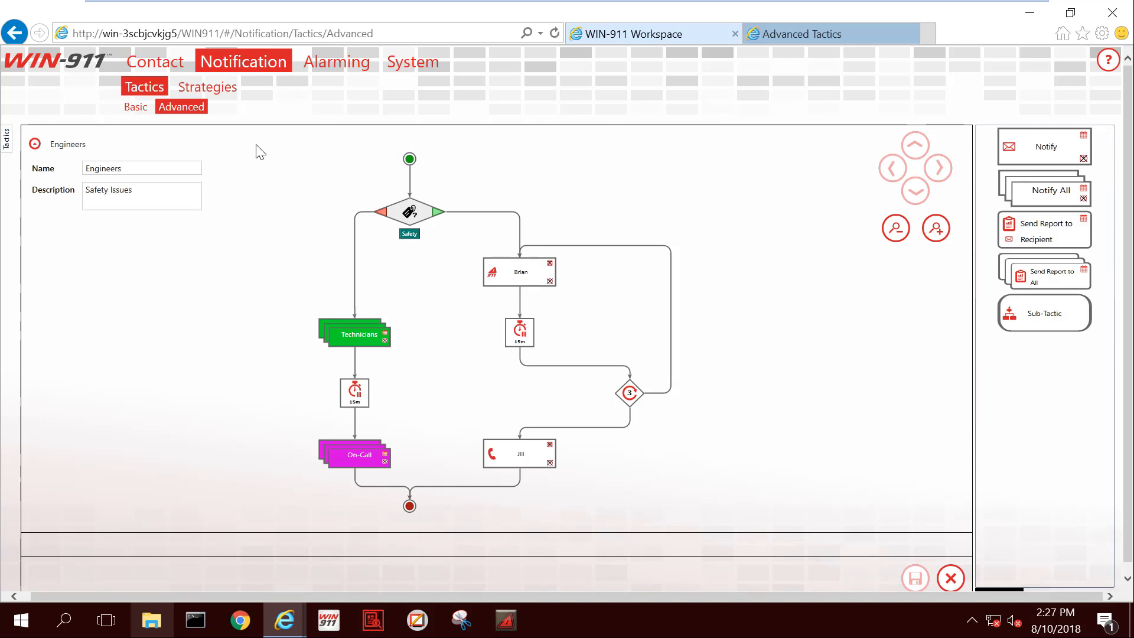
mouse_move(283, 432)
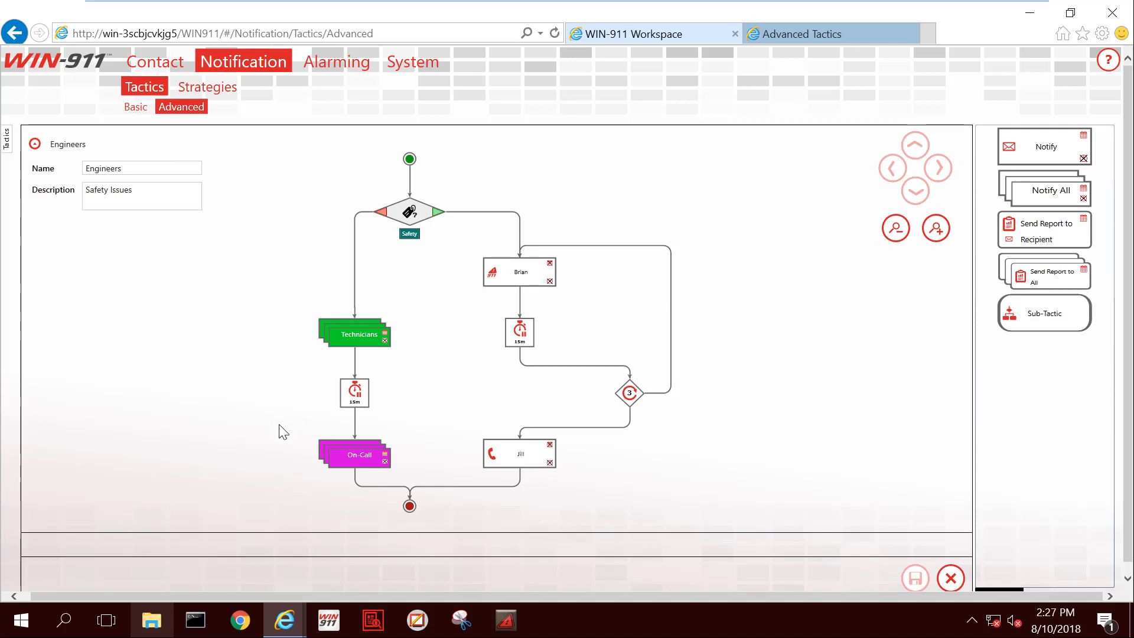
mouse_move(291, 469)
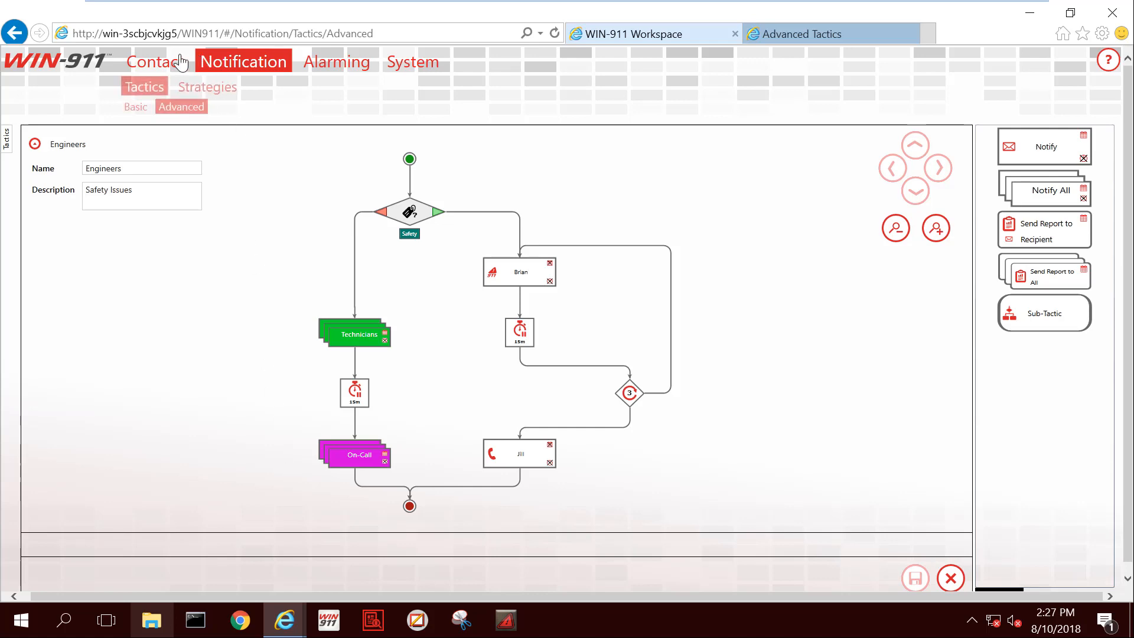
Step: Open the Contact configuration page listing email, Mobile-911, SMS, voice, roles and schedules
click(154, 61)
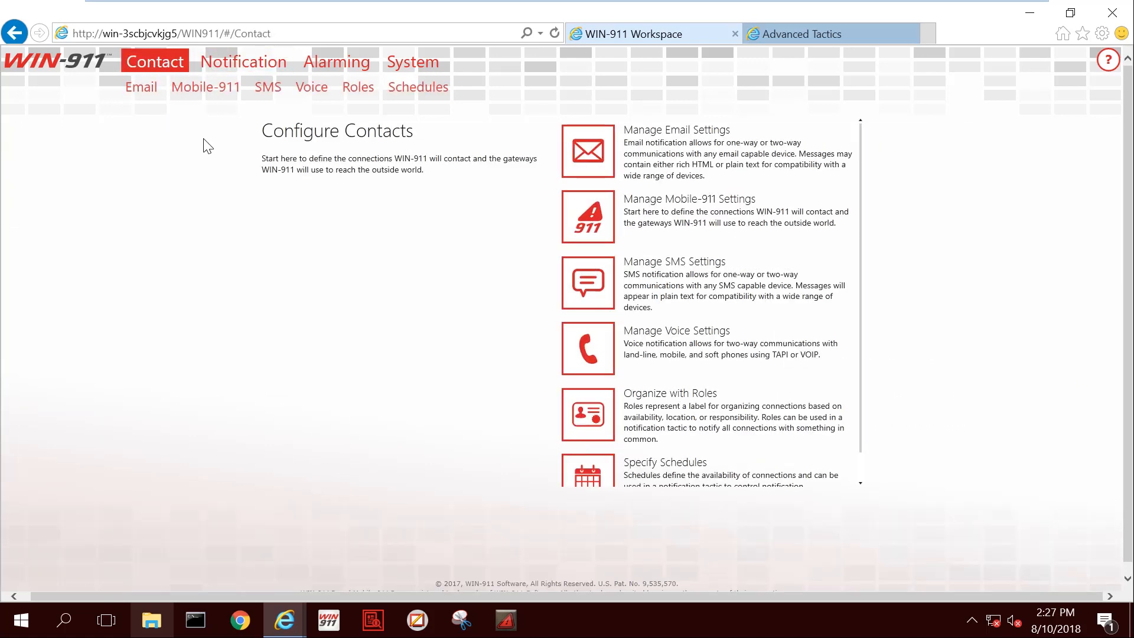
Step: Review Frank's and Ryan's voice connection roles, then add the On-Call role to Ryan
click(311, 87)
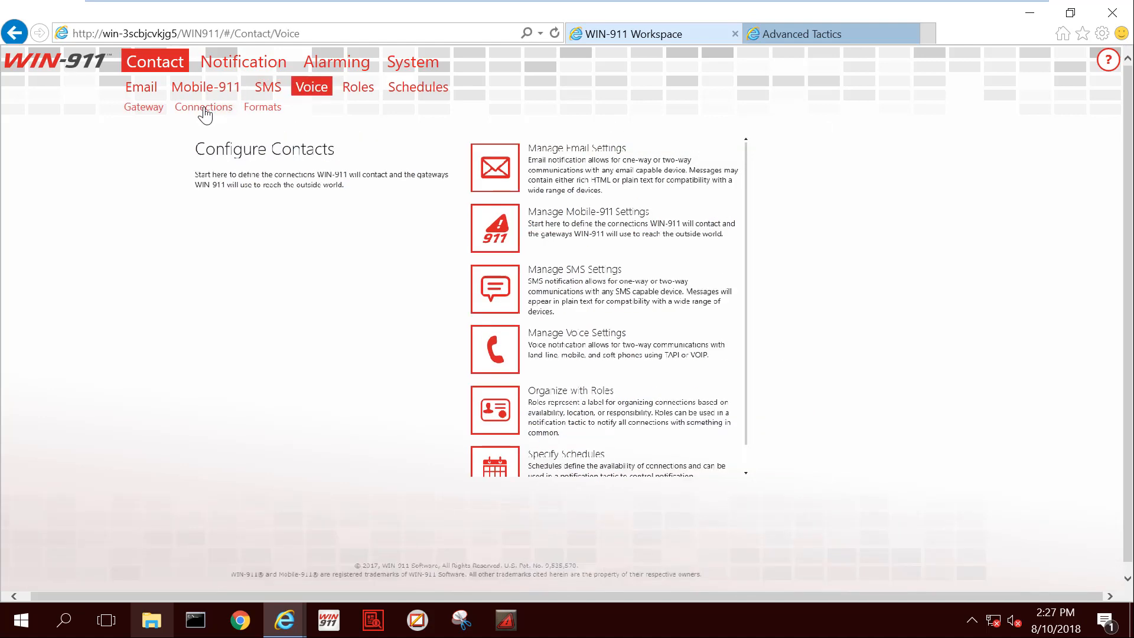
click(203, 107)
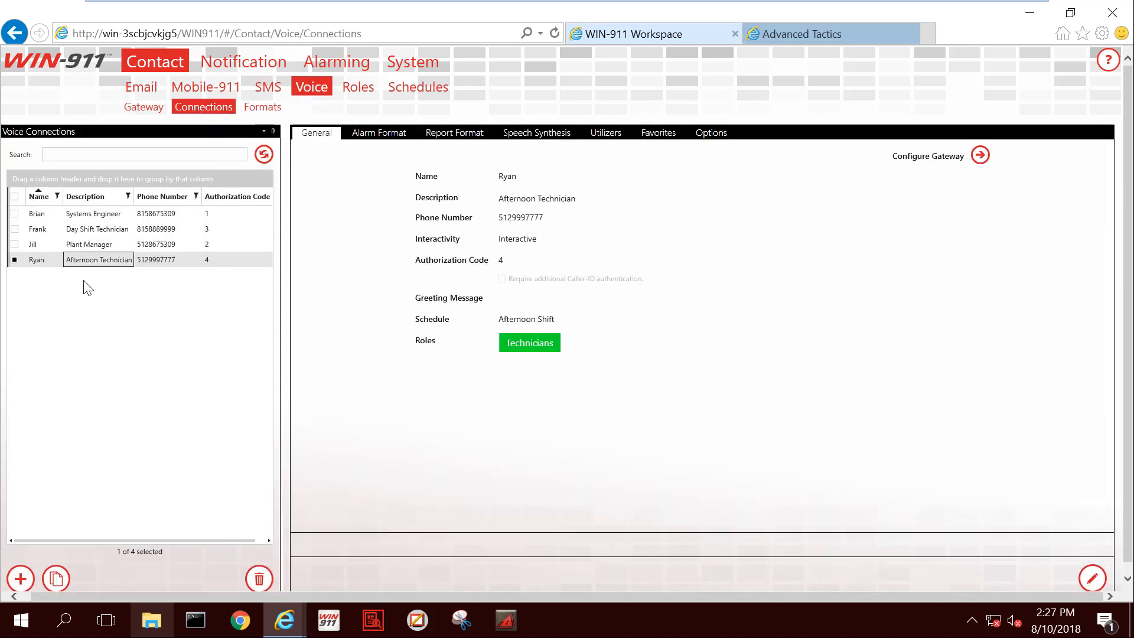
click(37, 229)
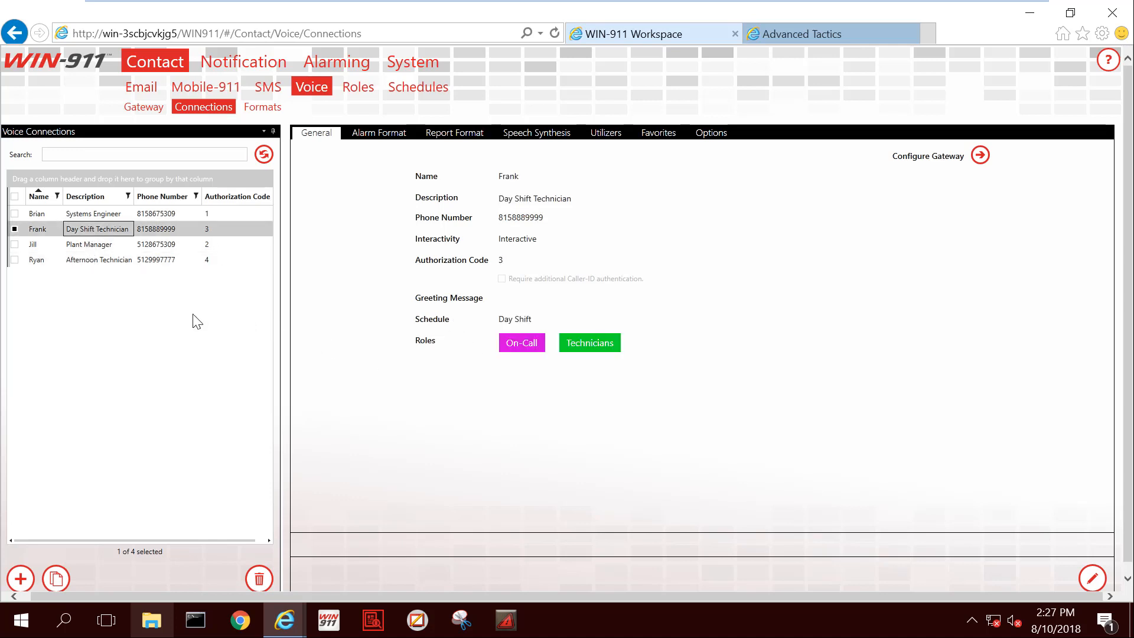
click(36, 260)
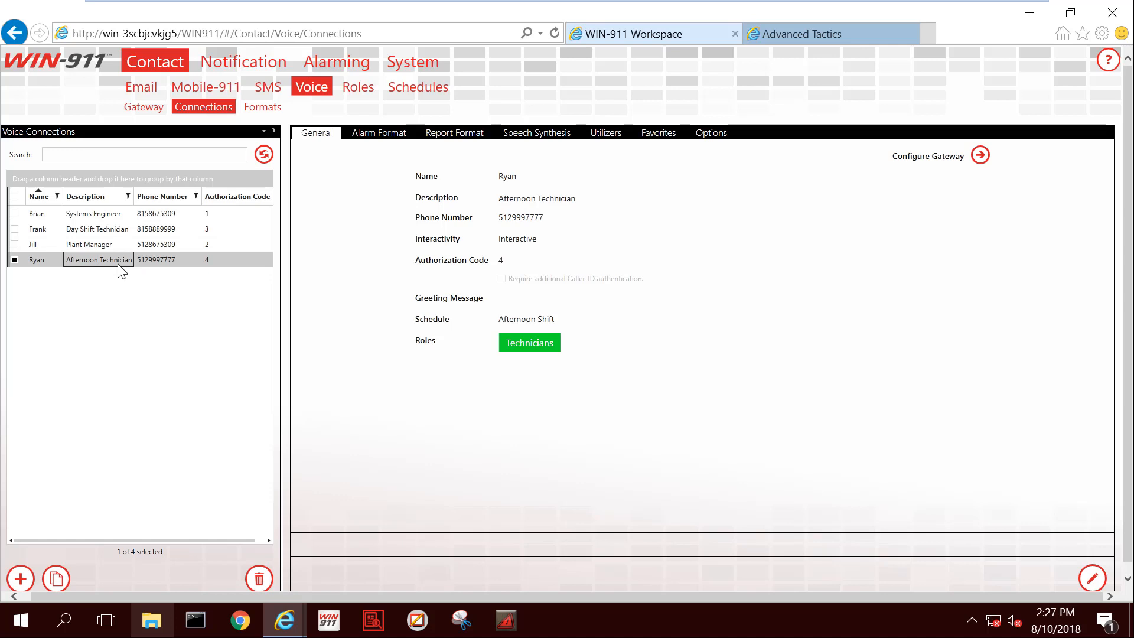
mouse_move(363, 241)
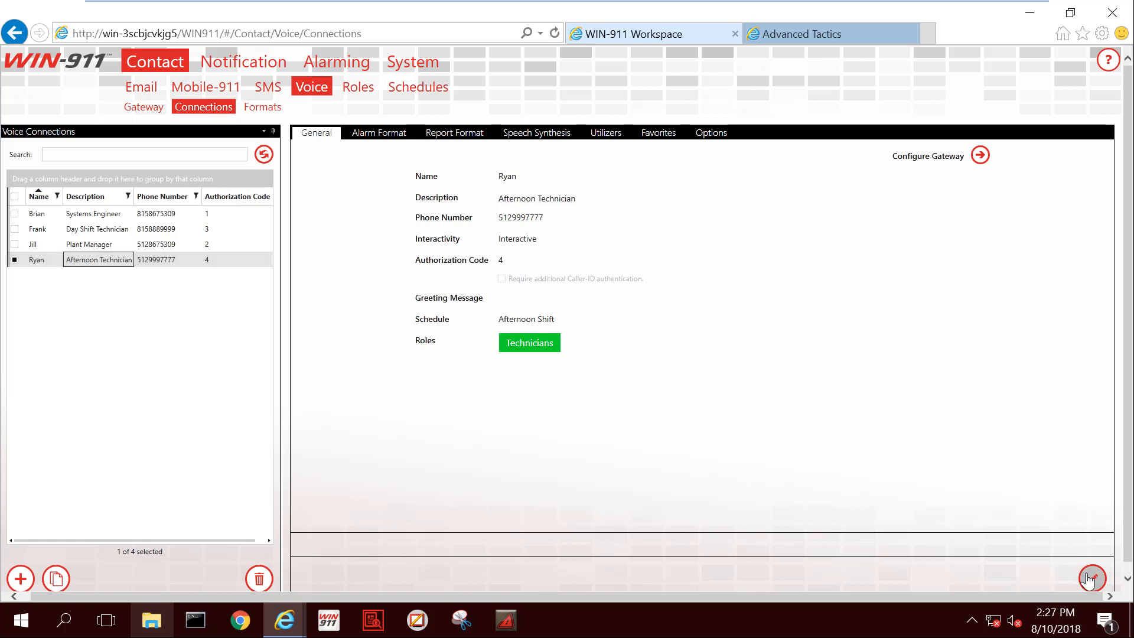
click(1091, 578)
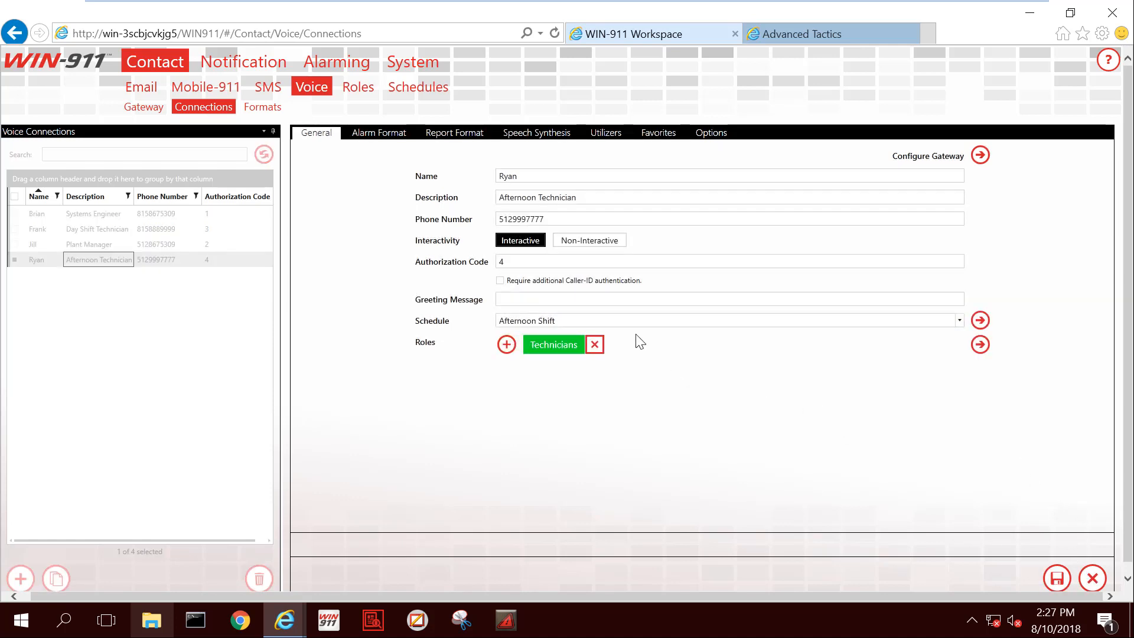
mouse_move(571, 371)
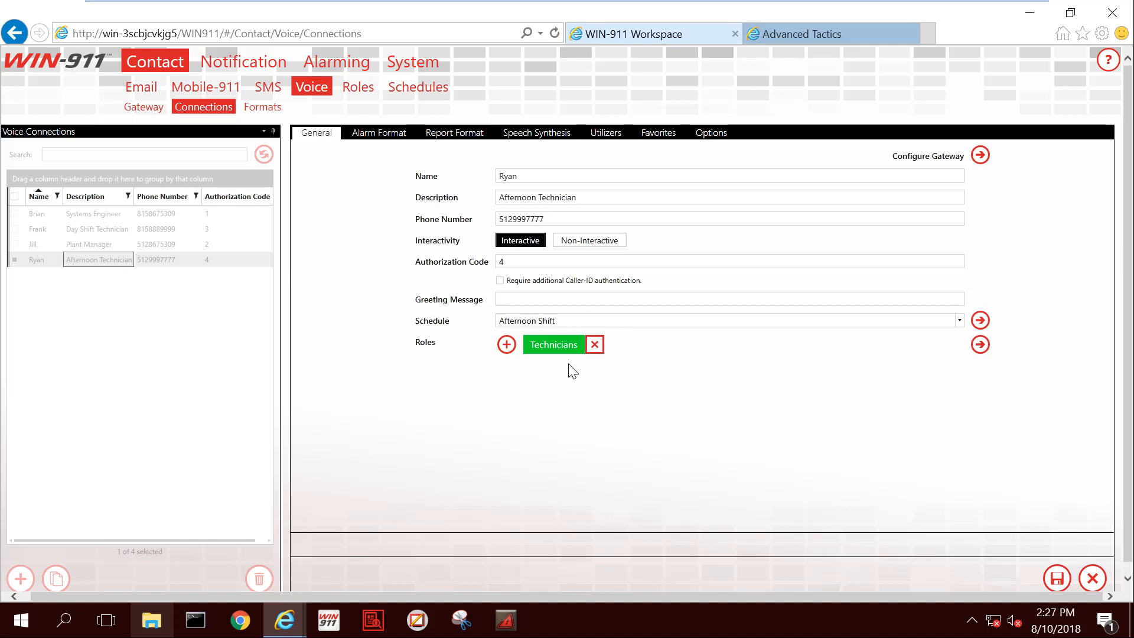
click(506, 345)
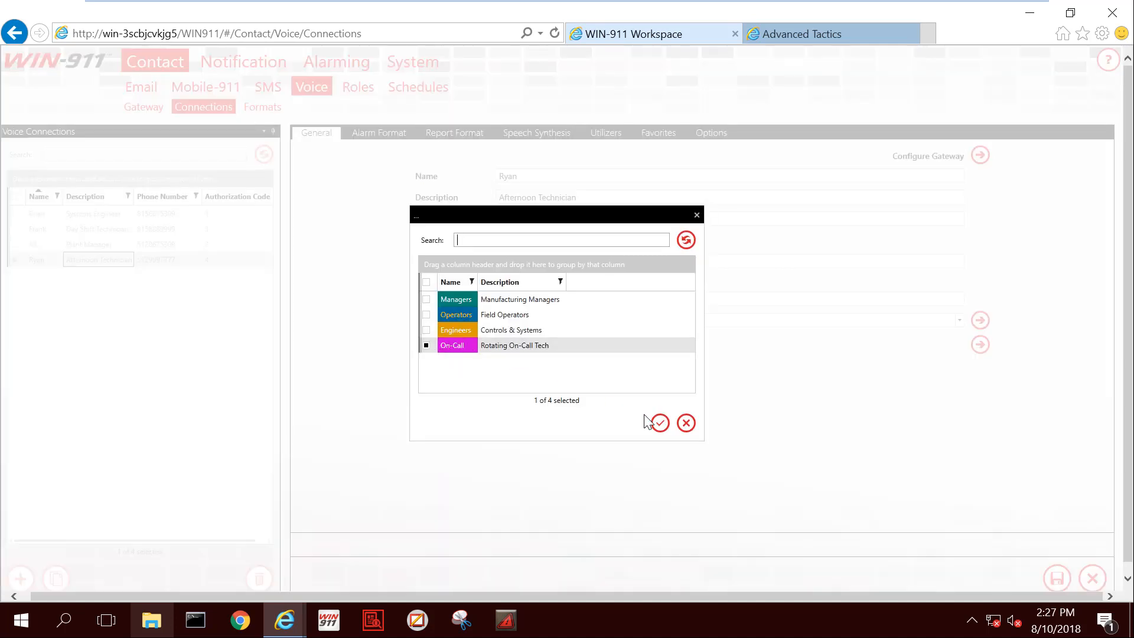
click(658, 422)
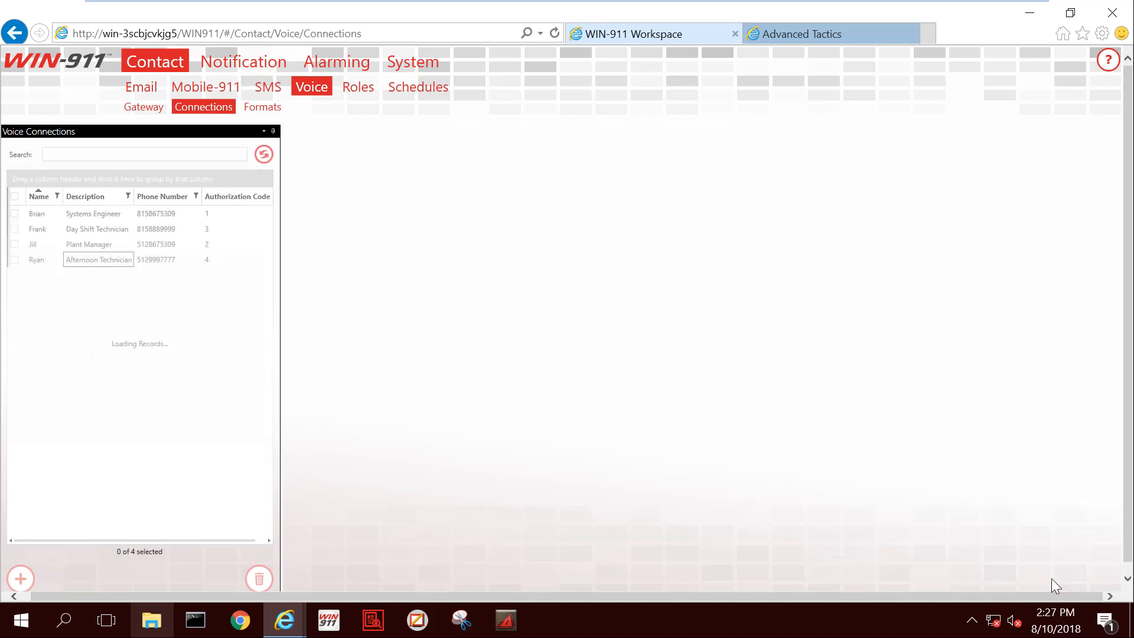
Step: Remove On-Call from Frank's voice connection, save it, and confirm Ryan holds On-Call and Technicians
click(36, 258)
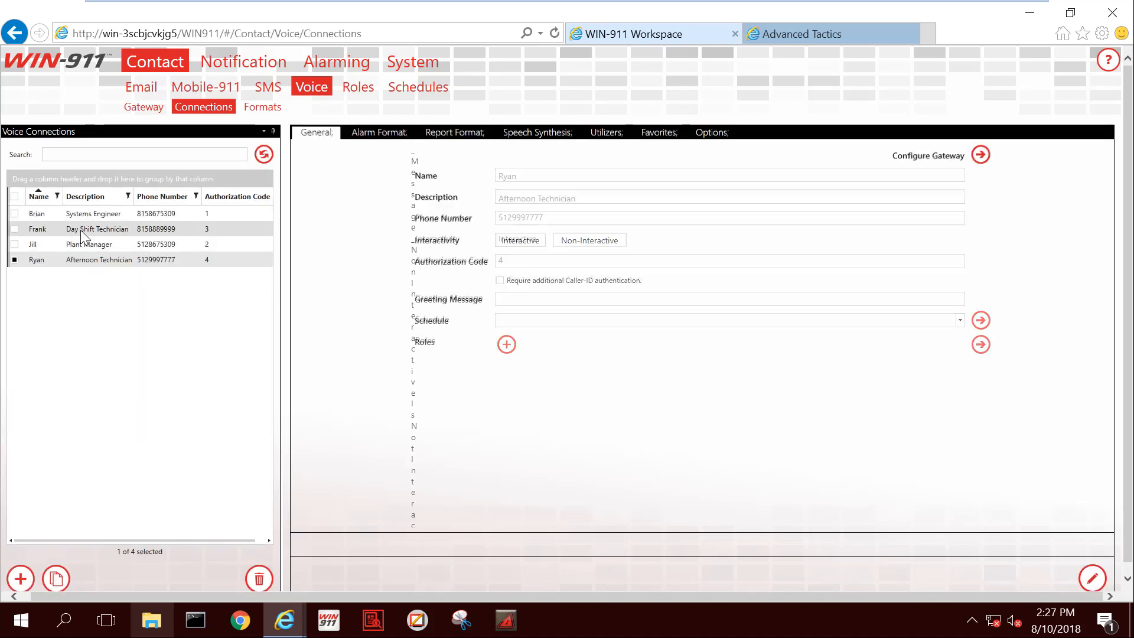
click(37, 228)
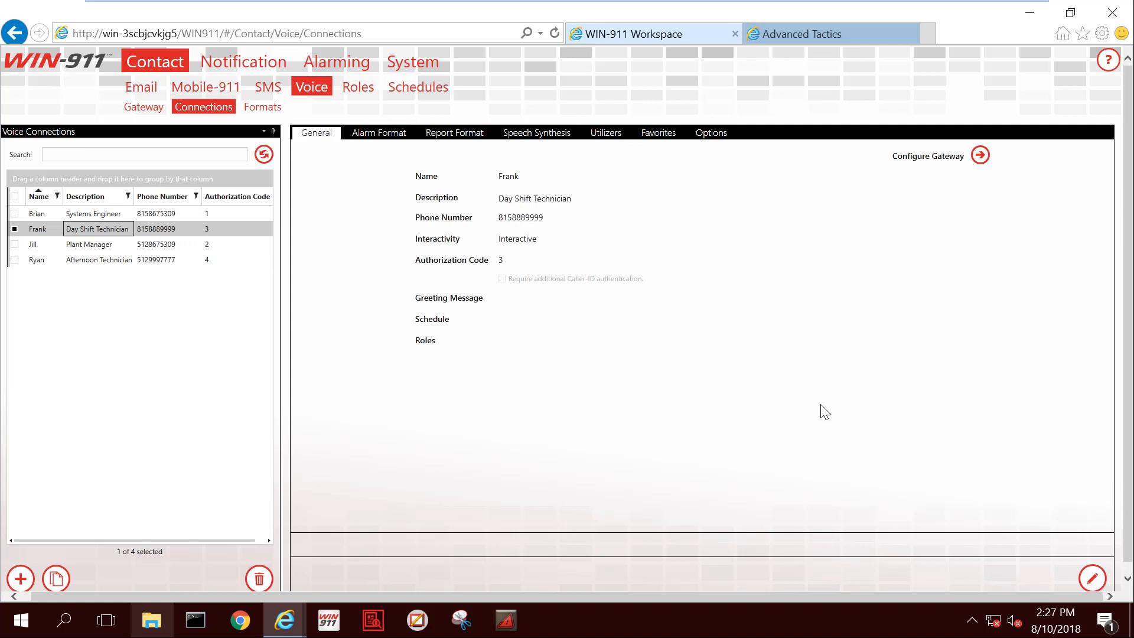
click(1092, 577)
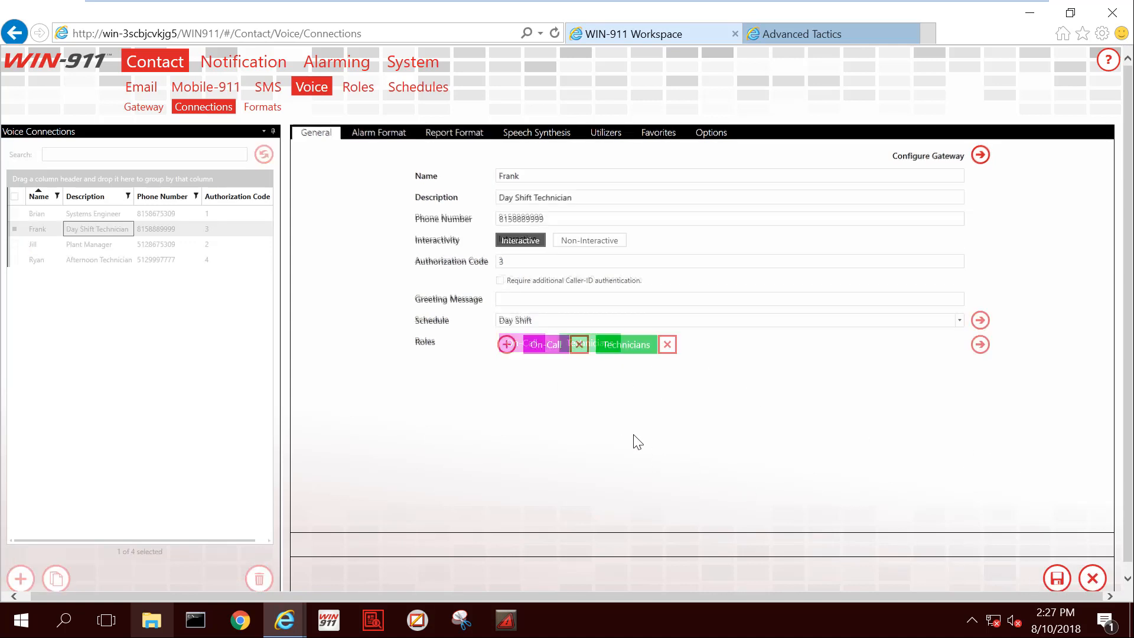
click(579, 344)
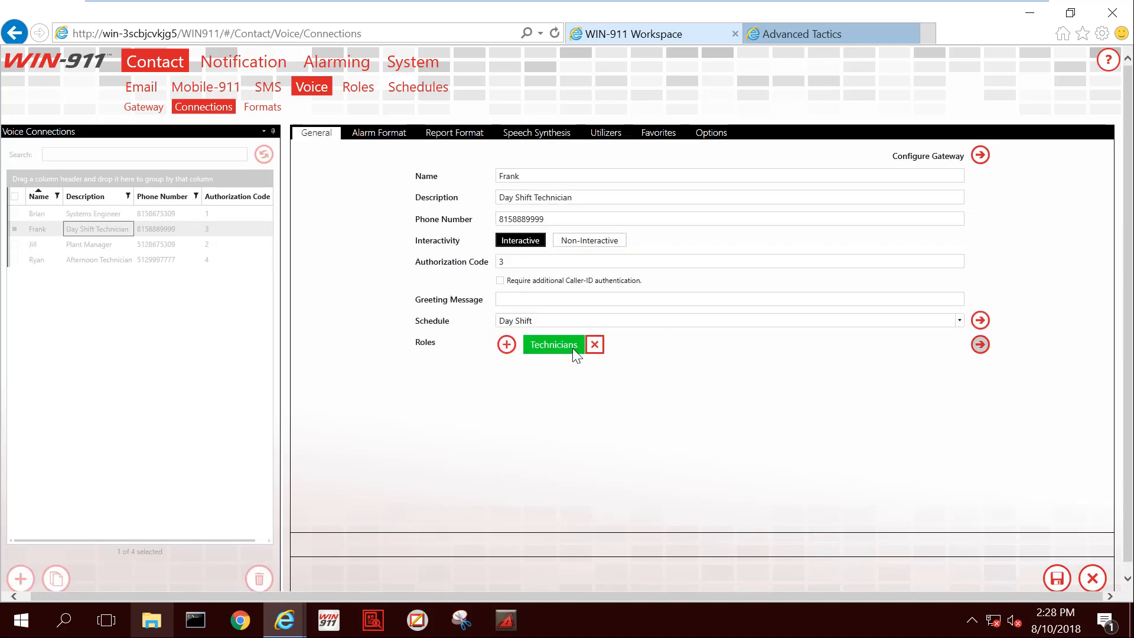
mouse_move(1057, 577)
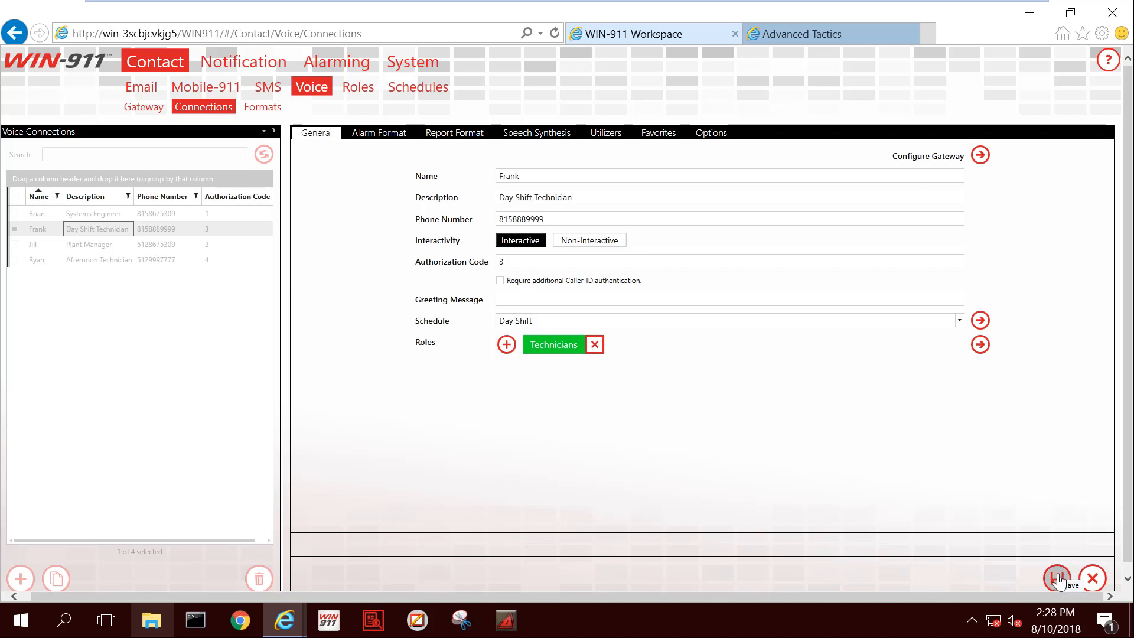
click(1056, 578)
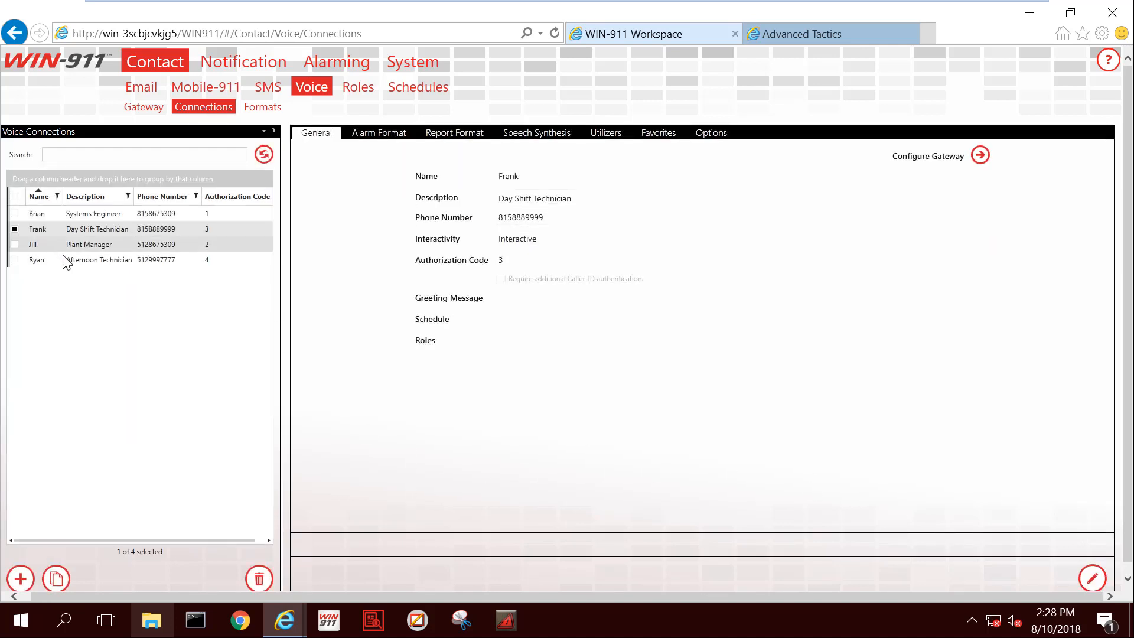
click(36, 260)
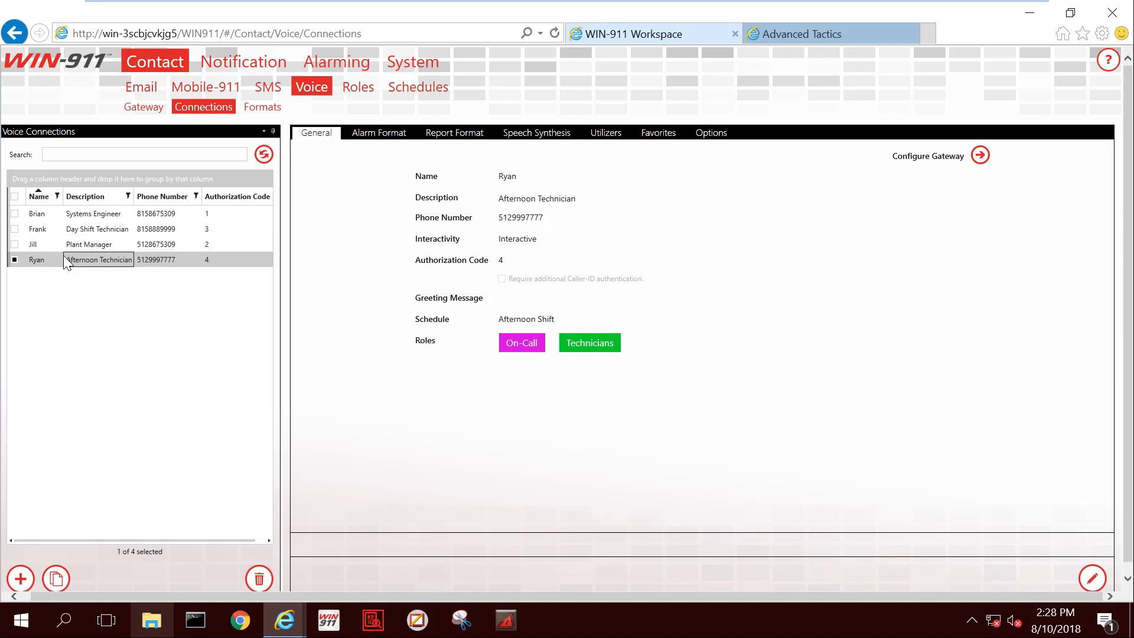
mouse_move(342, 307)
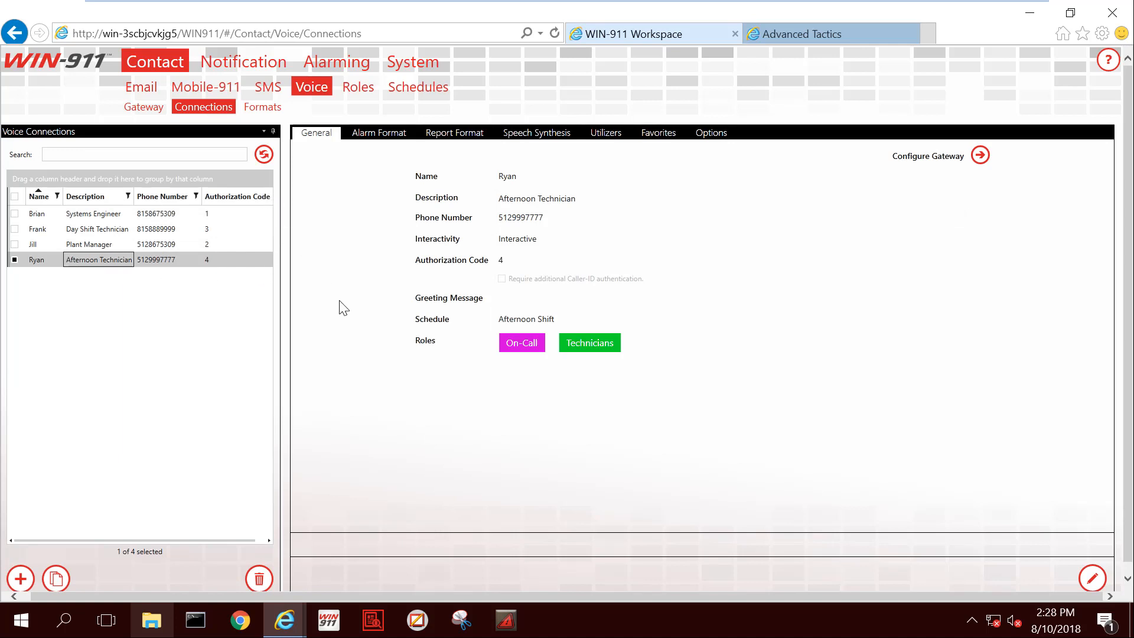
mouse_move(306, 155)
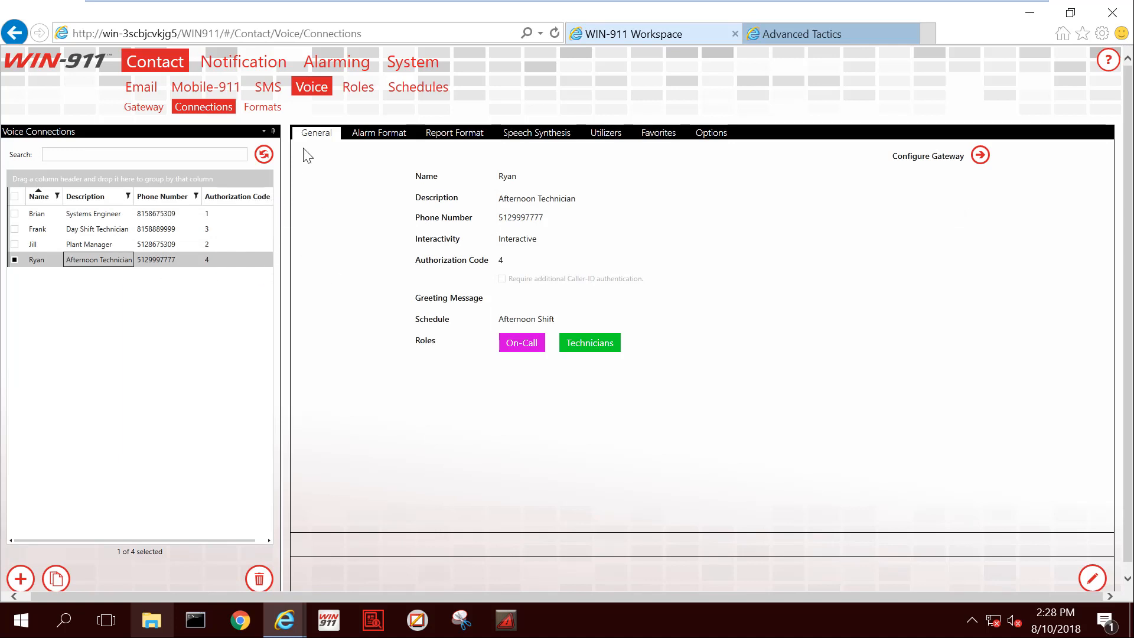
click(244, 60)
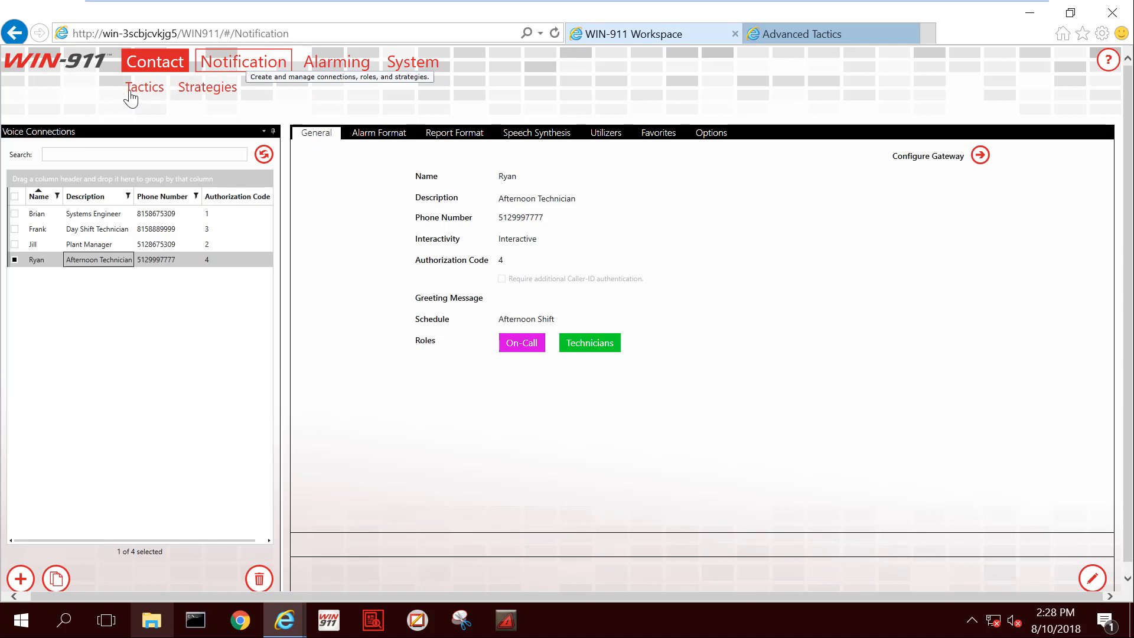
Step: Bring up the Engineers advanced tactic flowchart from Notification's Tactics section
click(145, 87)
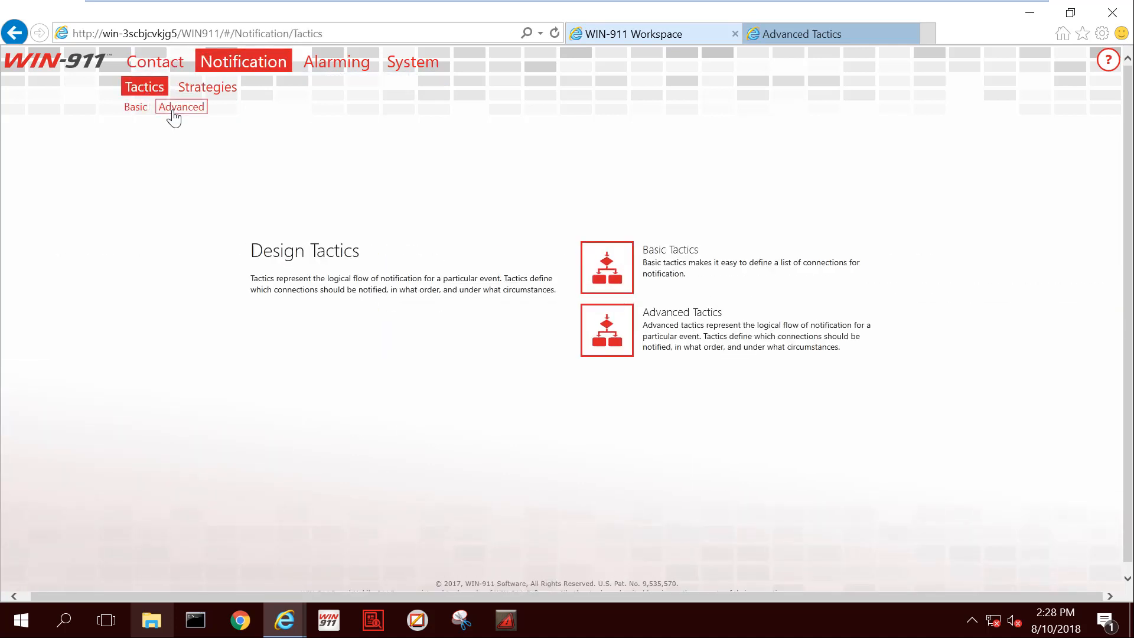
click(181, 106)
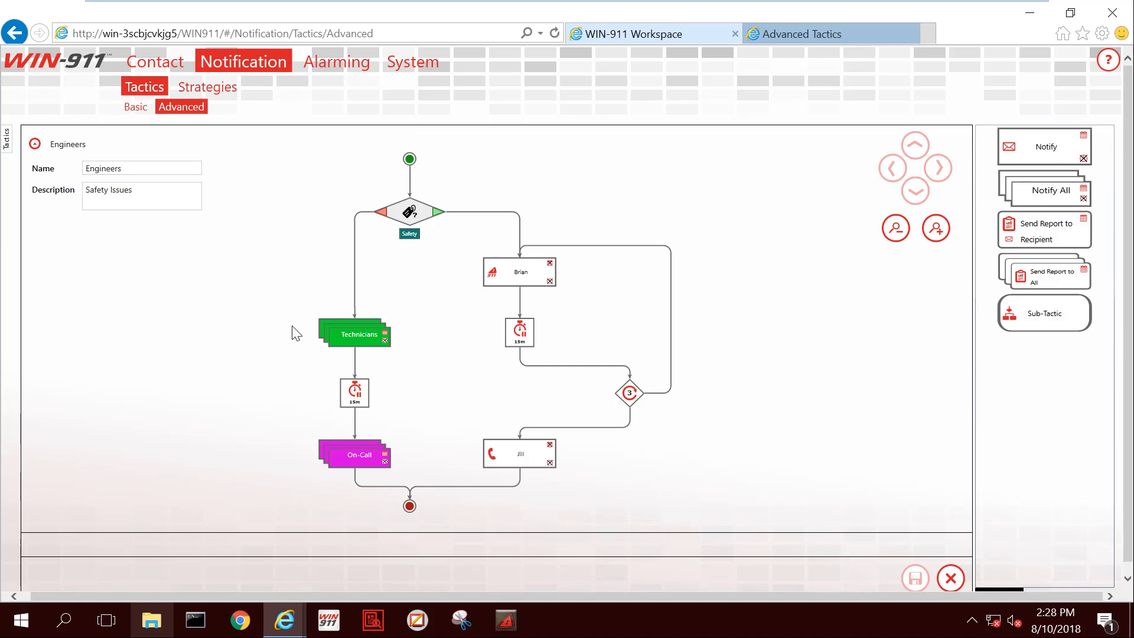
mouse_move(293, 297)
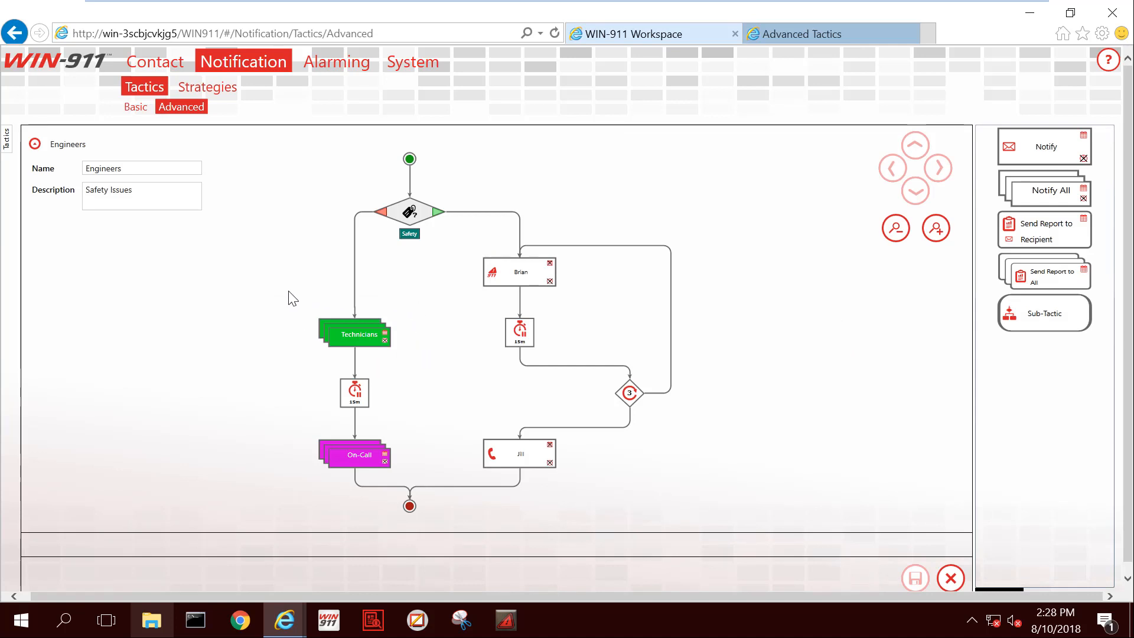
mouse_move(288, 304)
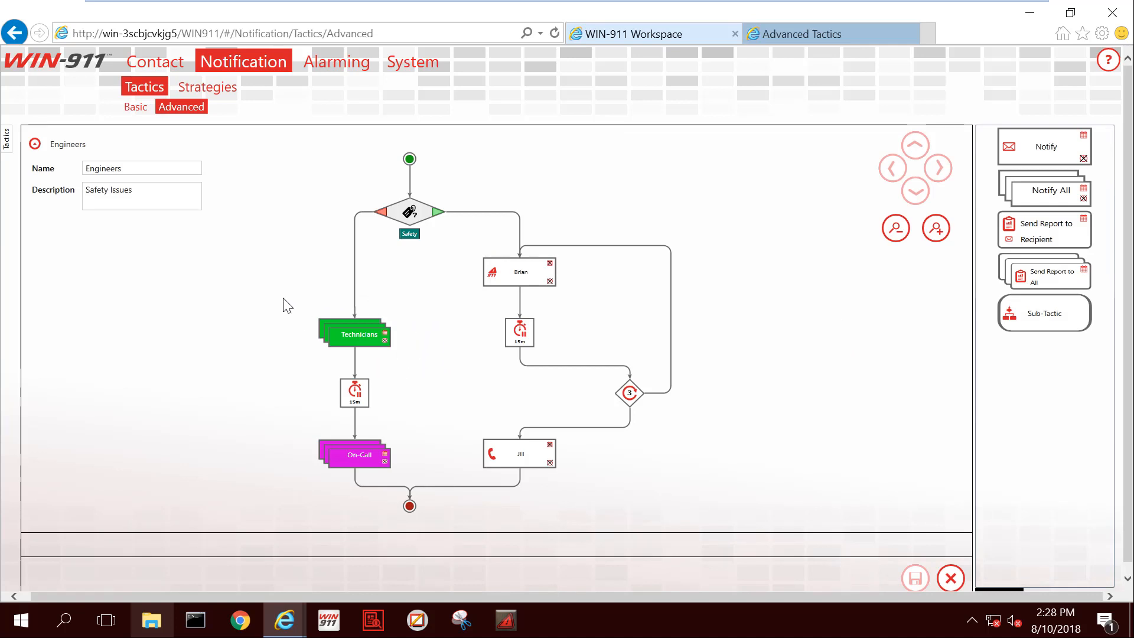
mouse_move(295, 349)
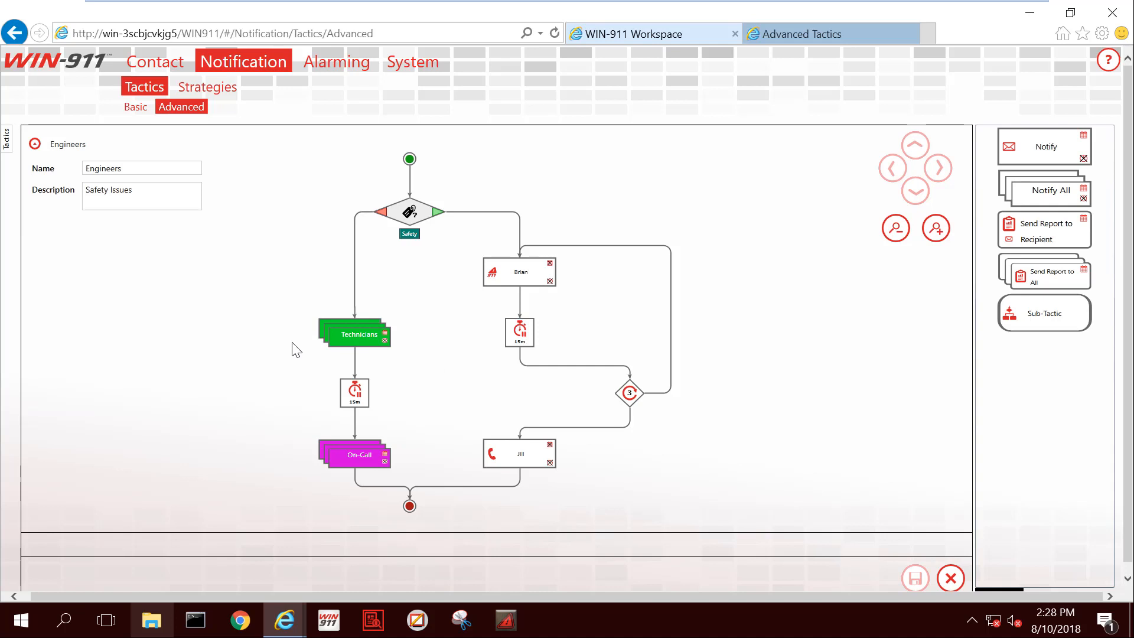
mouse_move(403, 365)
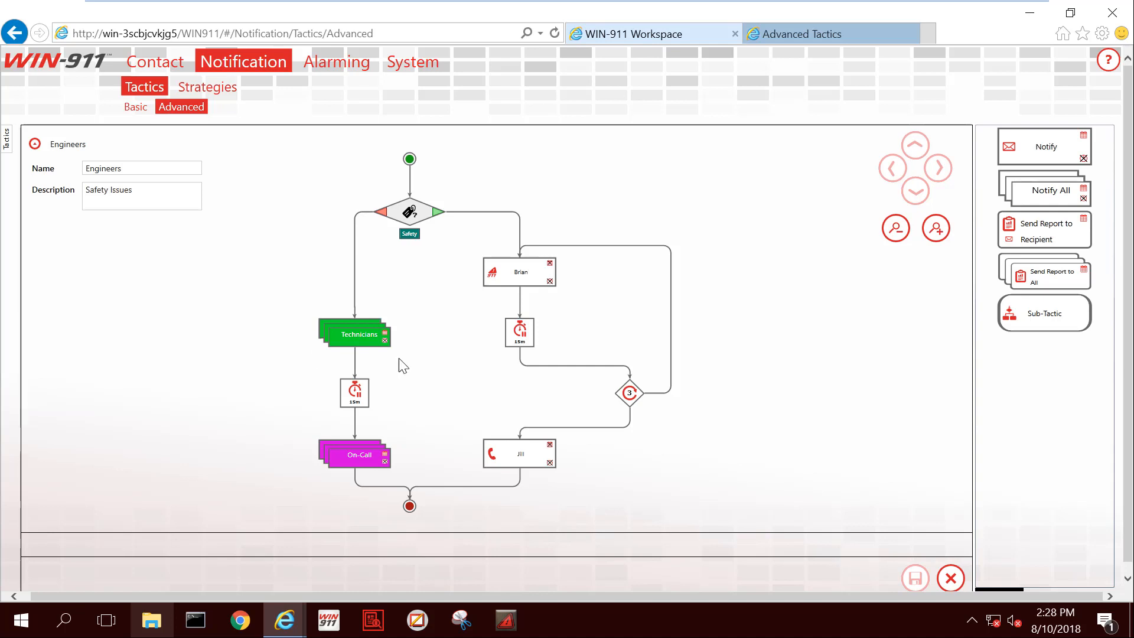
mouse_move(335, 303)
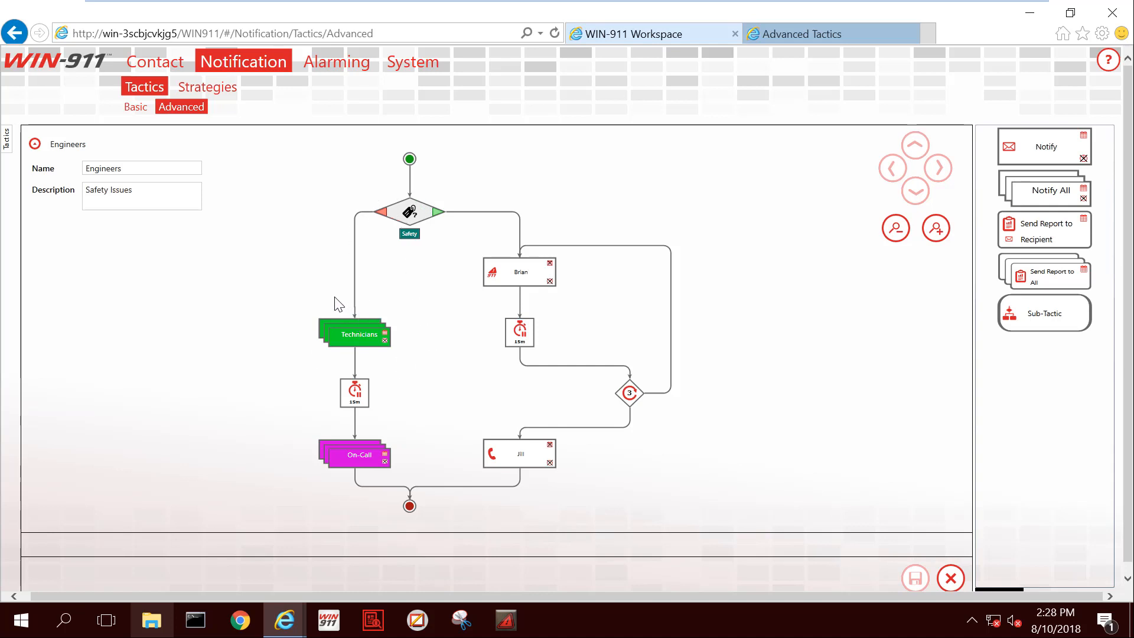
mouse_move(288, 342)
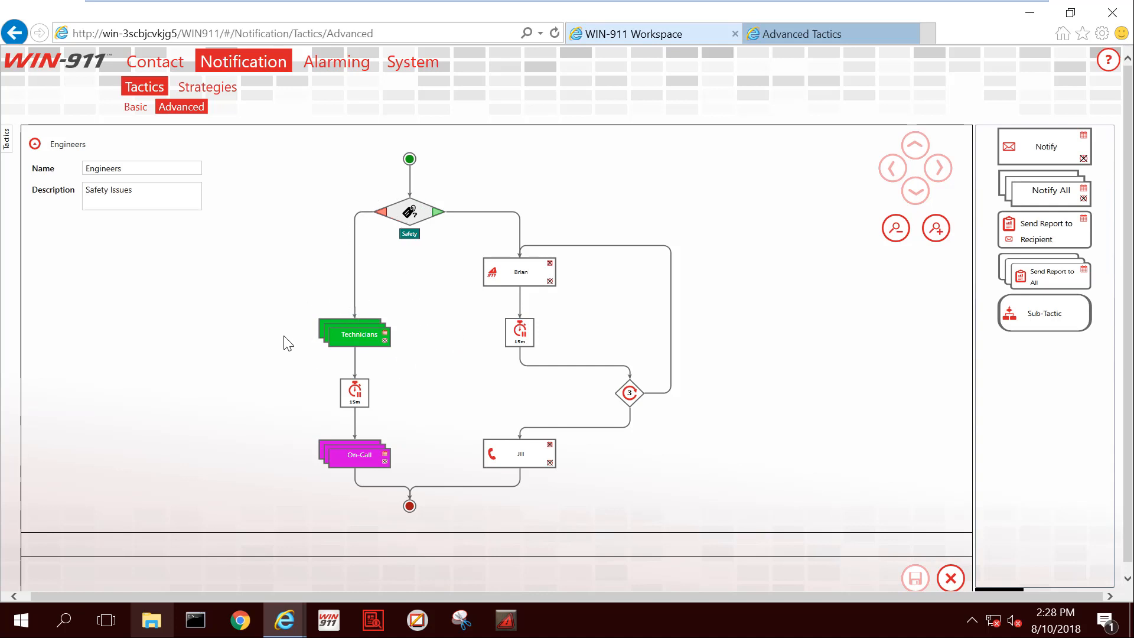
mouse_move(300, 302)
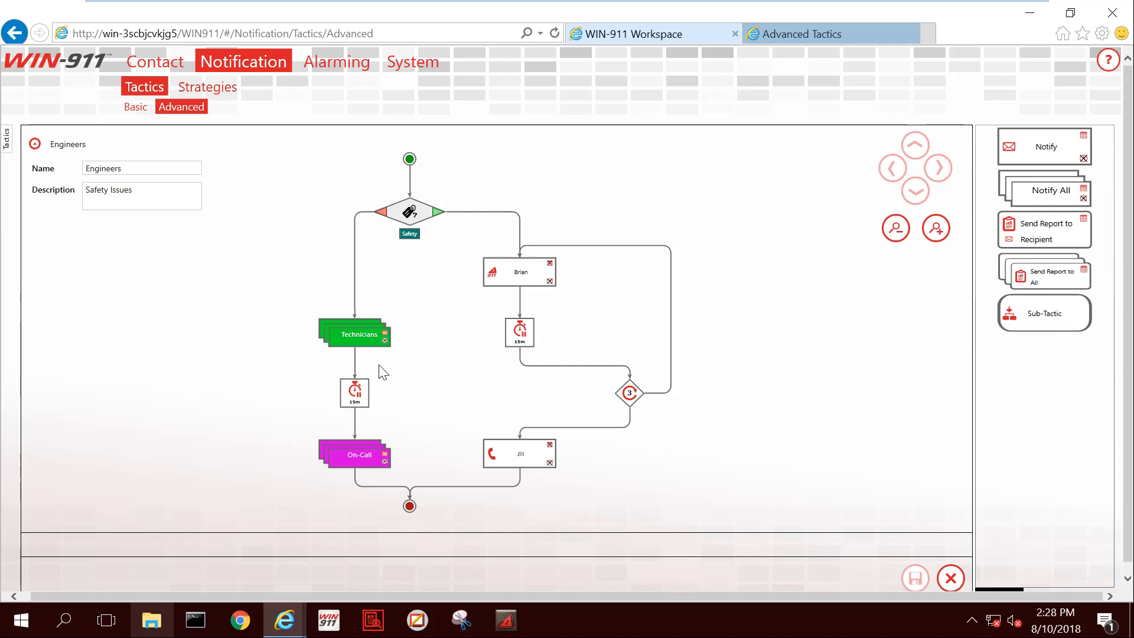
click(354, 334)
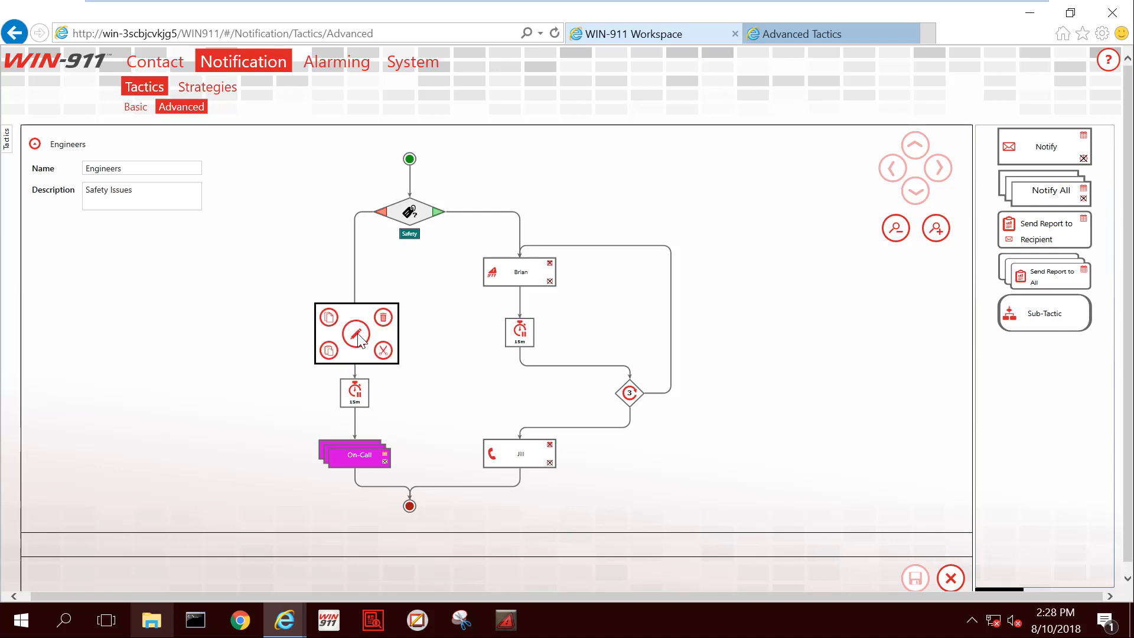
click(357, 333)
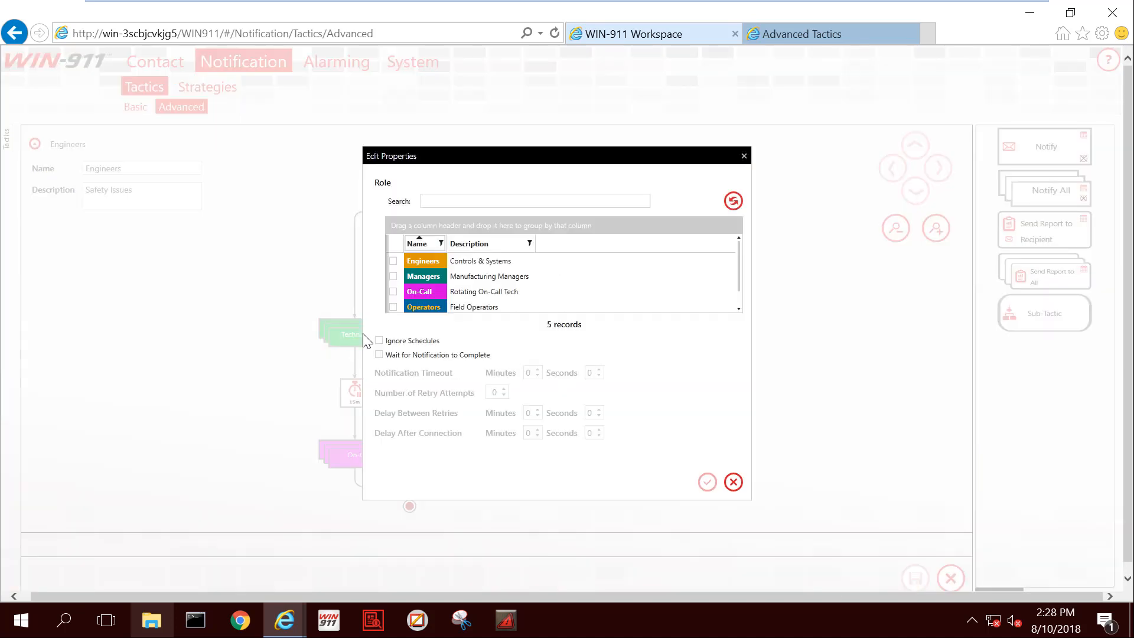
mouse_move(416, 344)
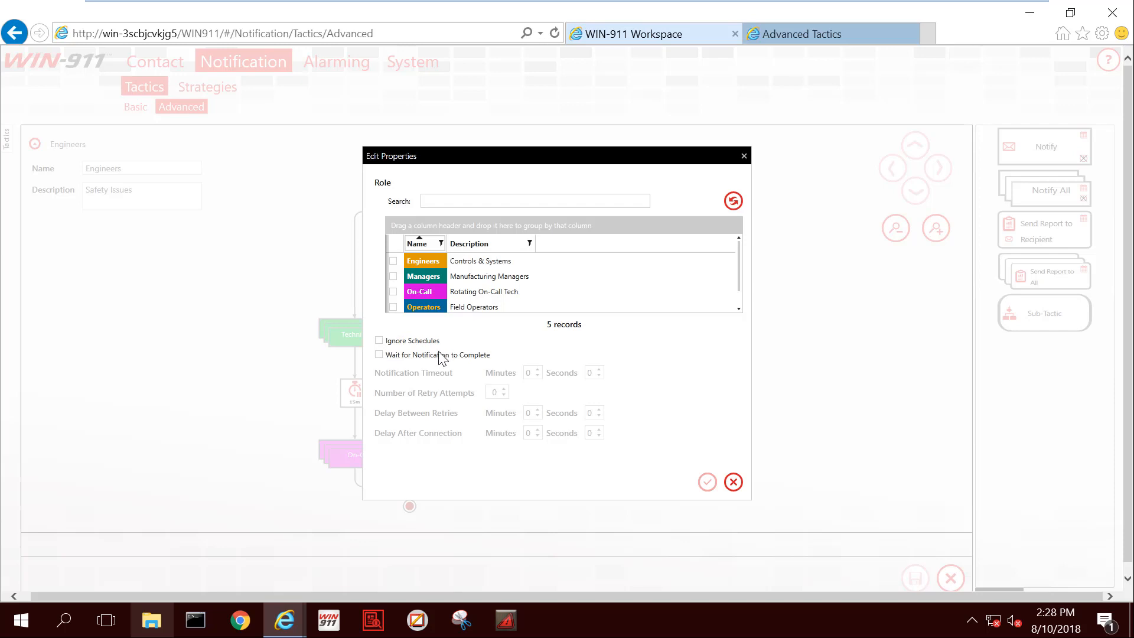
click(732, 482)
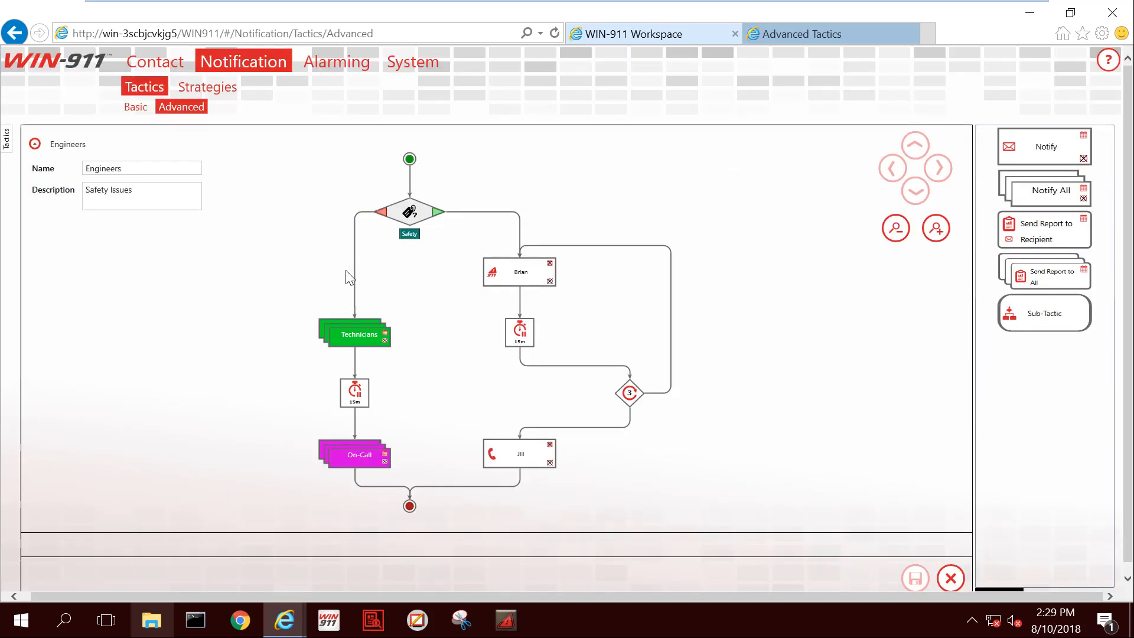
mouse_move(303, 340)
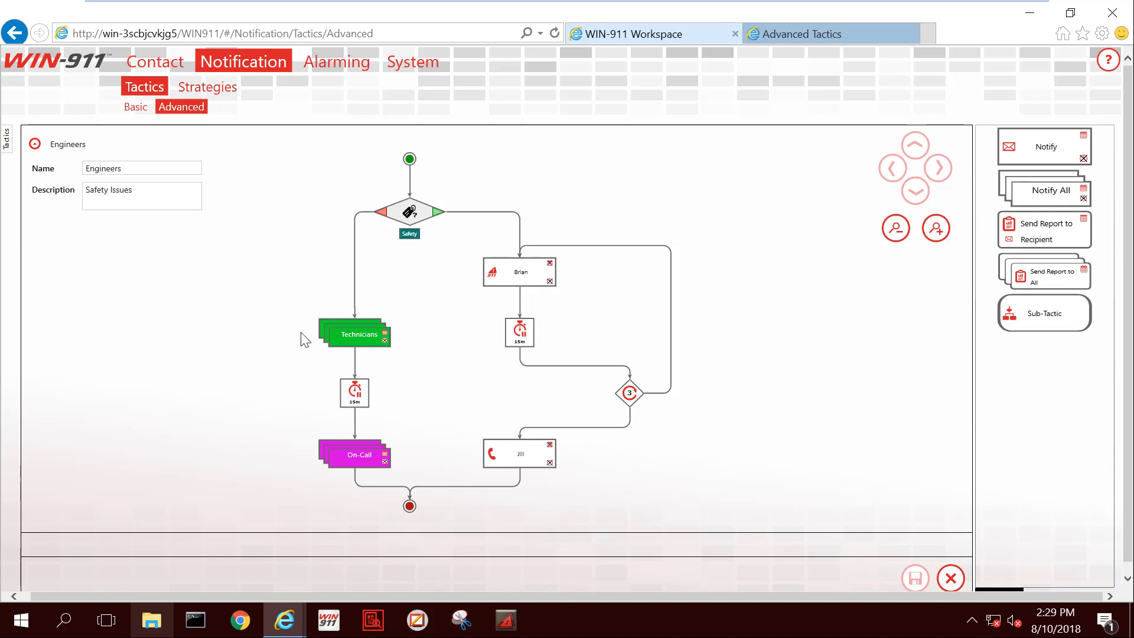
mouse_move(291, 377)
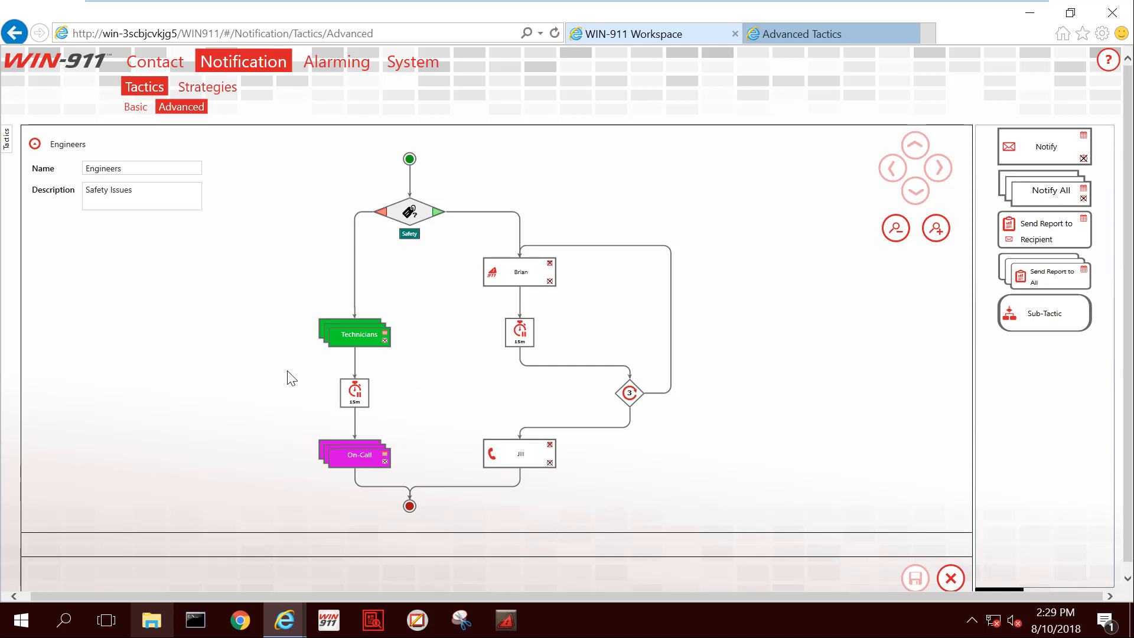
mouse_move(418, 440)
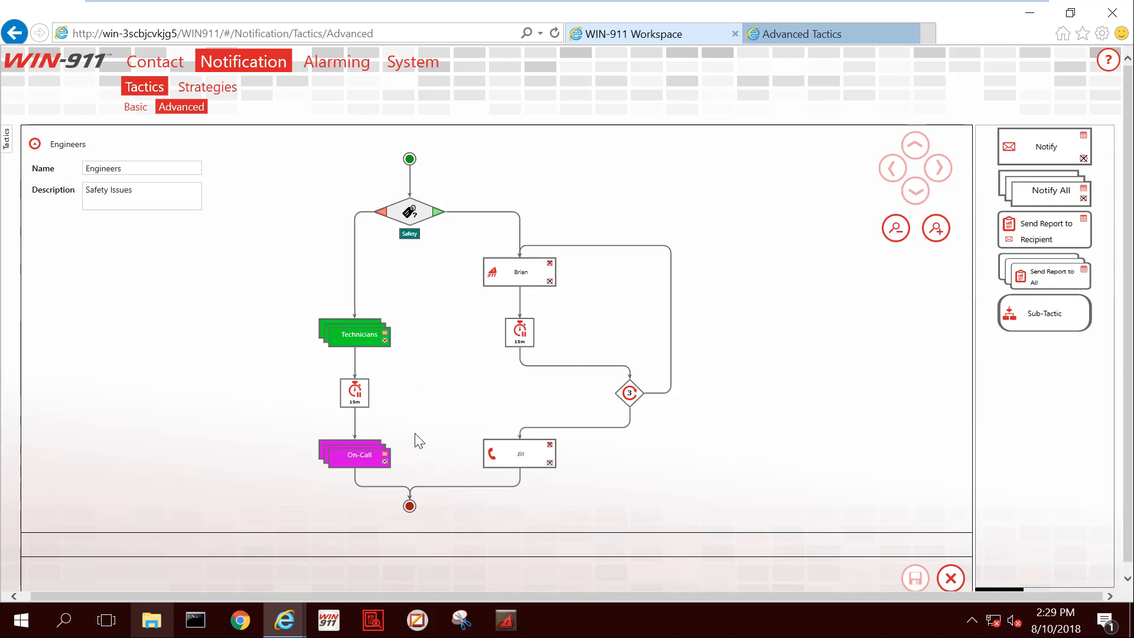
mouse_move(408, 469)
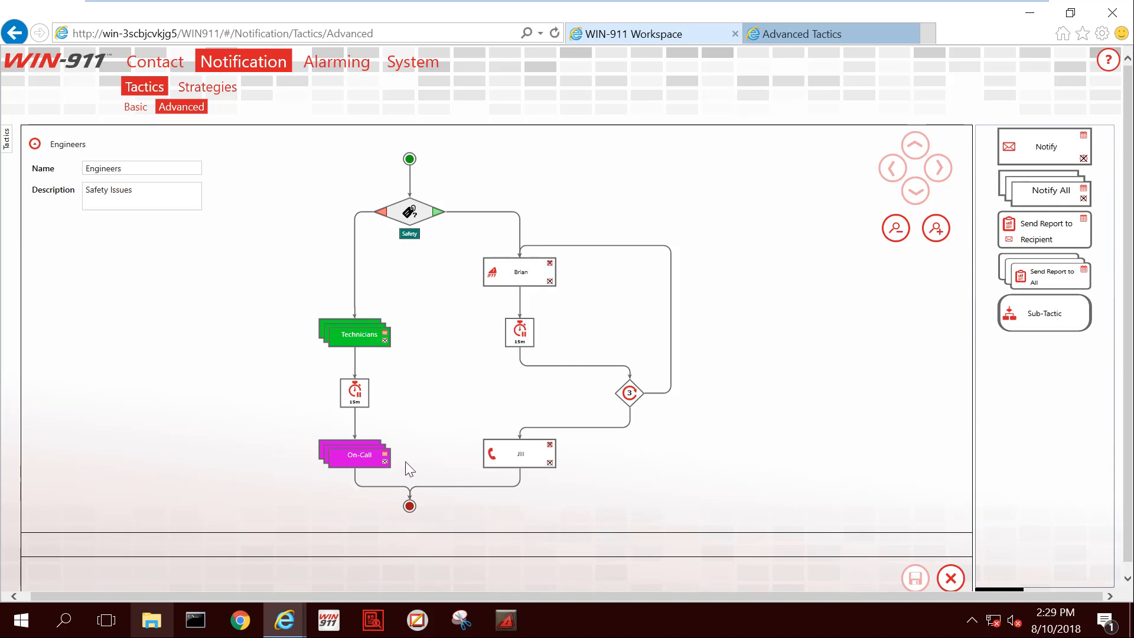